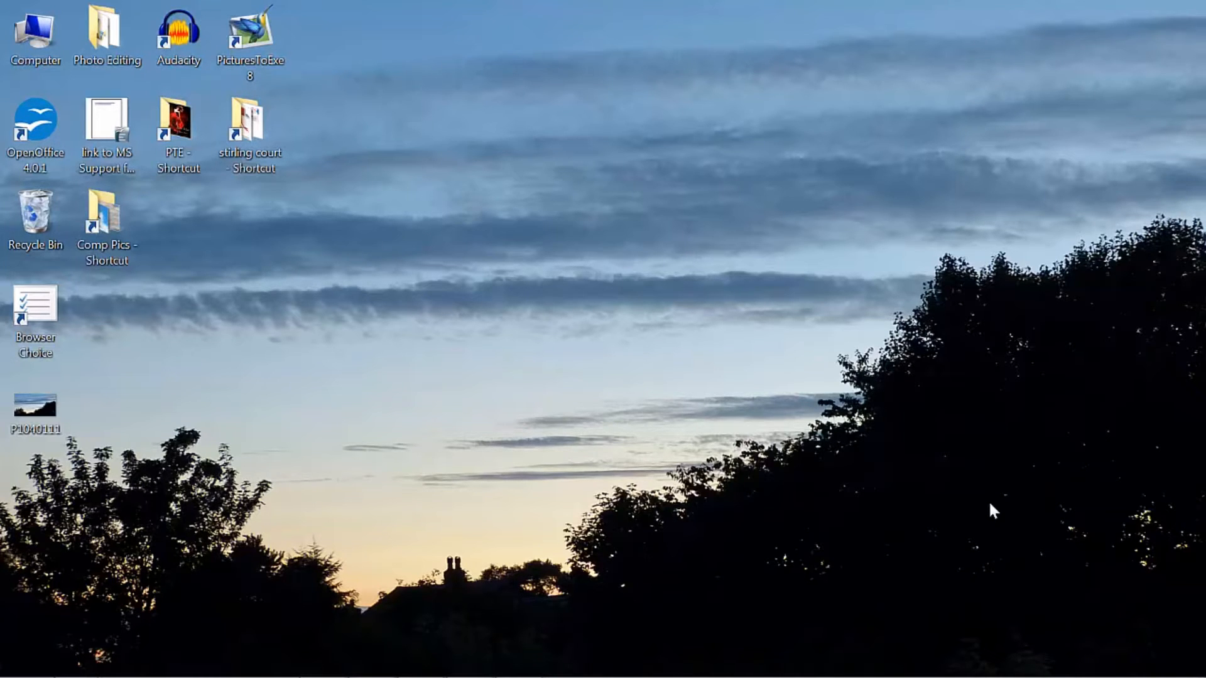
mouse_move(534, 370)
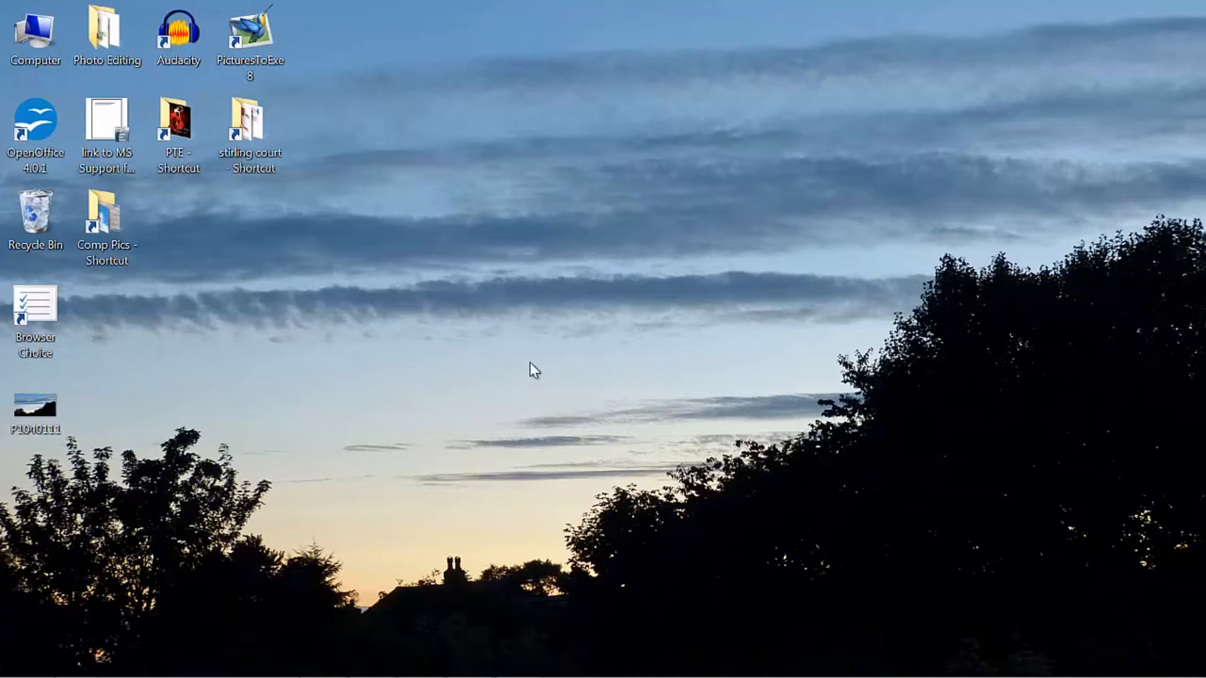
mouse_move(559, 362)
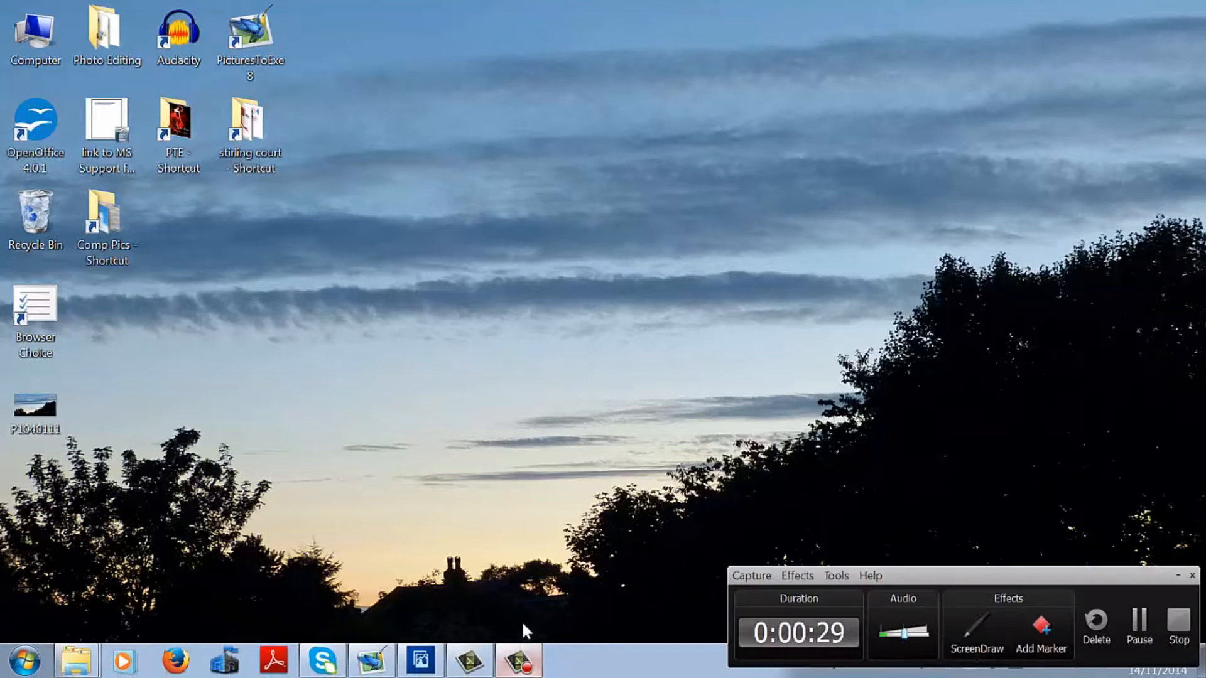
- Bring Photoshop Elements 10 to the front in its full Edit workspace
click(420, 660)
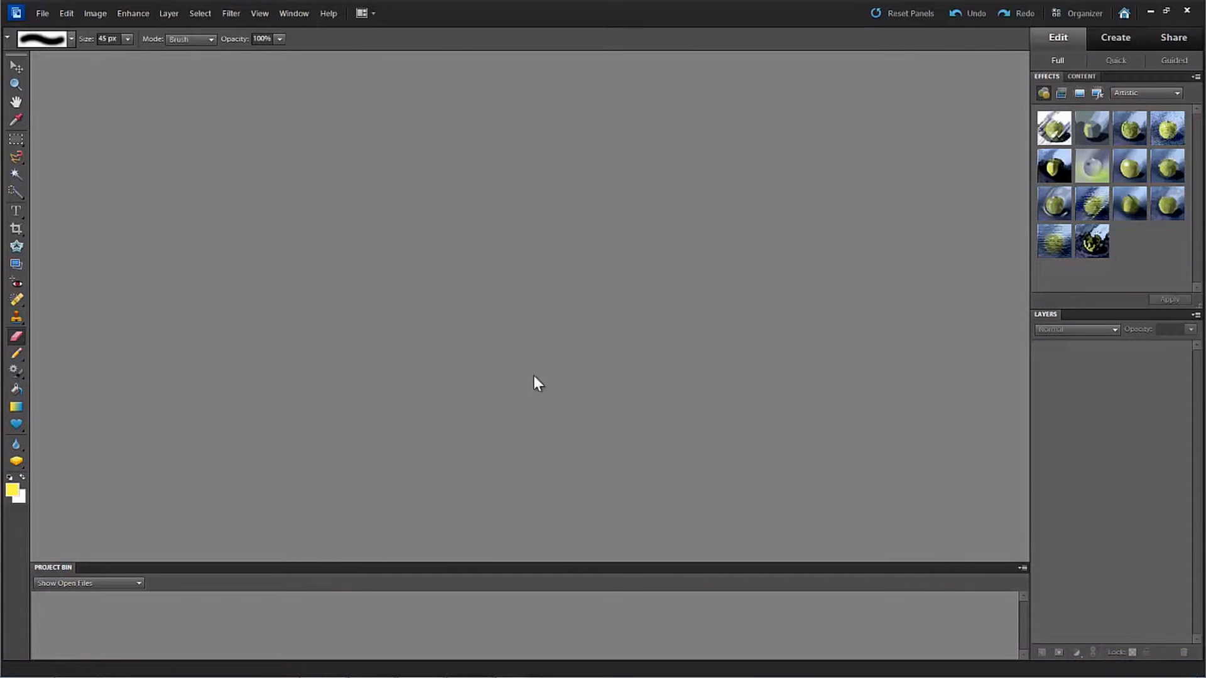
mouse_move(525, 375)
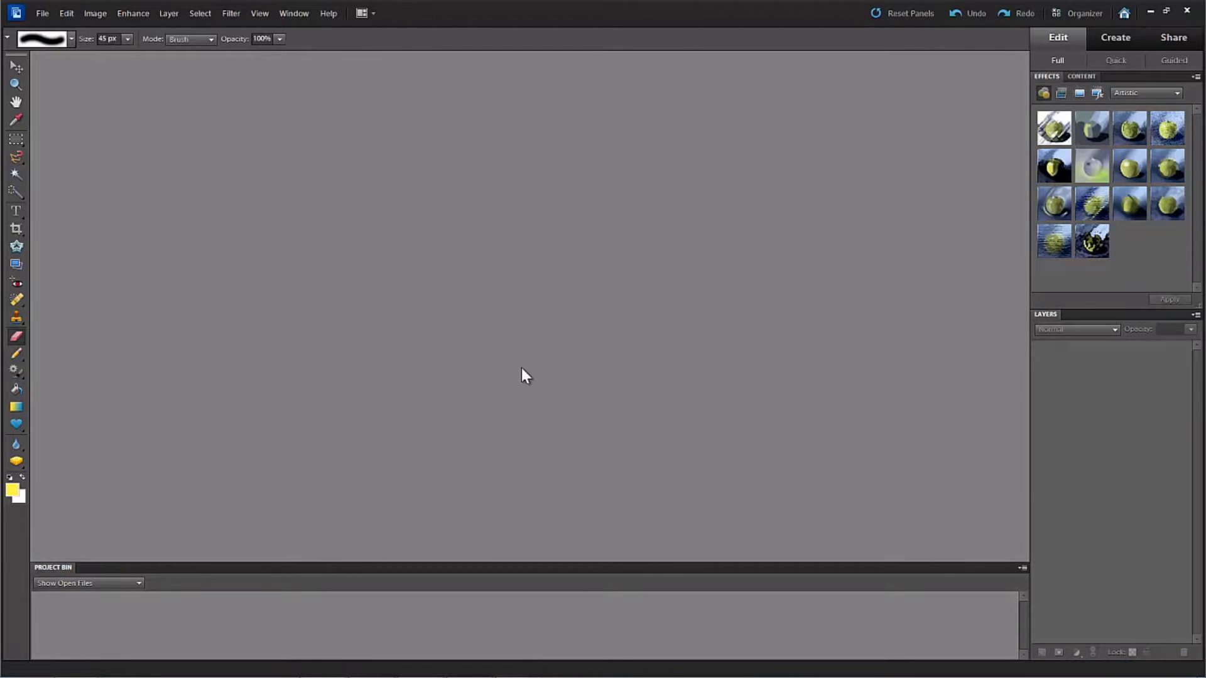
mouse_move(243, 163)
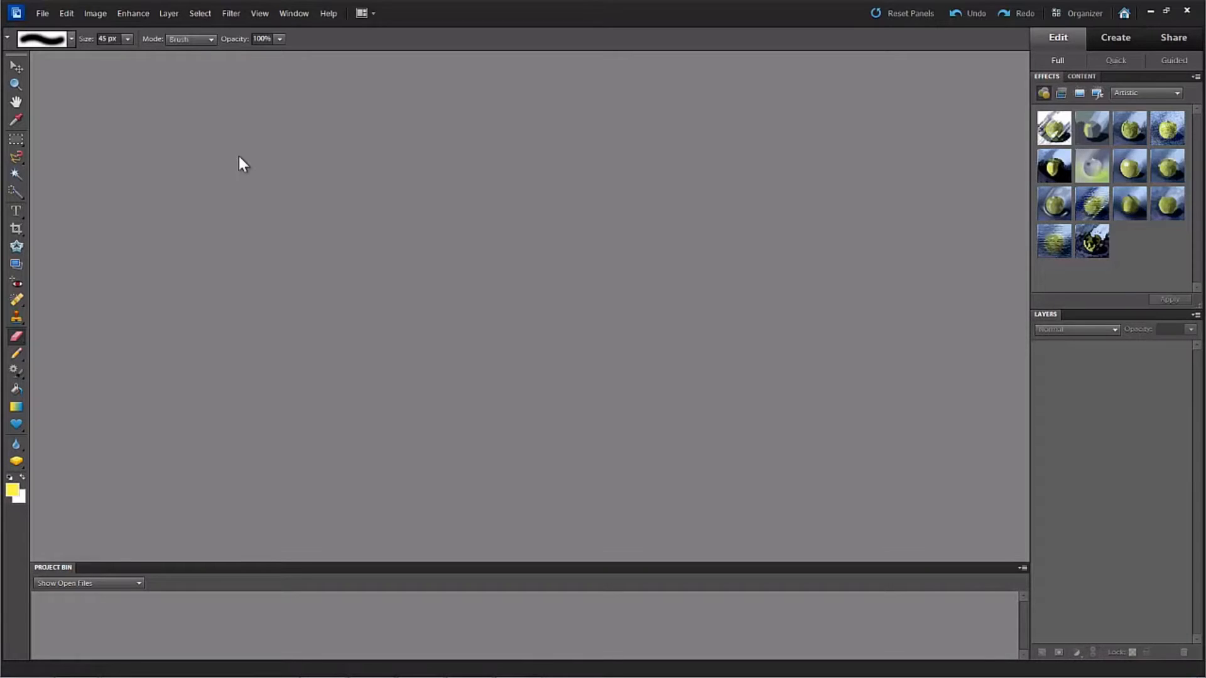
mouse_move(243, 171)
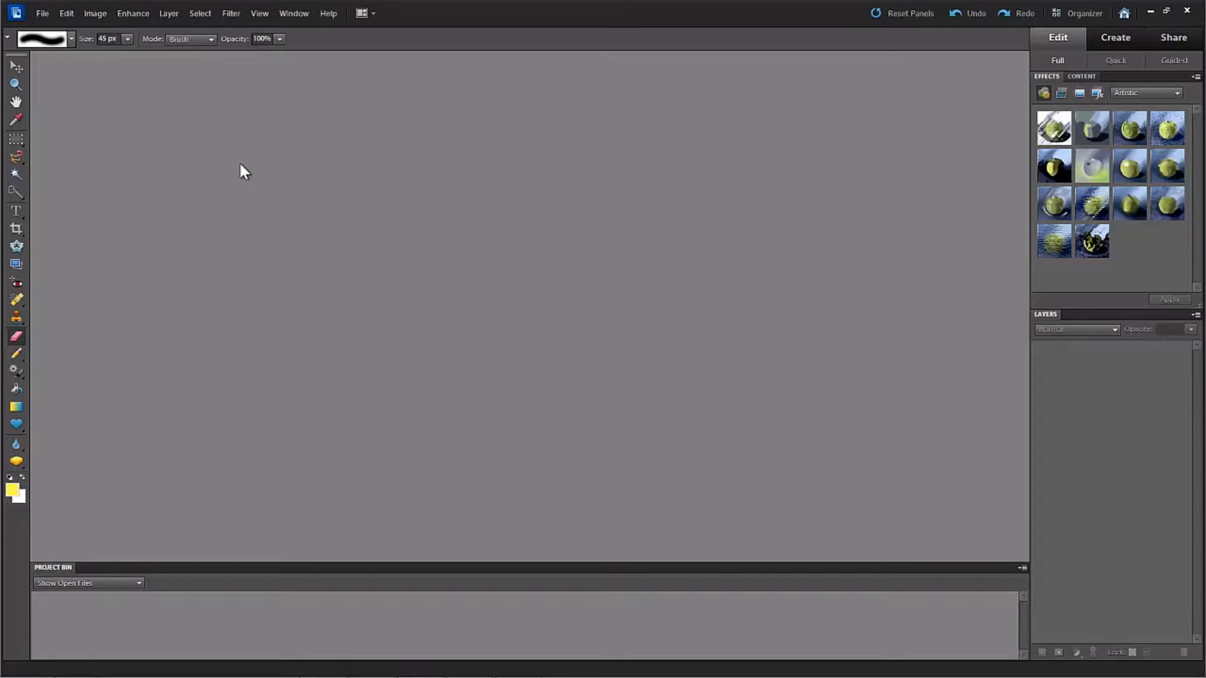
mouse_move(329, 195)
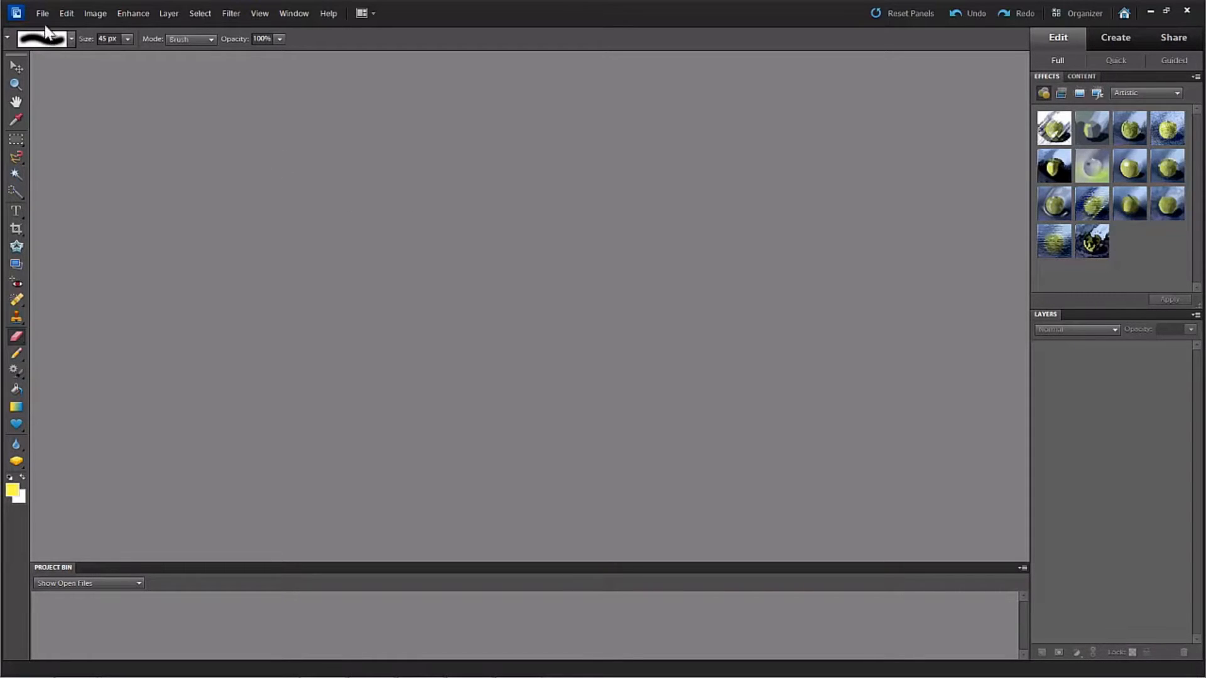
- Open m4.jpg from the Tut 15 Masks My Way folder
click(41, 13)
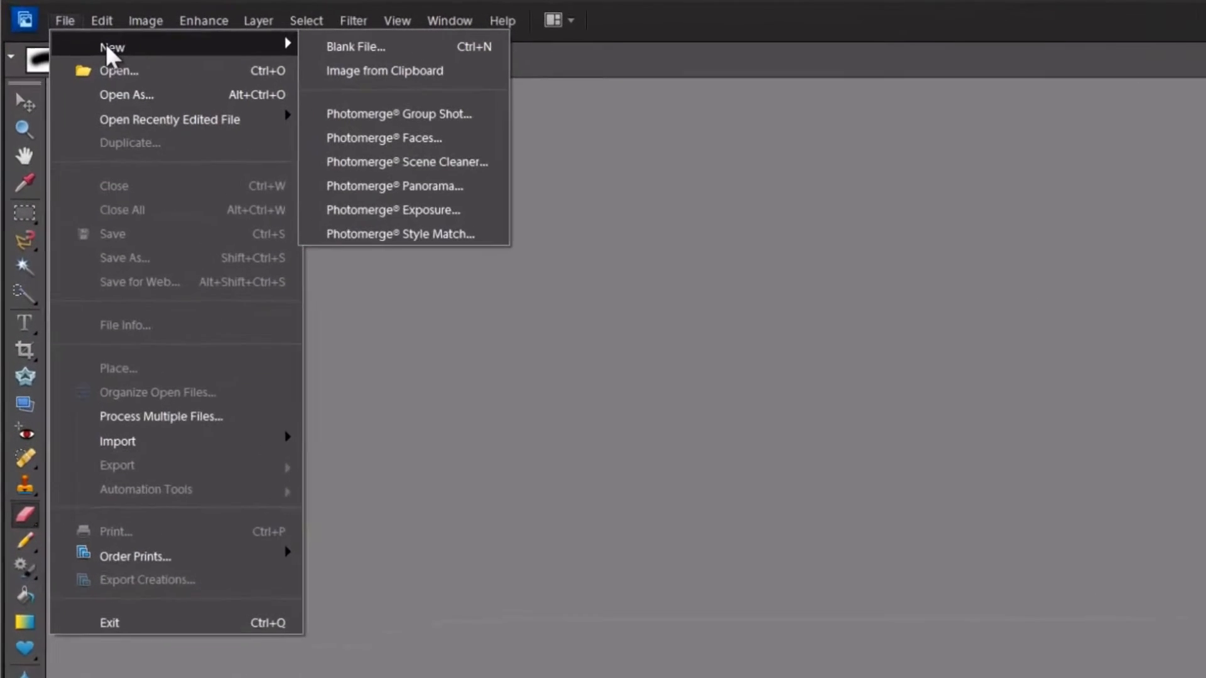
mouse_move(123, 73)
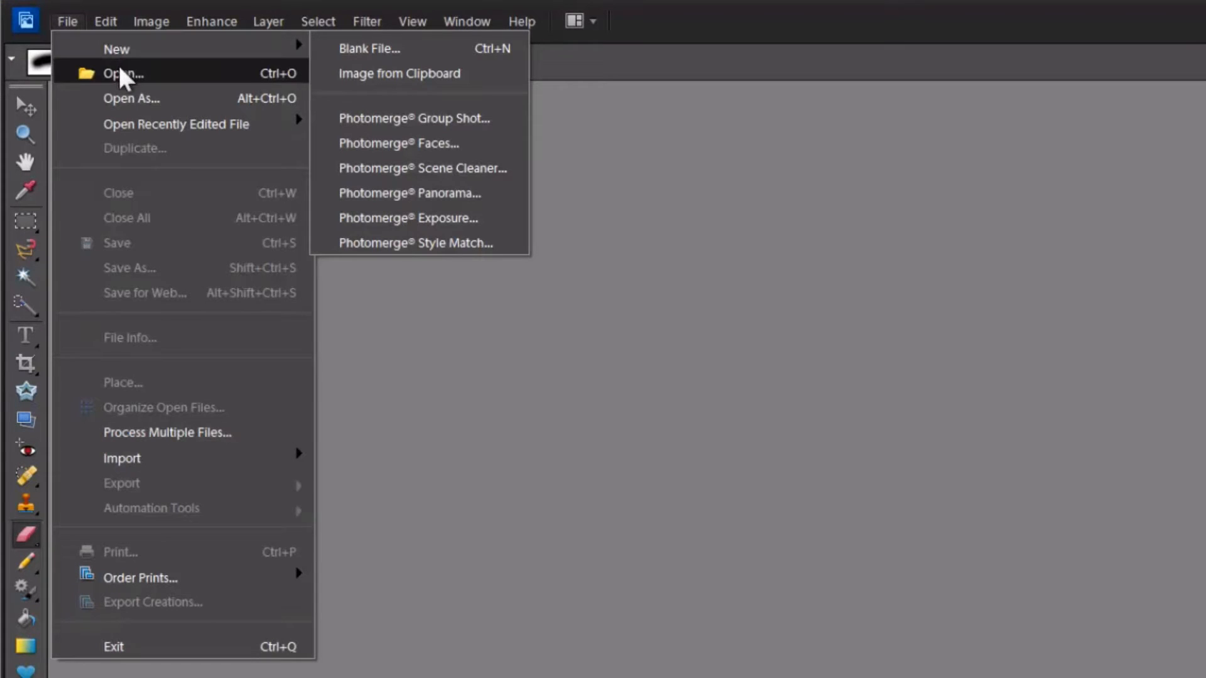
click(121, 72)
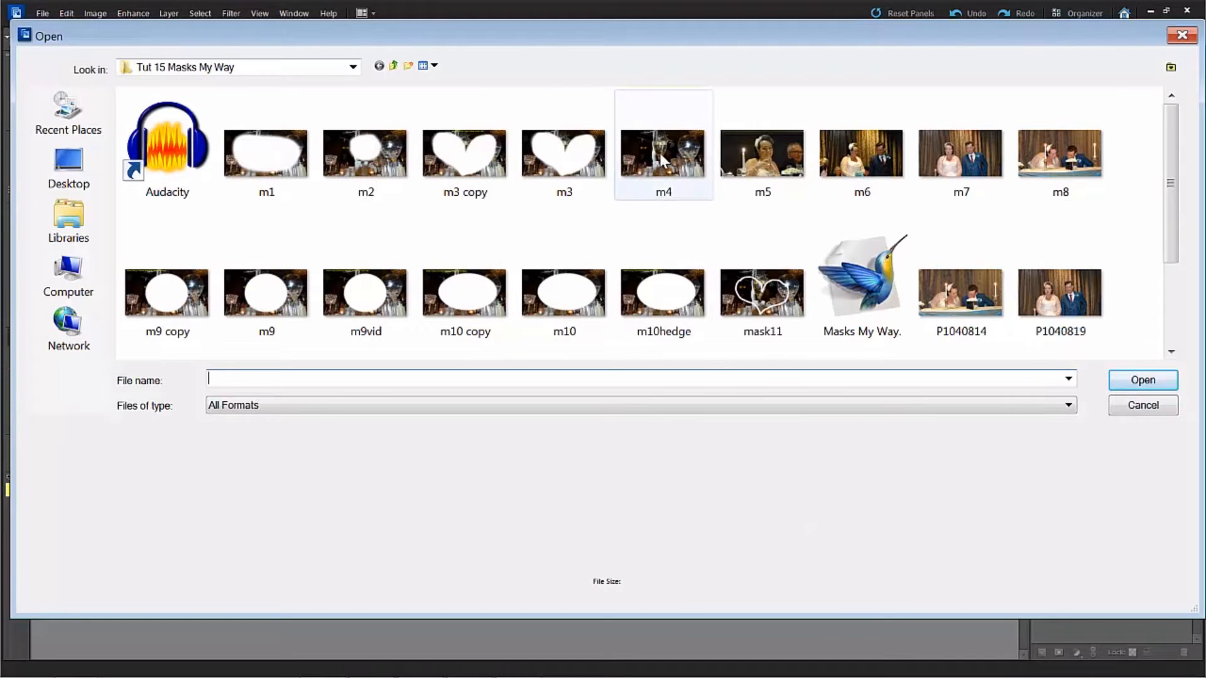
mouse_move(663, 158)
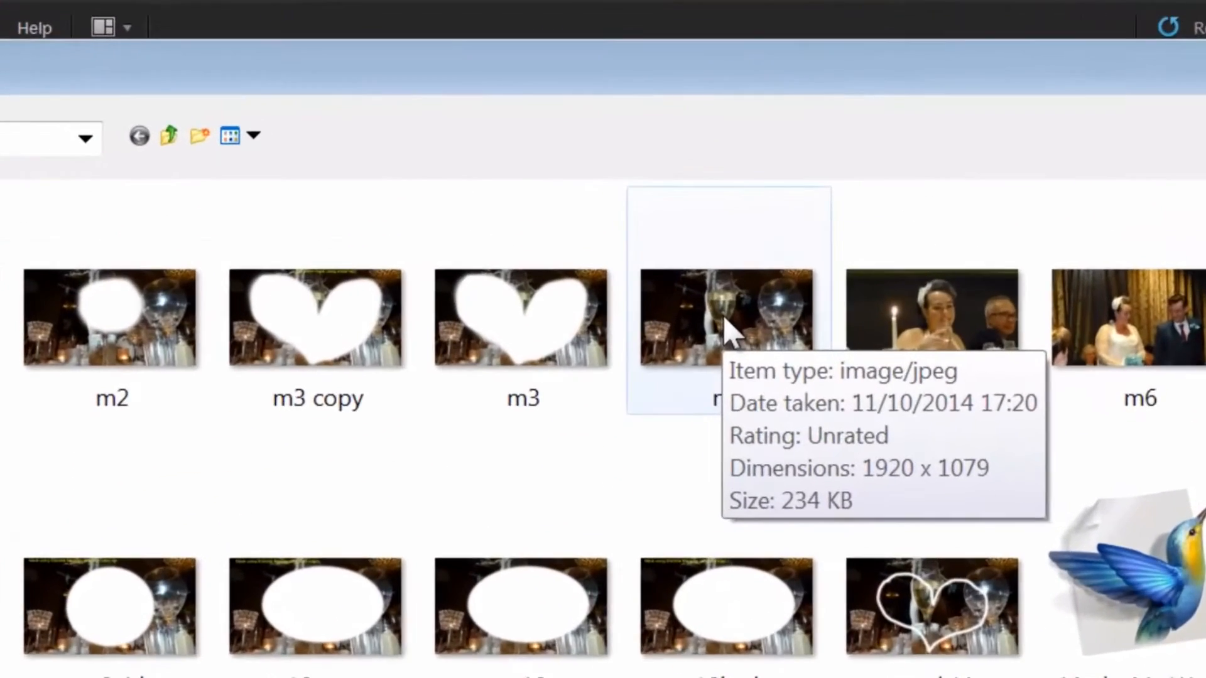
click(726, 318)
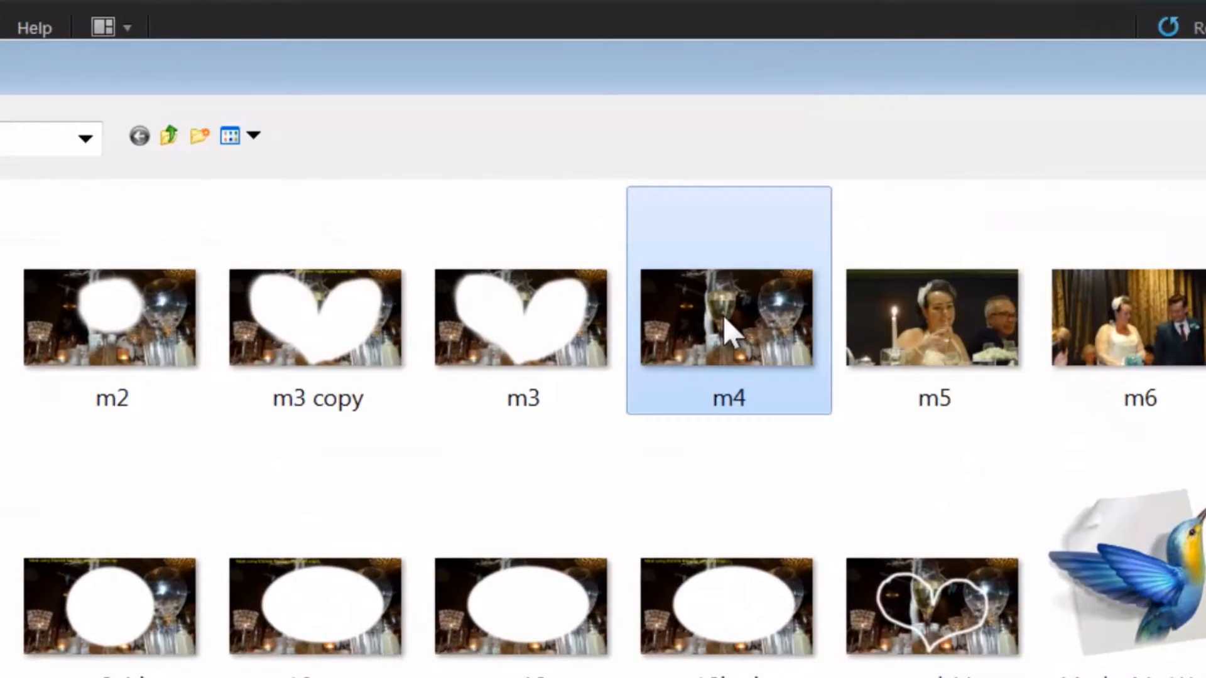
double_click(726, 316)
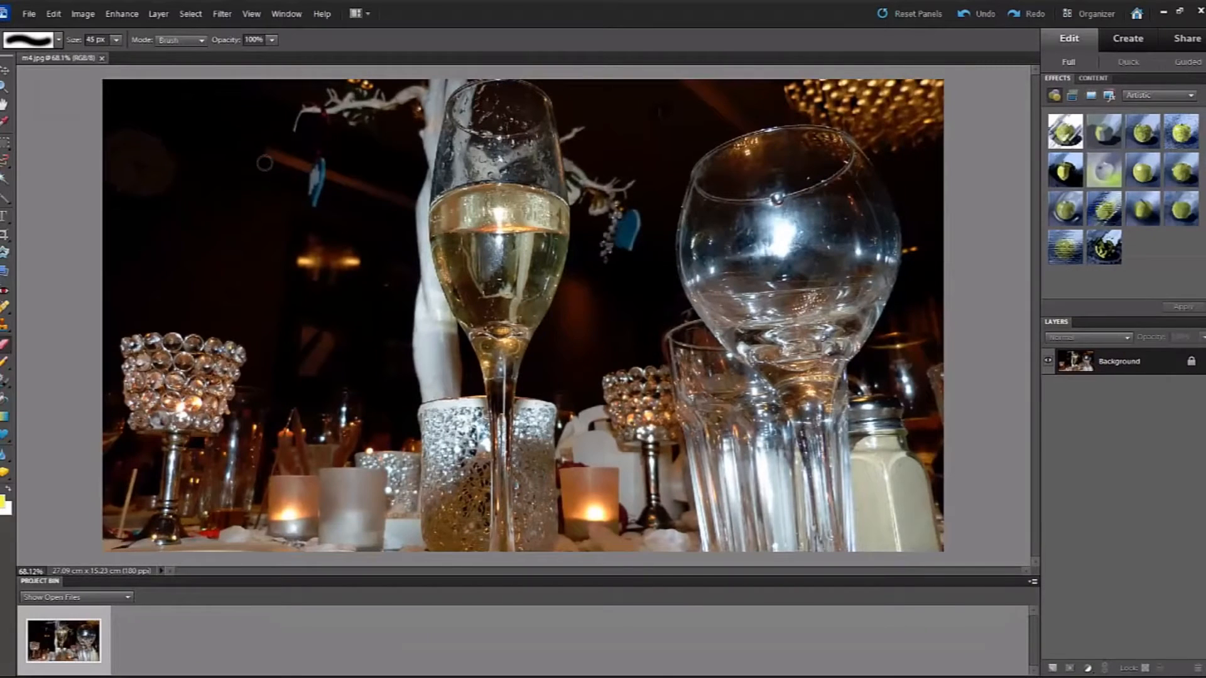
mouse_move(171, 118)
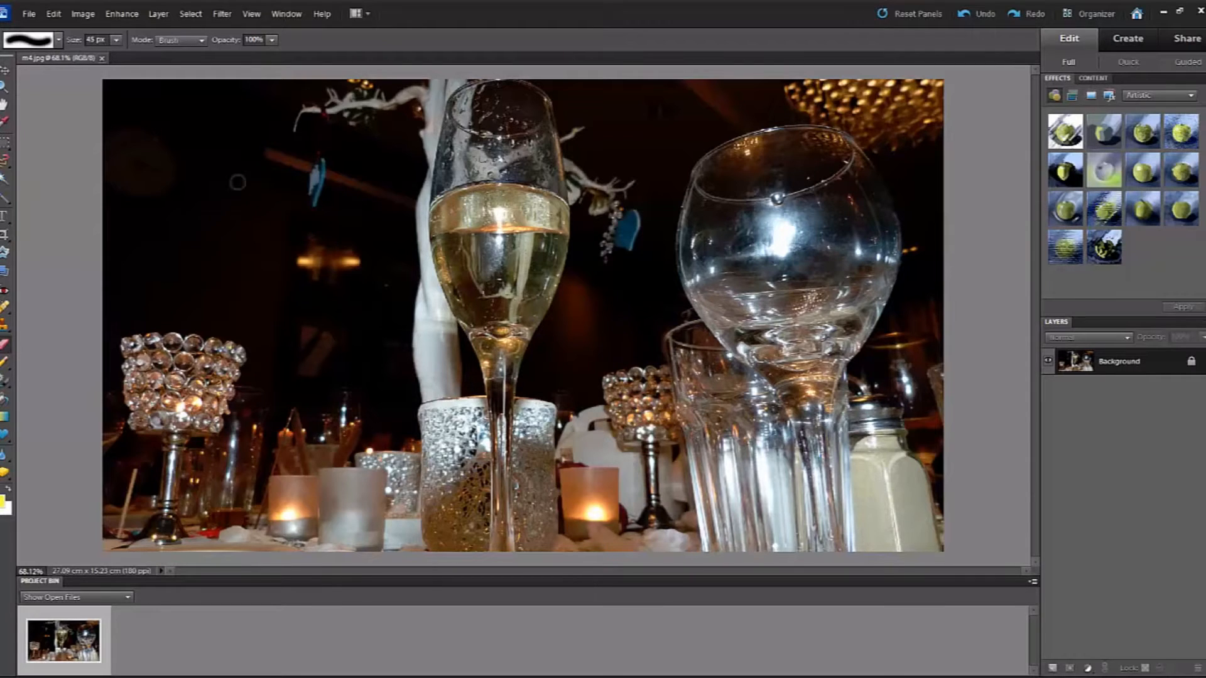
mouse_move(198, 132)
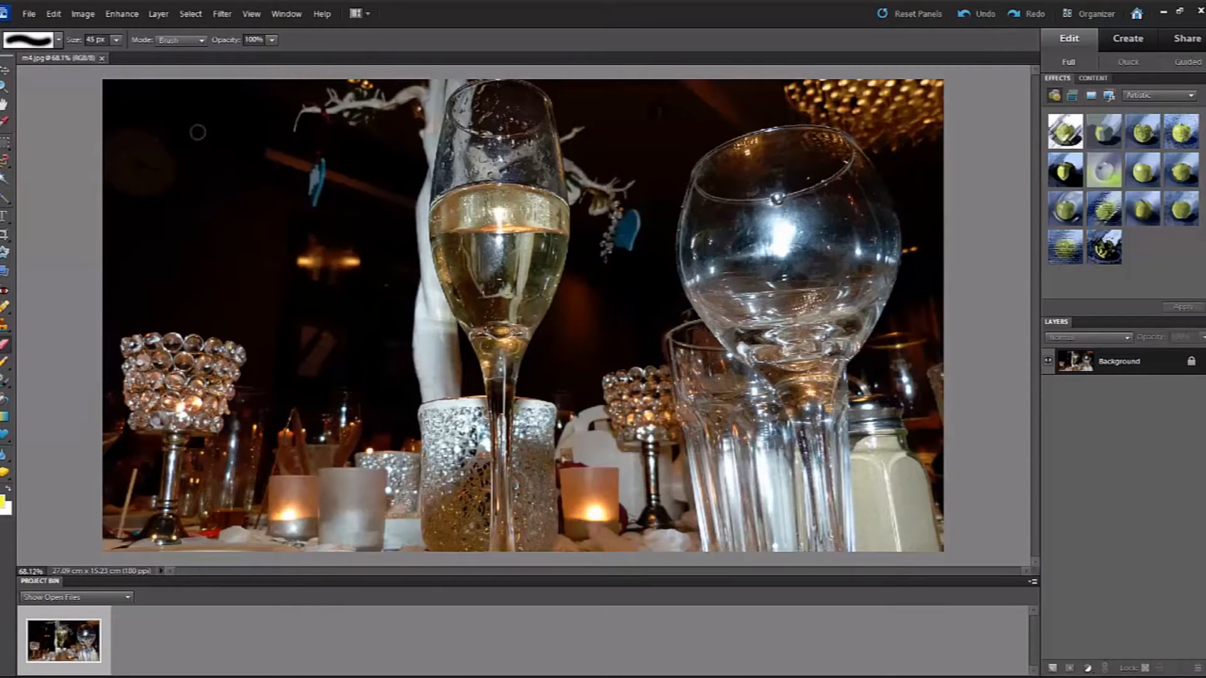
mouse_move(111, 88)
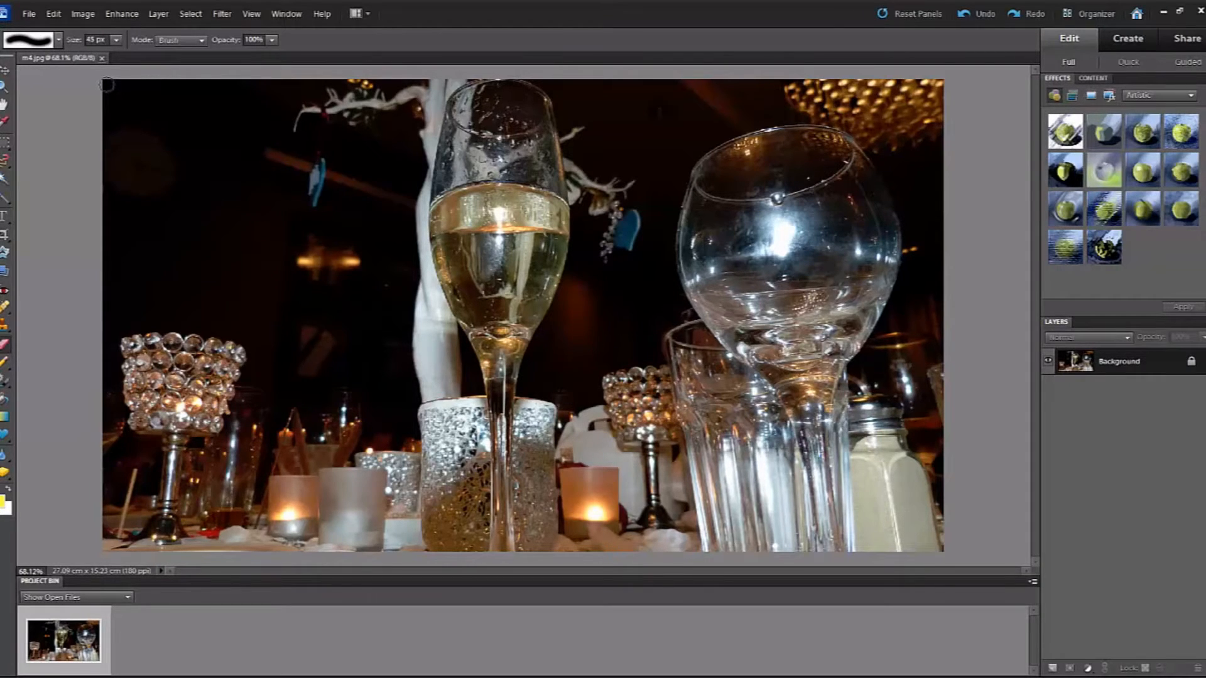
mouse_move(150, 174)
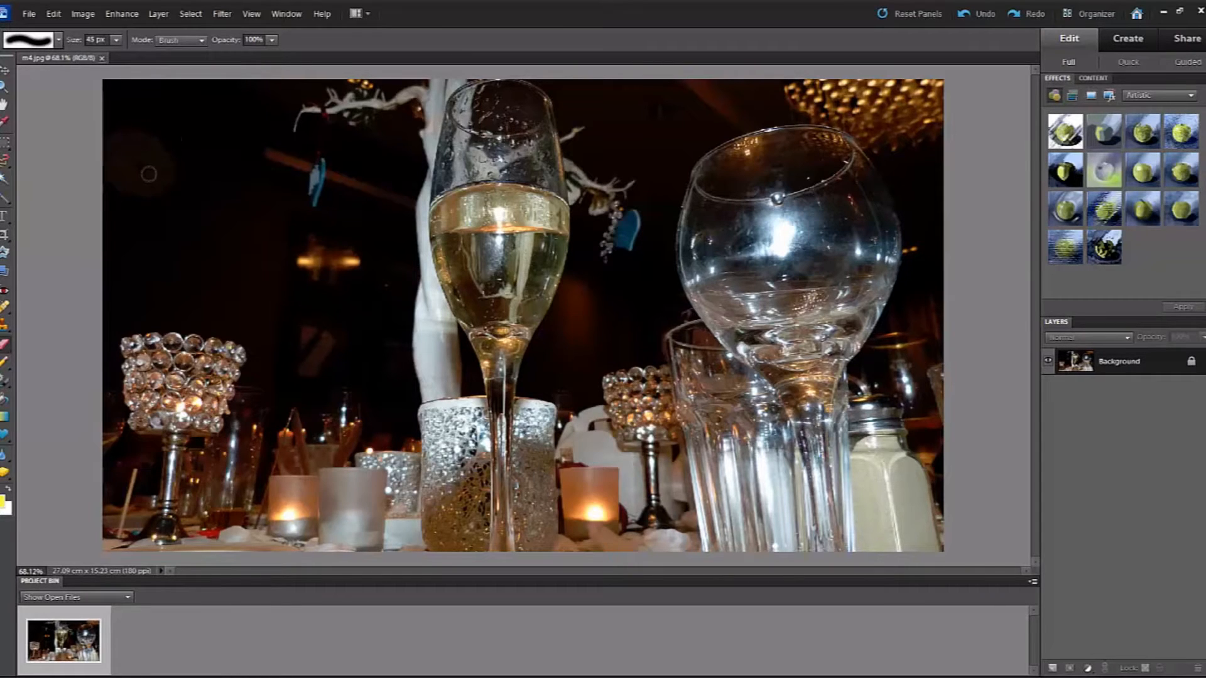
mouse_move(178, 168)
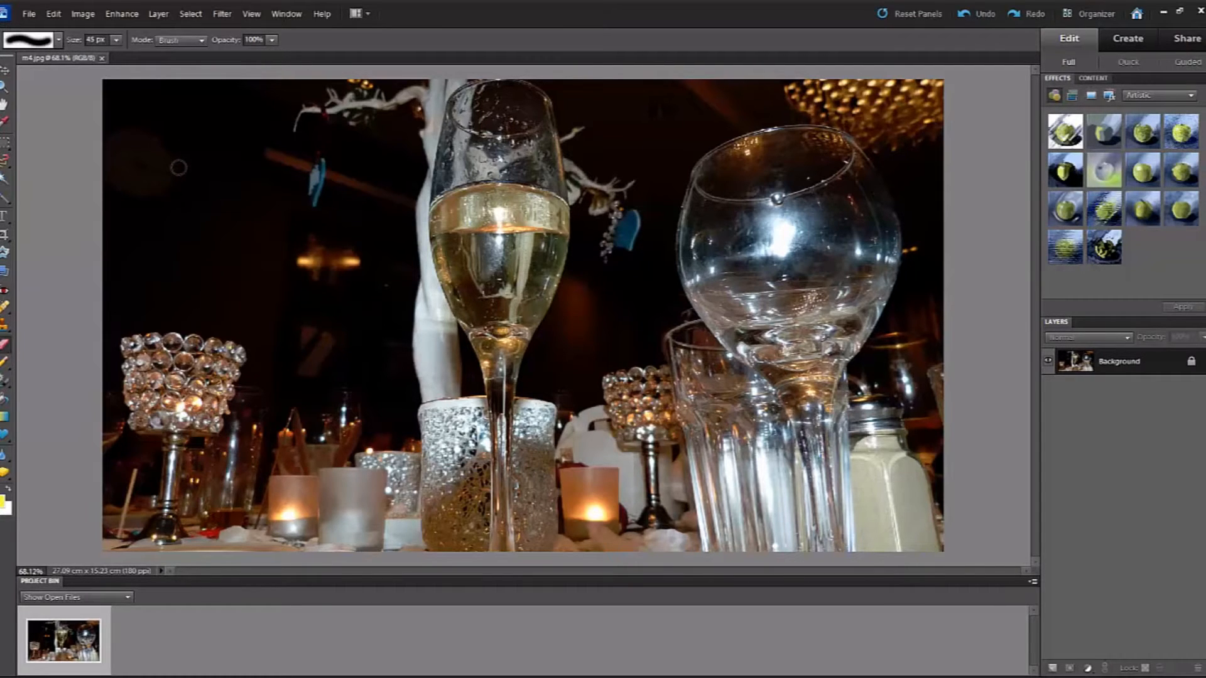
mouse_move(83, 161)
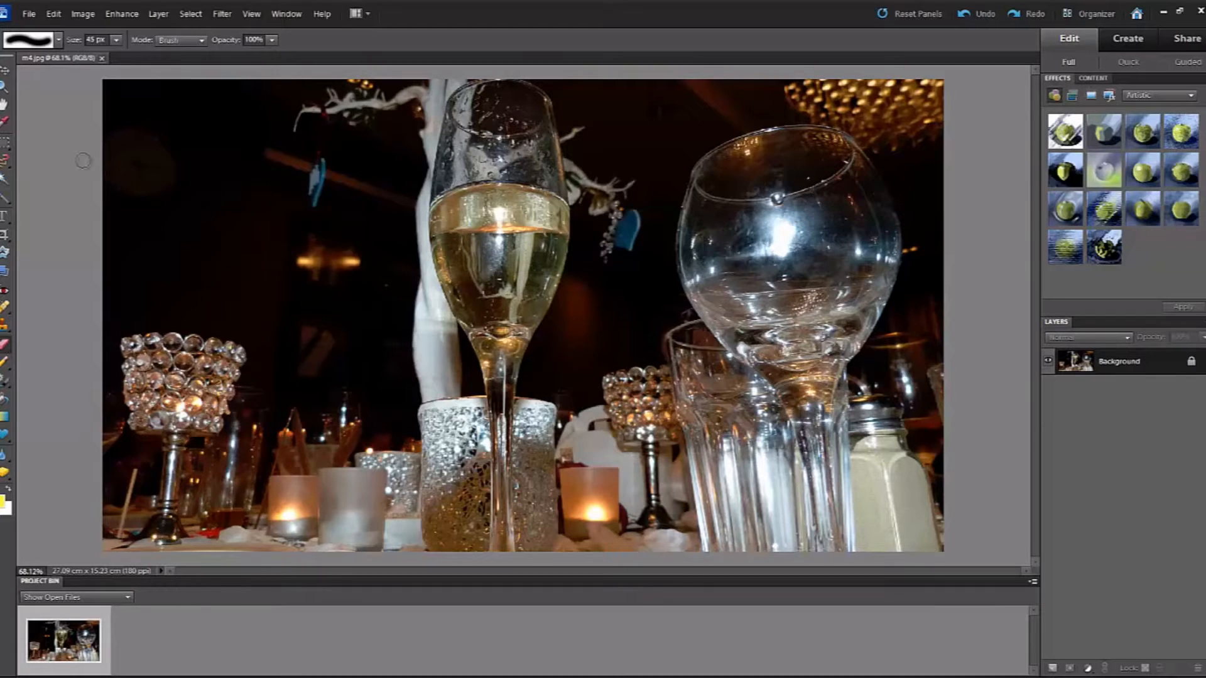
mouse_move(7, 146)
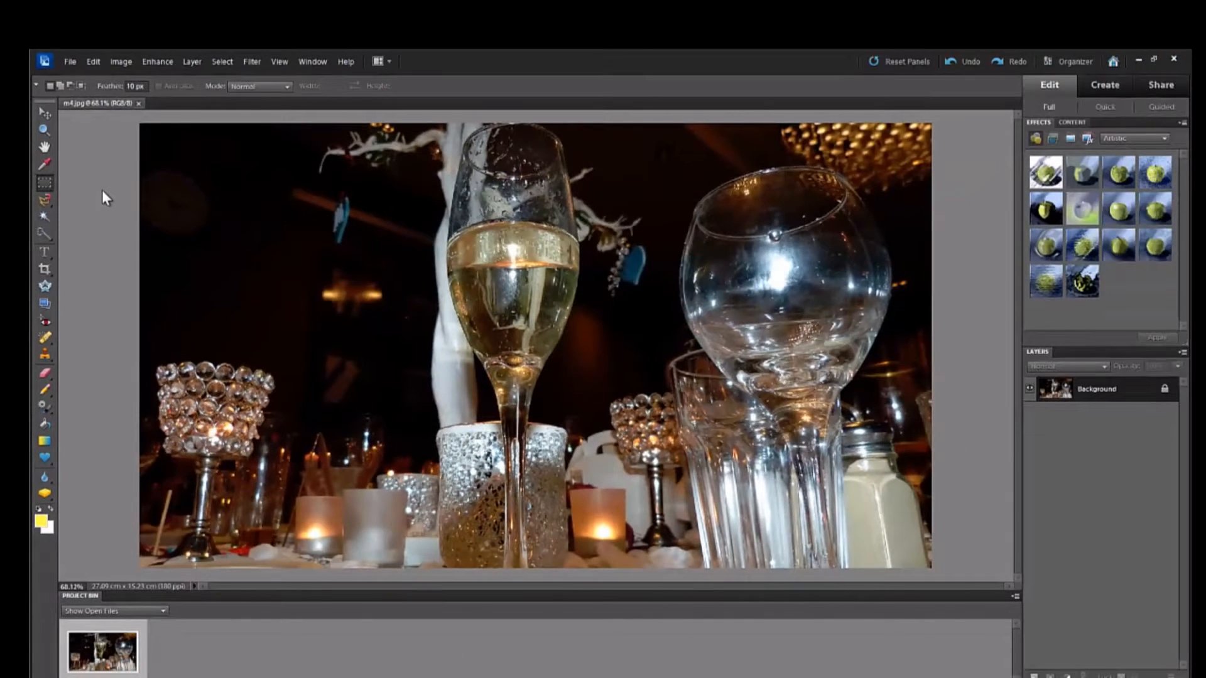
mouse_move(45, 182)
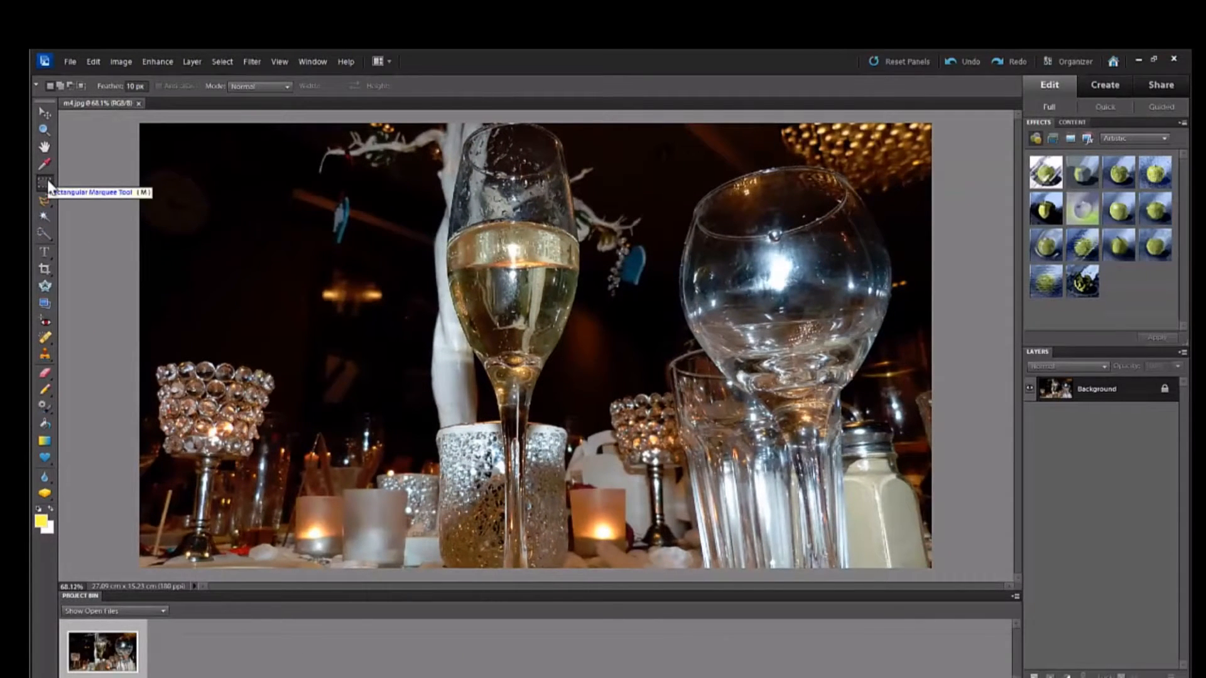
mouse_move(50, 187)
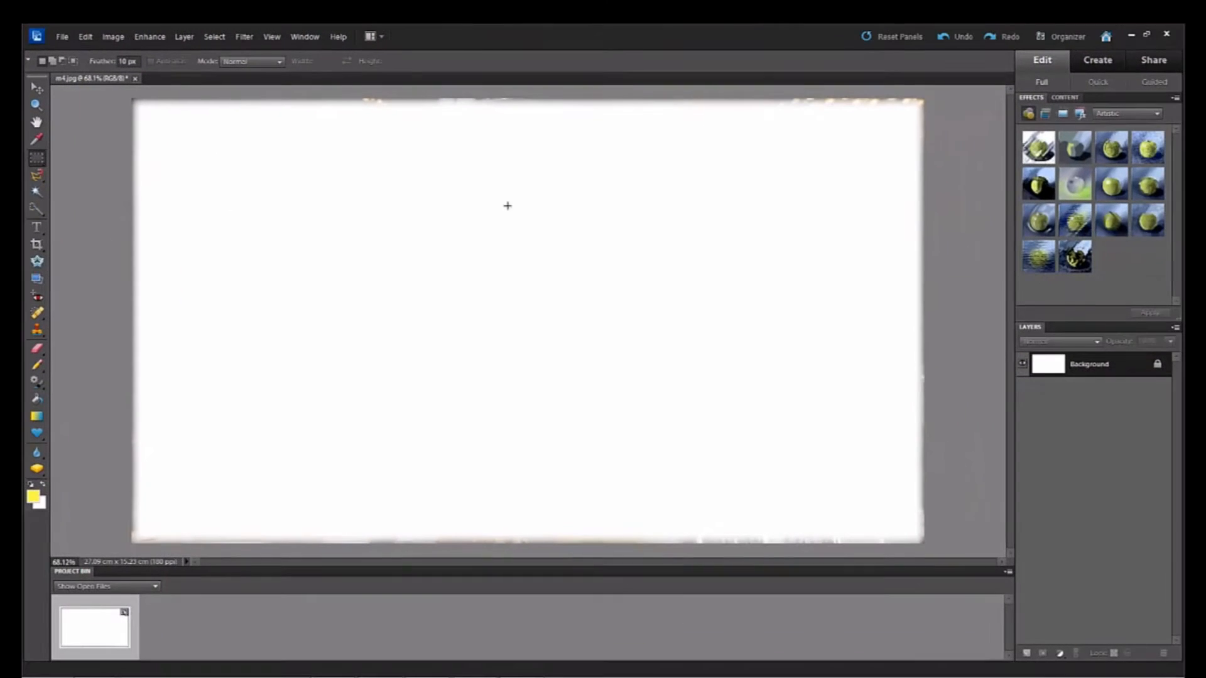
mouse_move(798, 237)
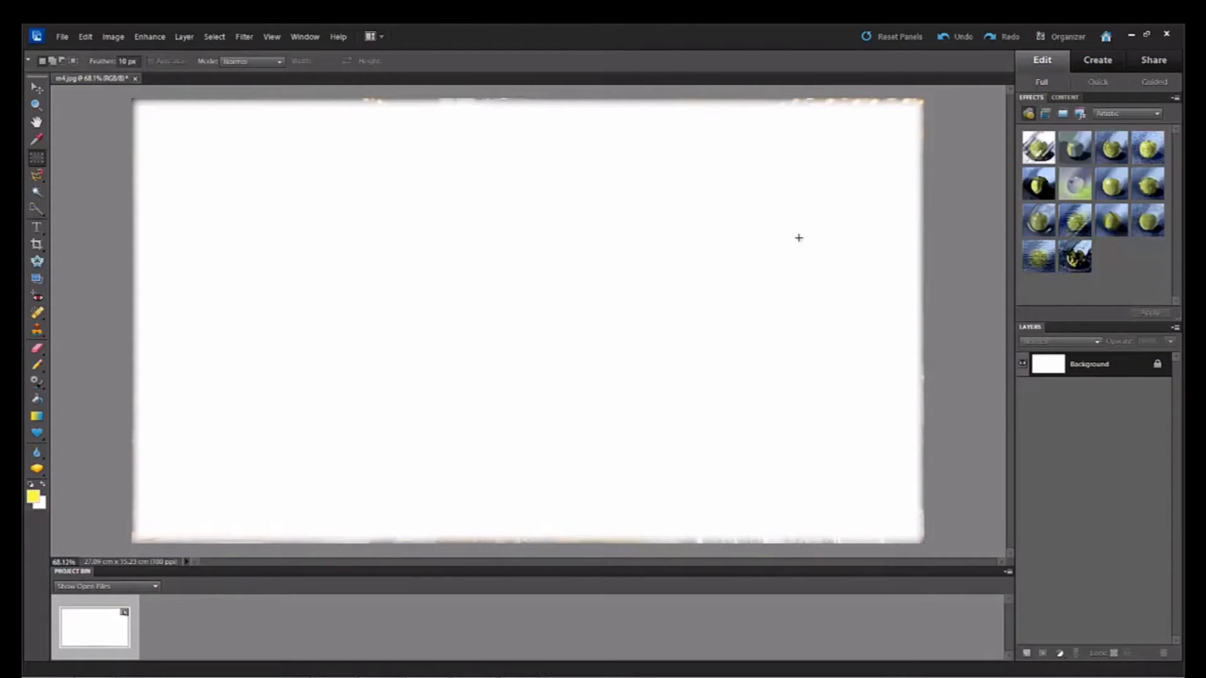
mouse_move(733, 391)
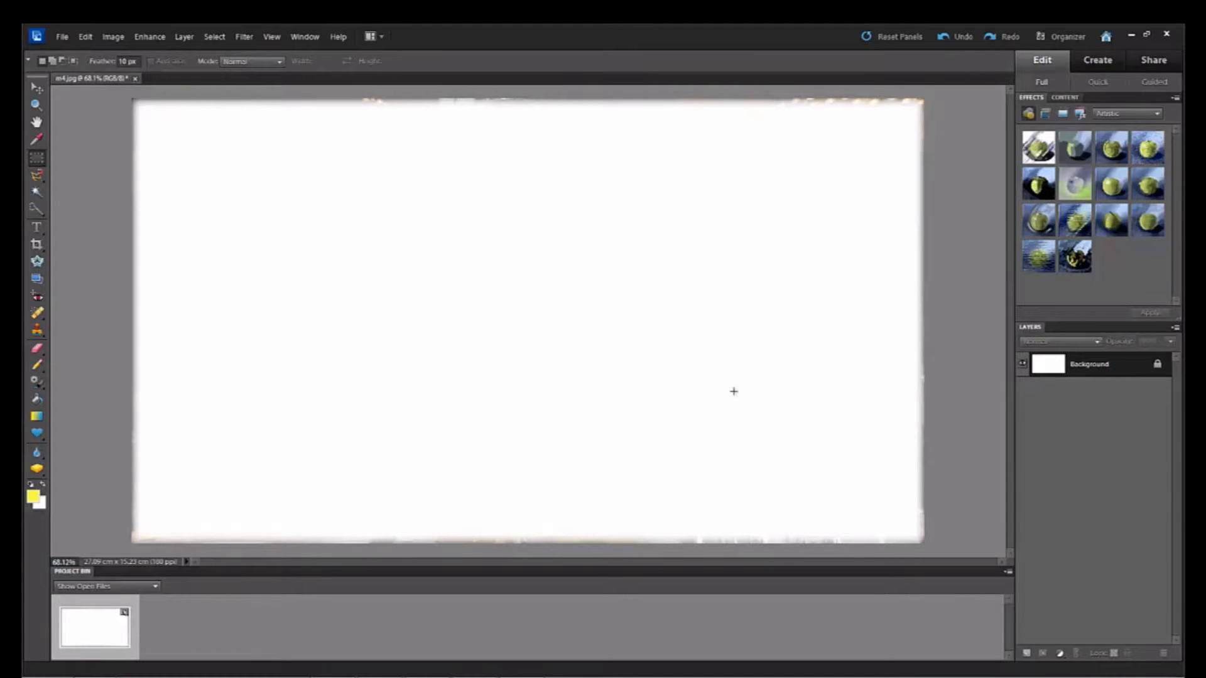
mouse_move(65, 44)
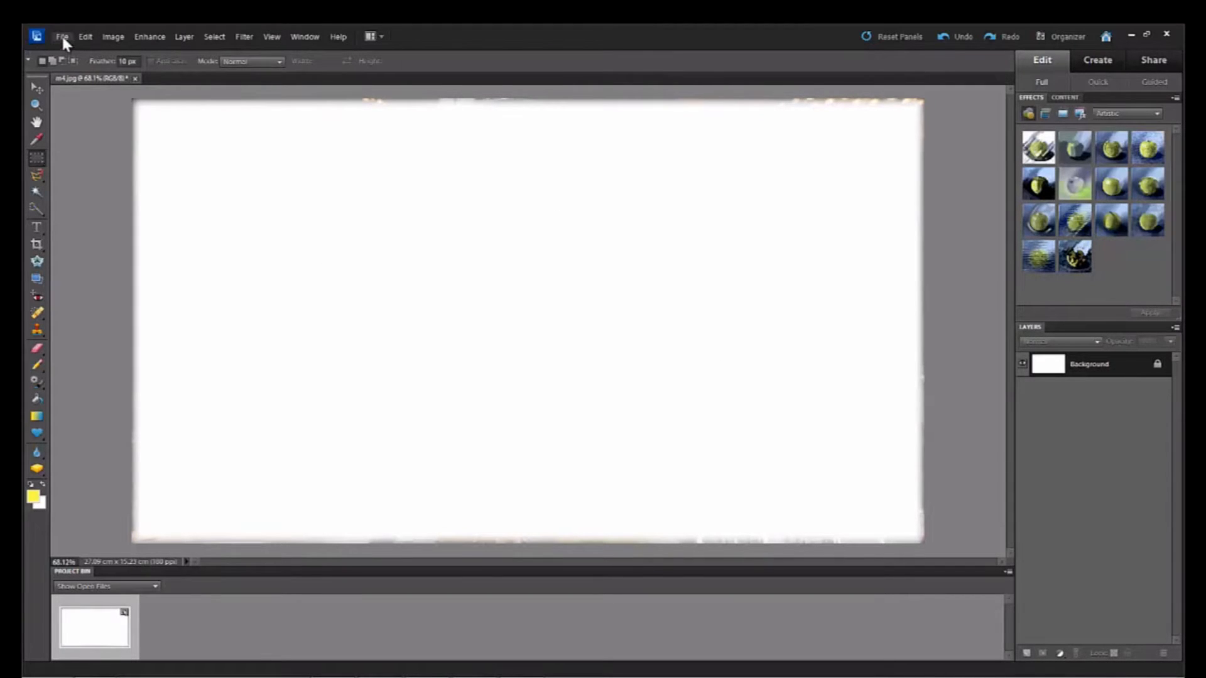
- Close the m4 image, discarding the unsaved changes
click(61, 36)
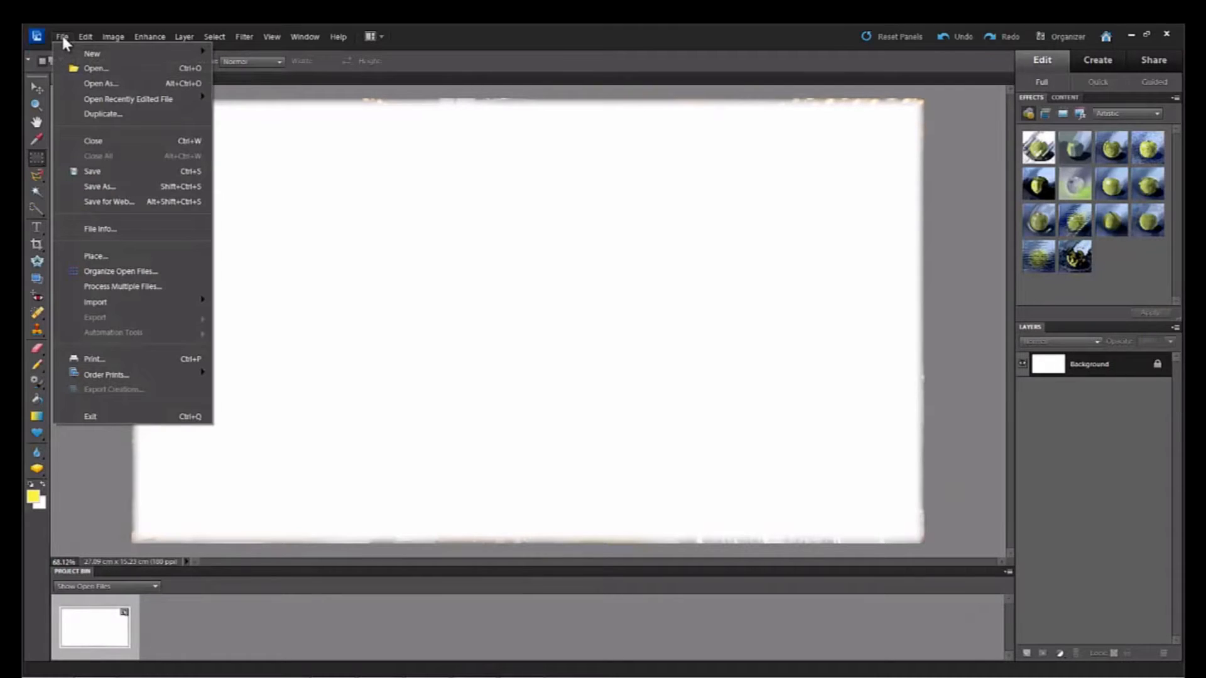
mouse_move(100, 141)
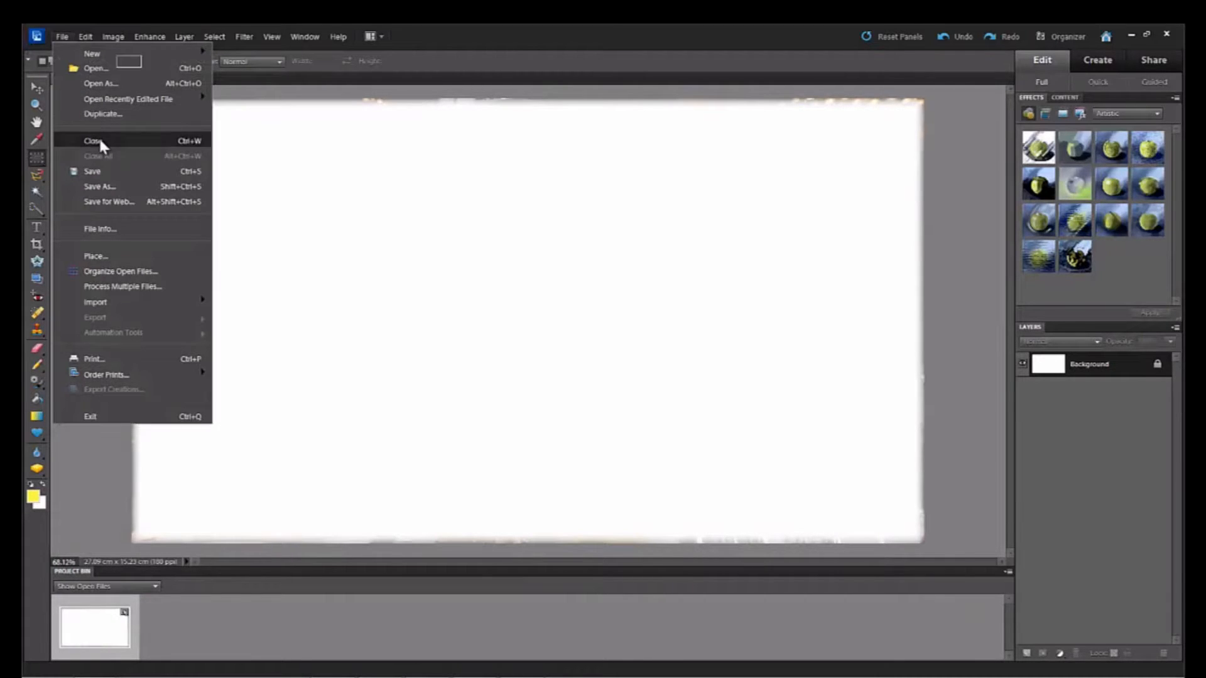
click(92, 141)
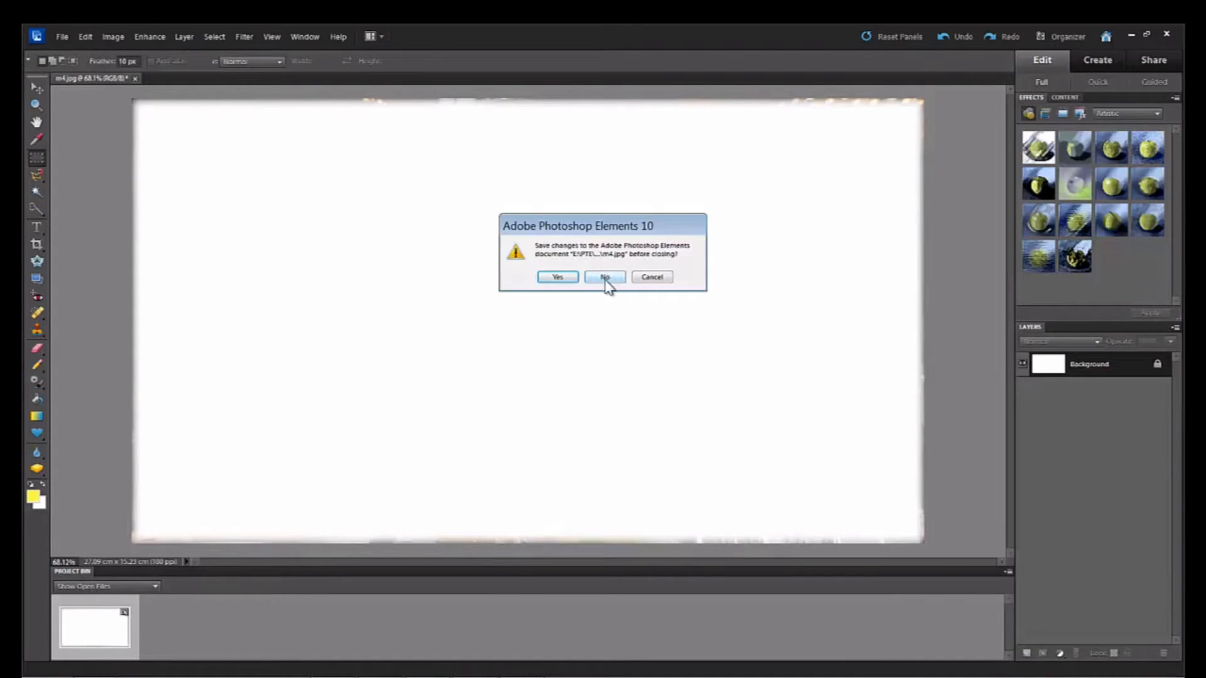
click(604, 276)
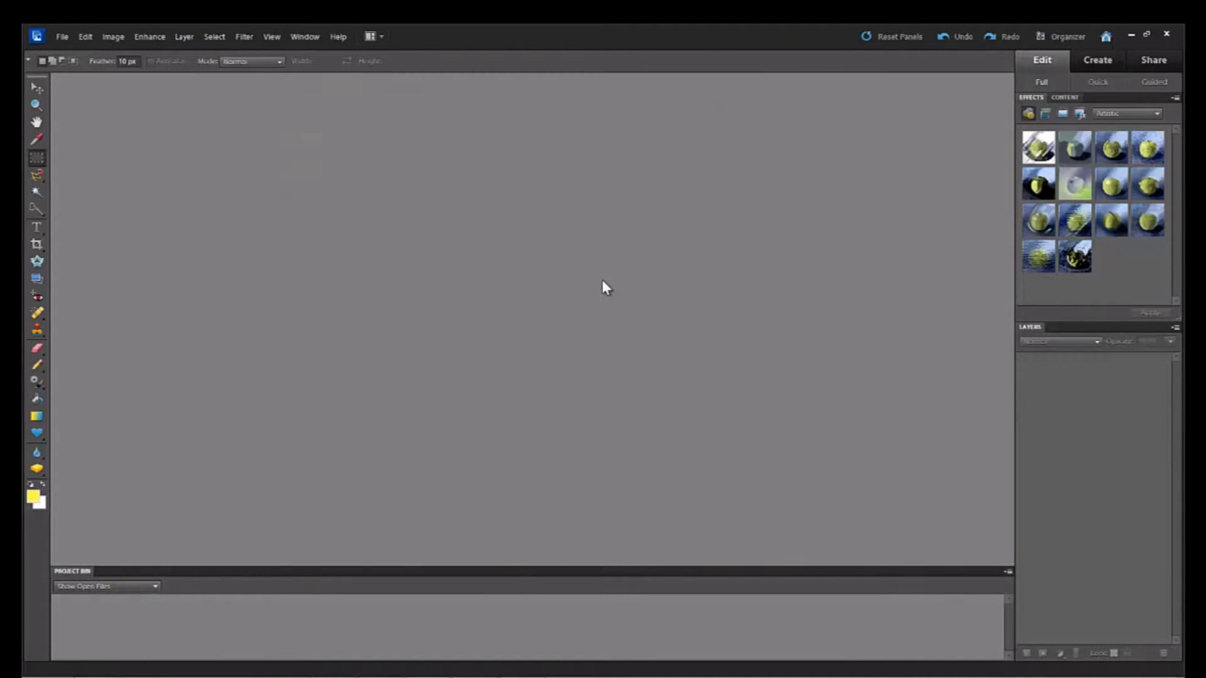
mouse_move(552, 274)
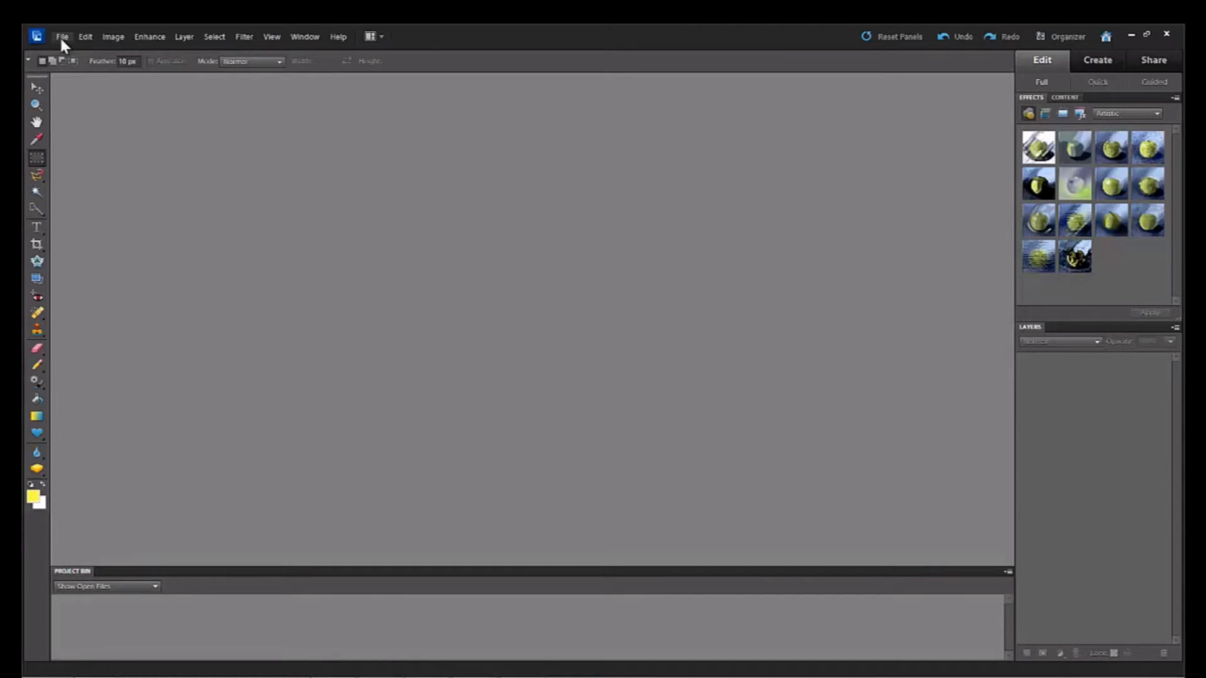
- Create a 1920×1079-pixel blank file with a transparent background
click(62, 37)
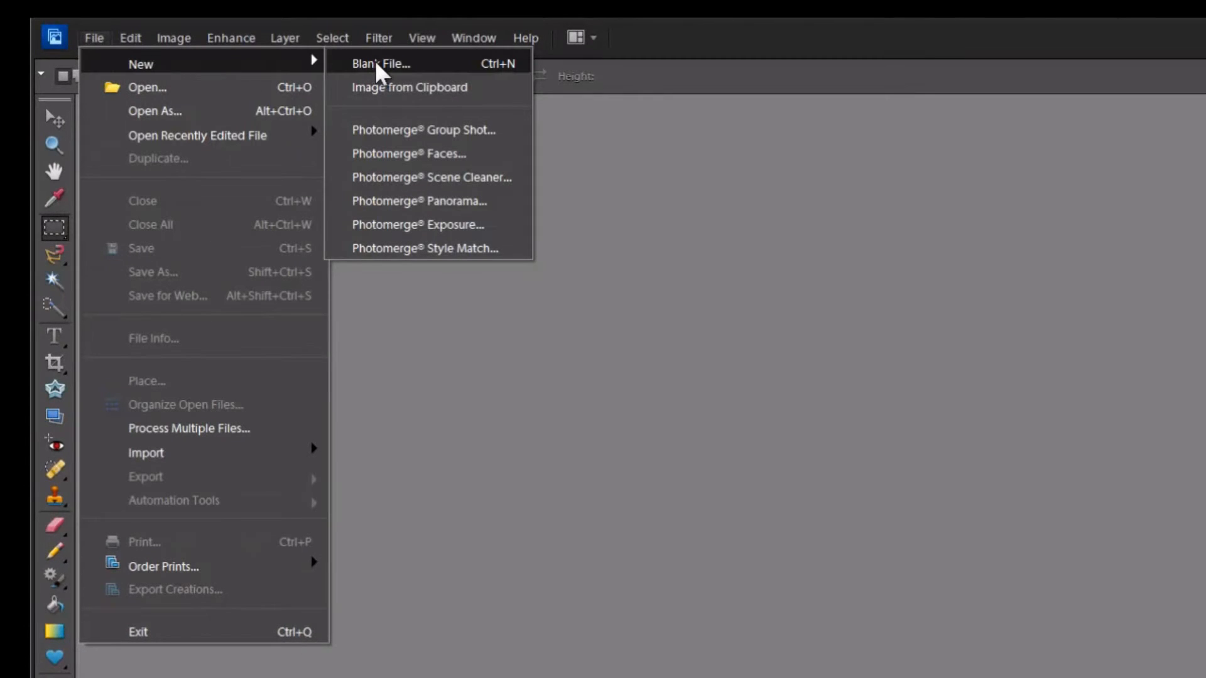
click(380, 63)
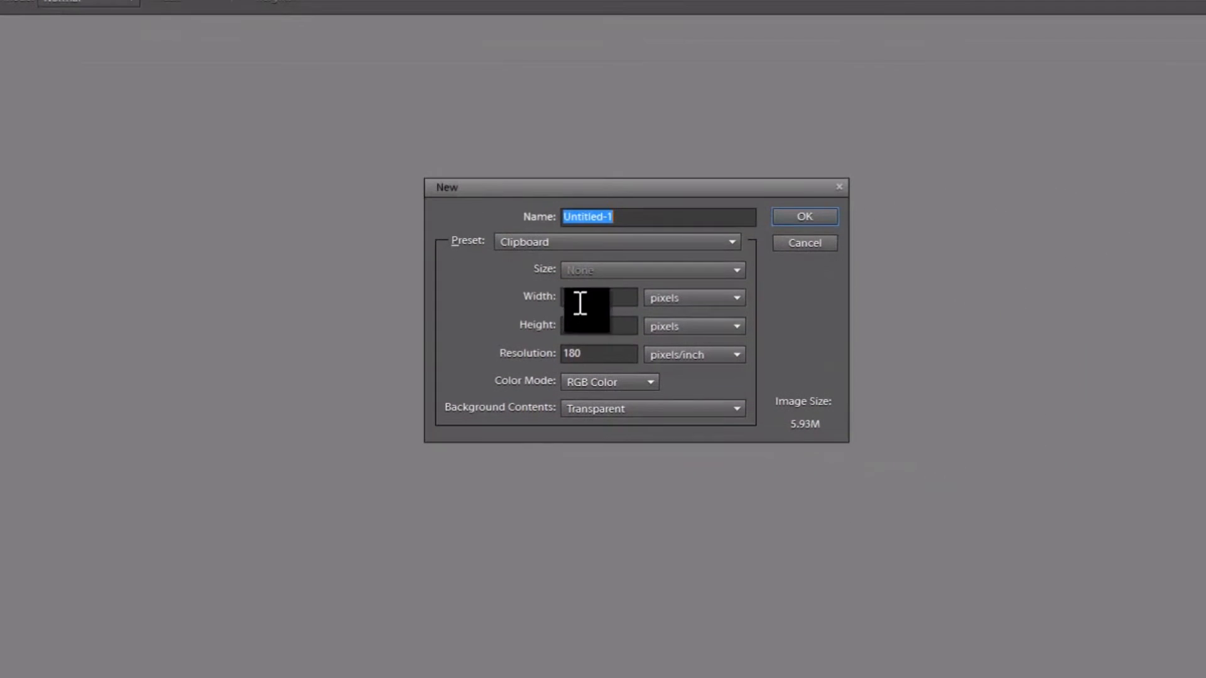
text(1920)
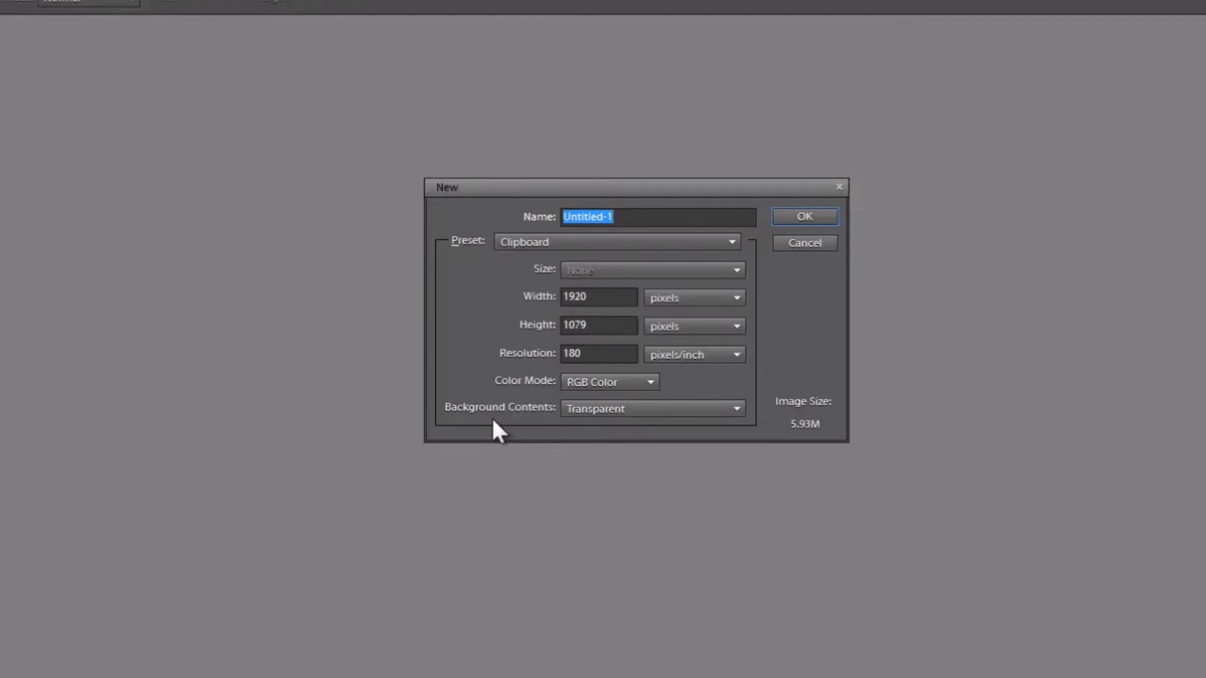
mouse_move(515, 421)
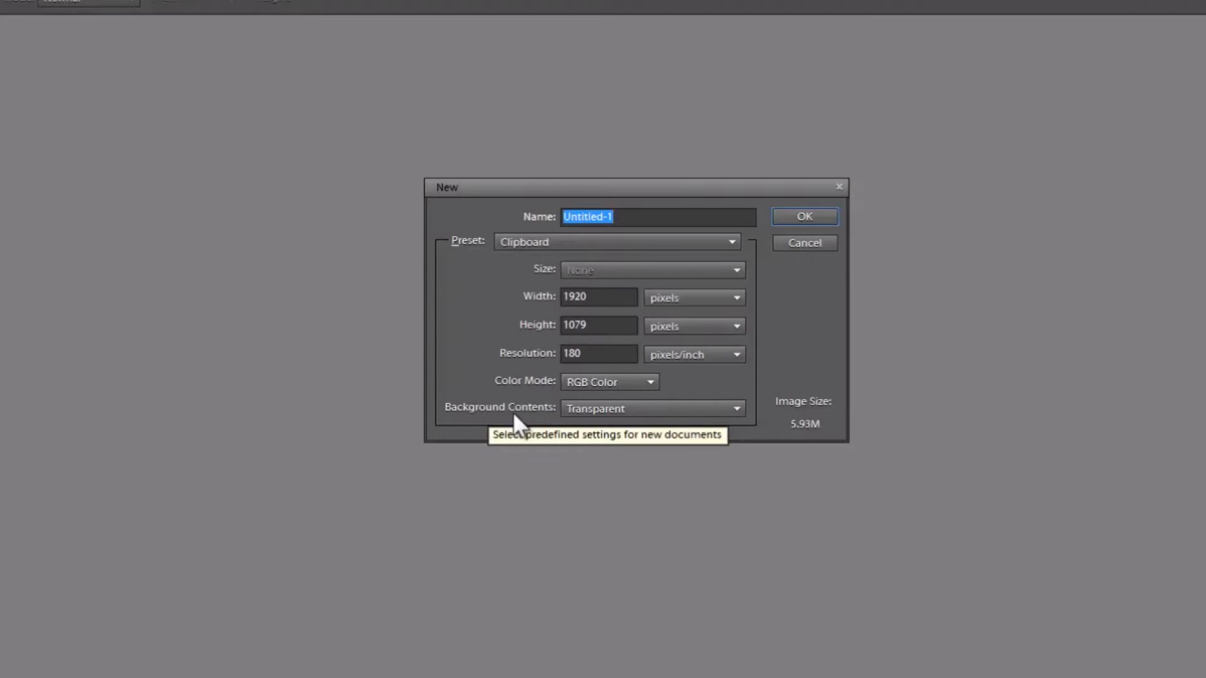
mouse_move(596, 427)
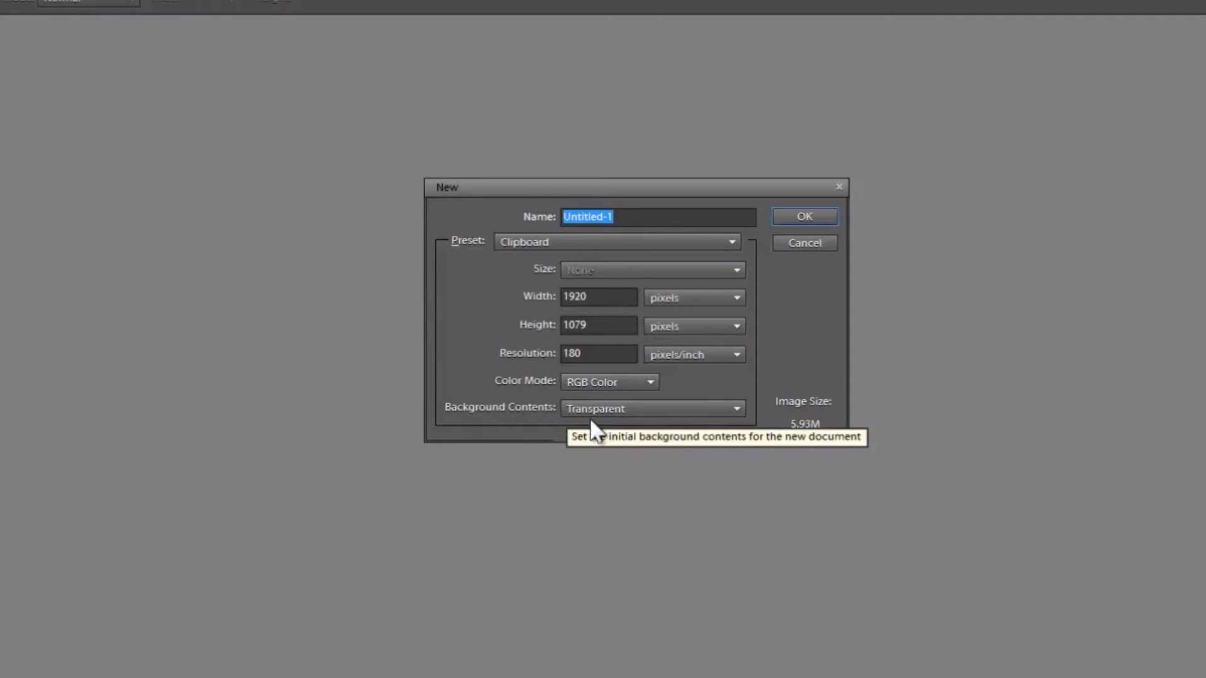
mouse_move(707, 429)
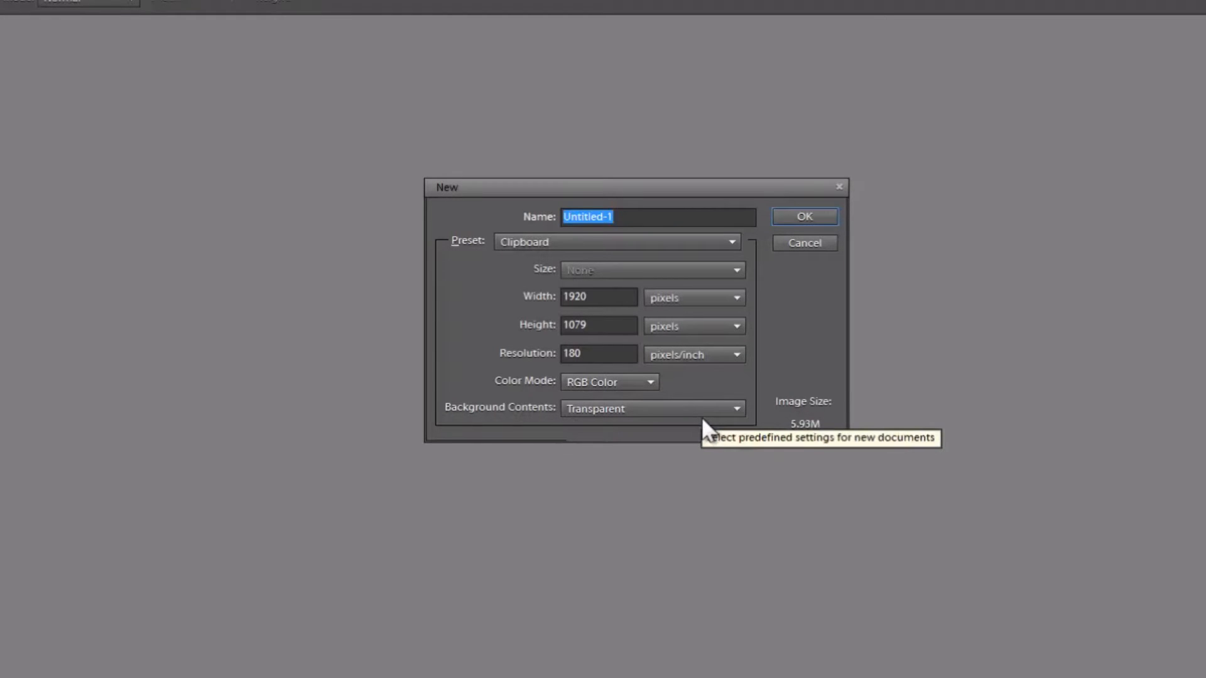
click(803, 216)
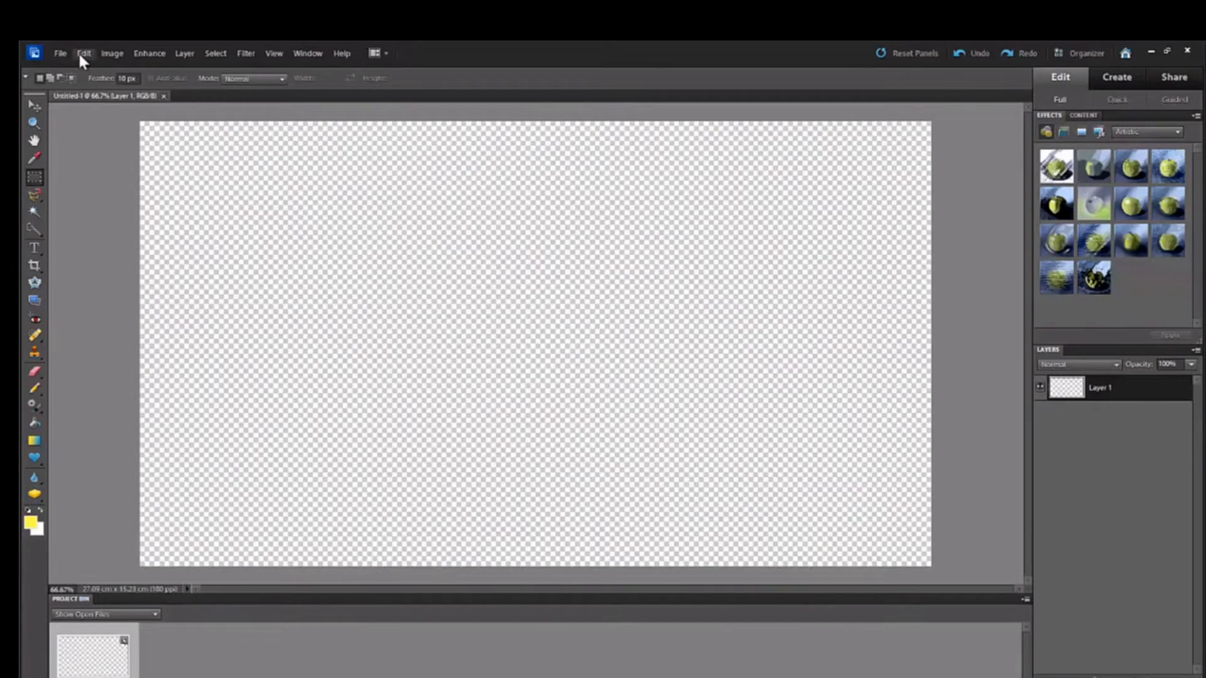
- Paste the copied champagne-glass photo into the new transparent document
click(85, 53)
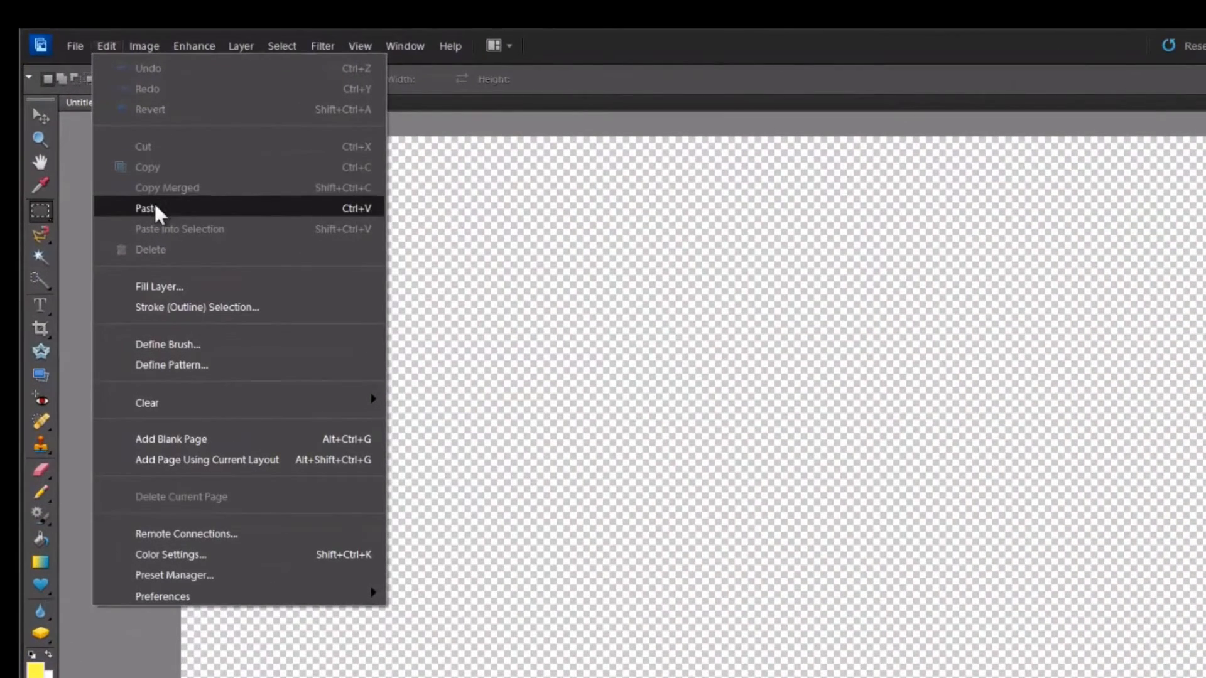
click(145, 208)
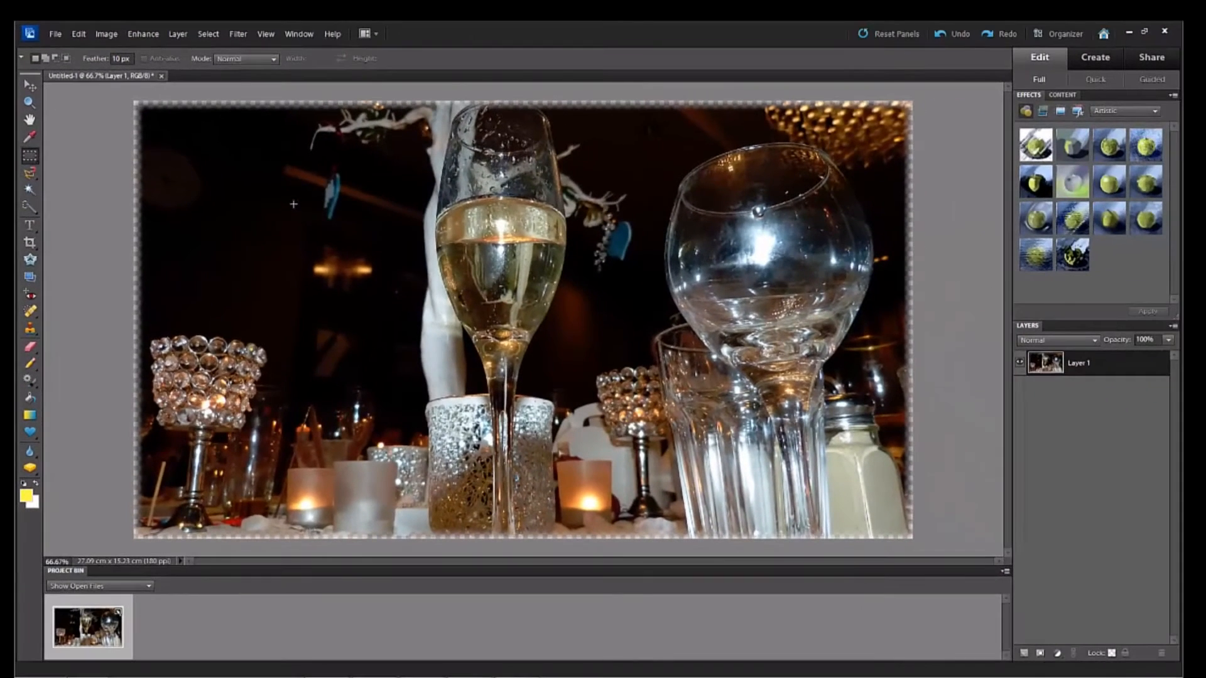
mouse_move(736, 119)
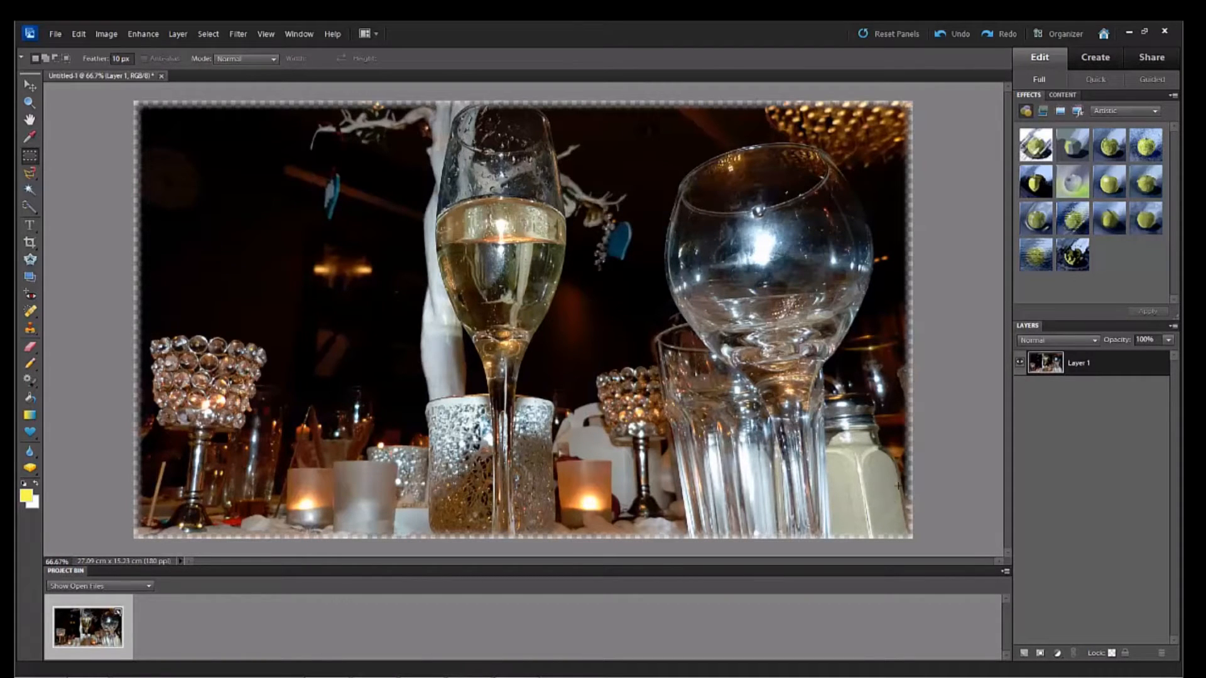
mouse_move(123, 362)
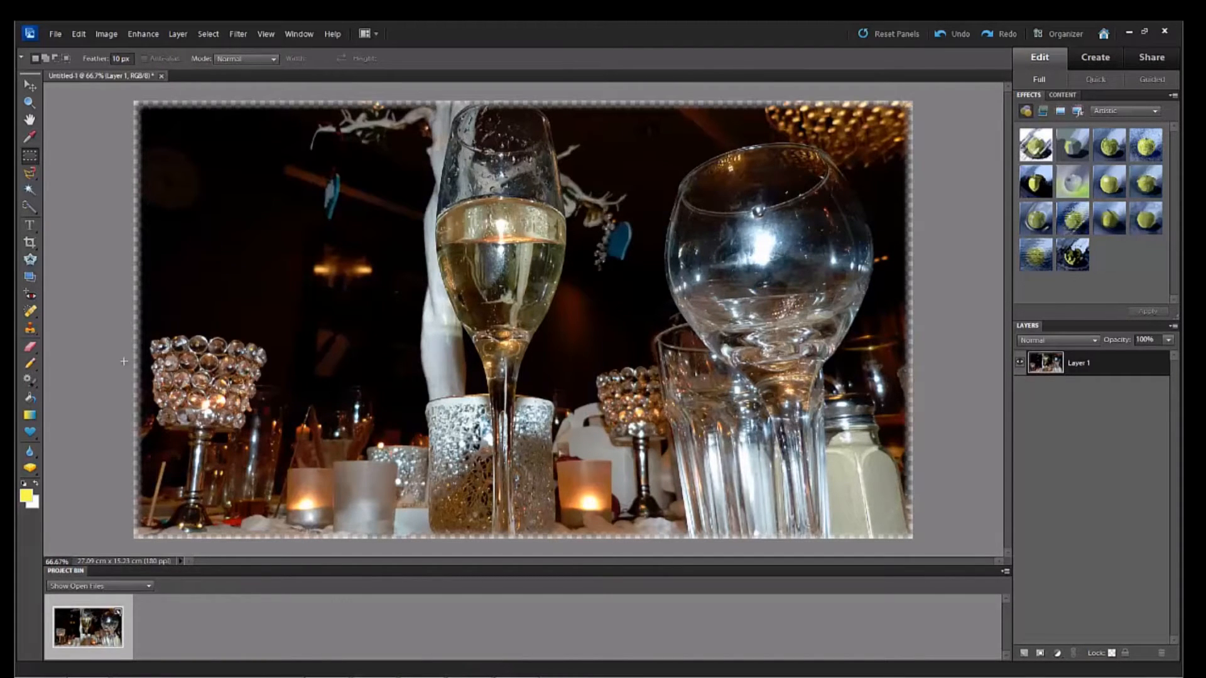
mouse_move(123, 107)
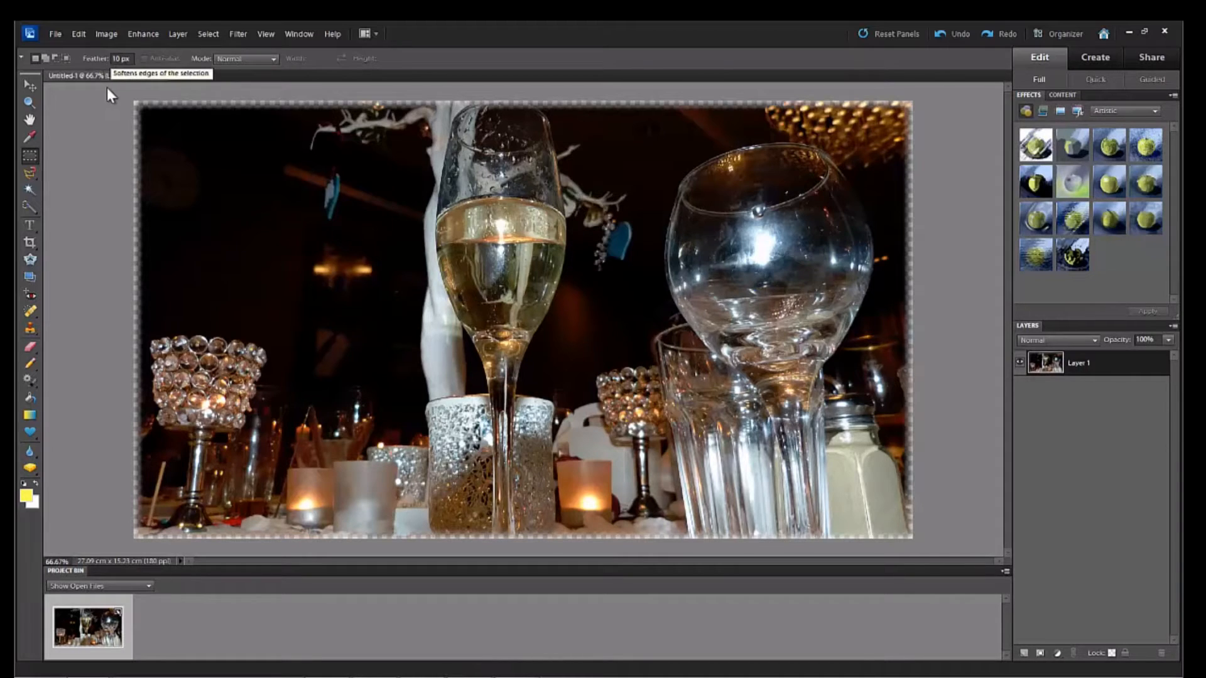
mouse_move(179, 176)
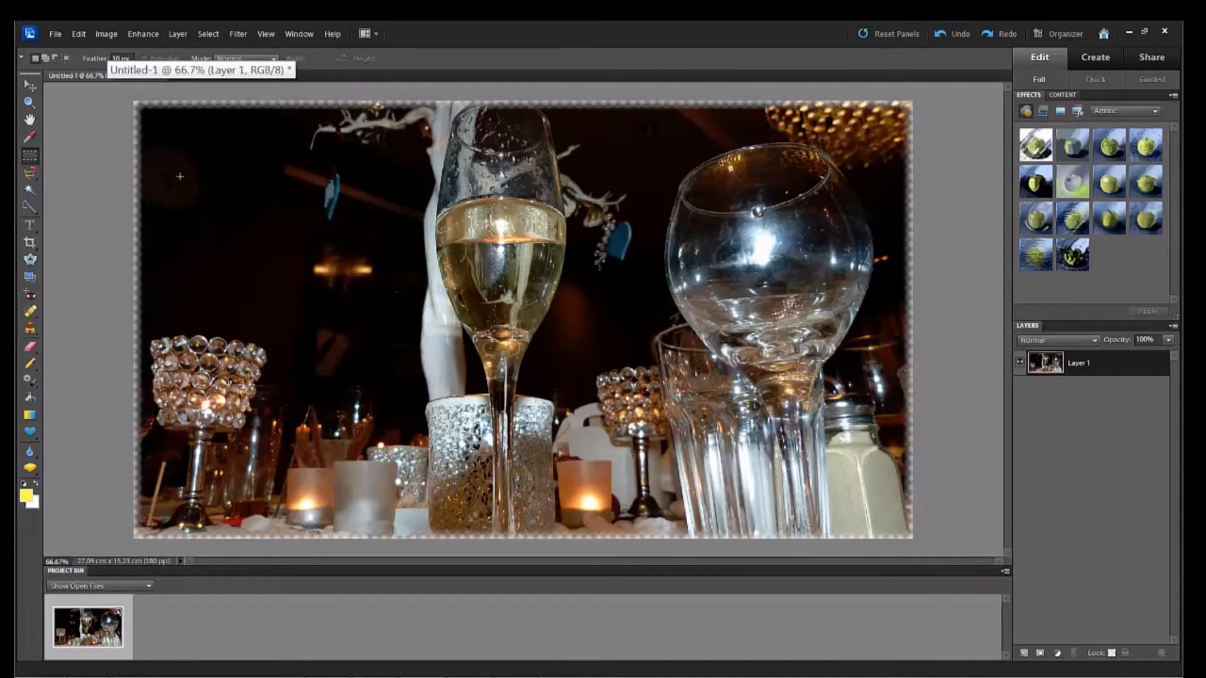
mouse_move(569, 267)
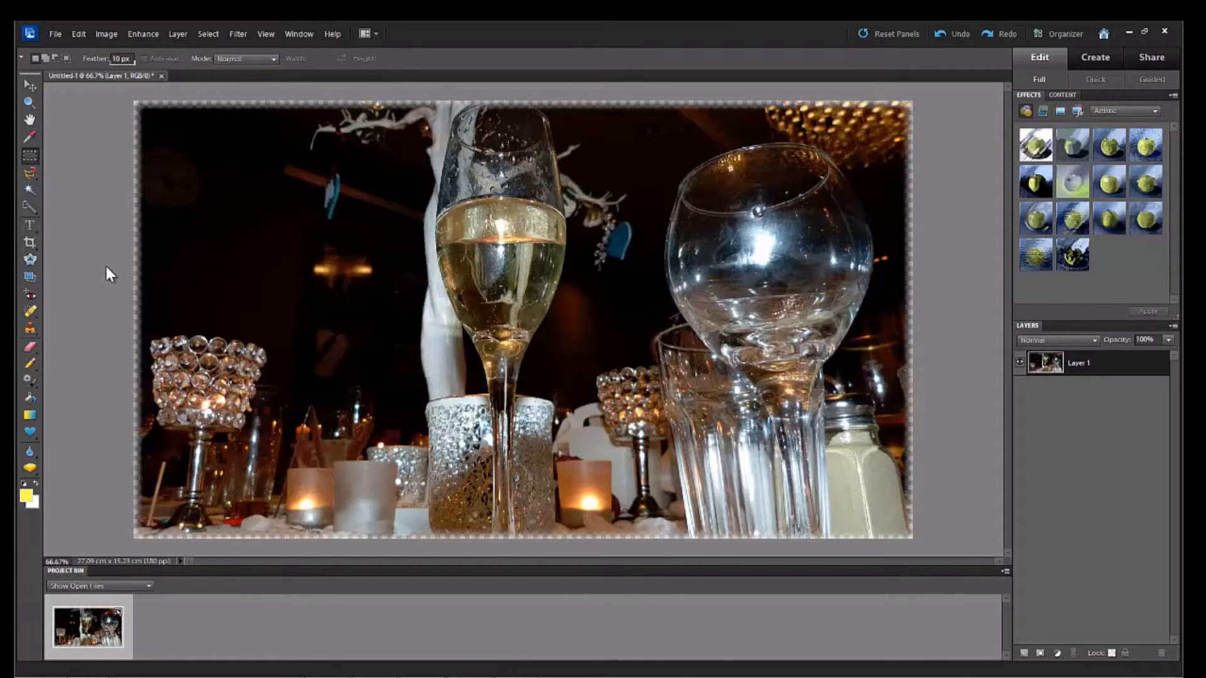
mouse_move(105, 268)
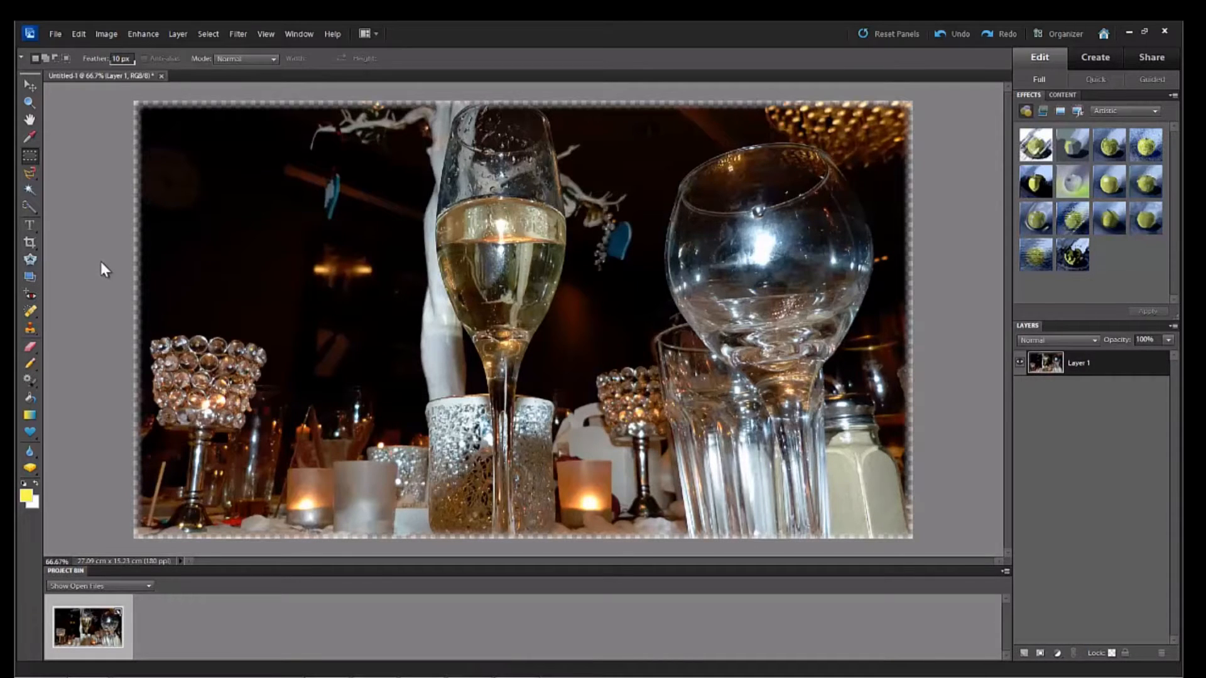
mouse_move(103, 243)
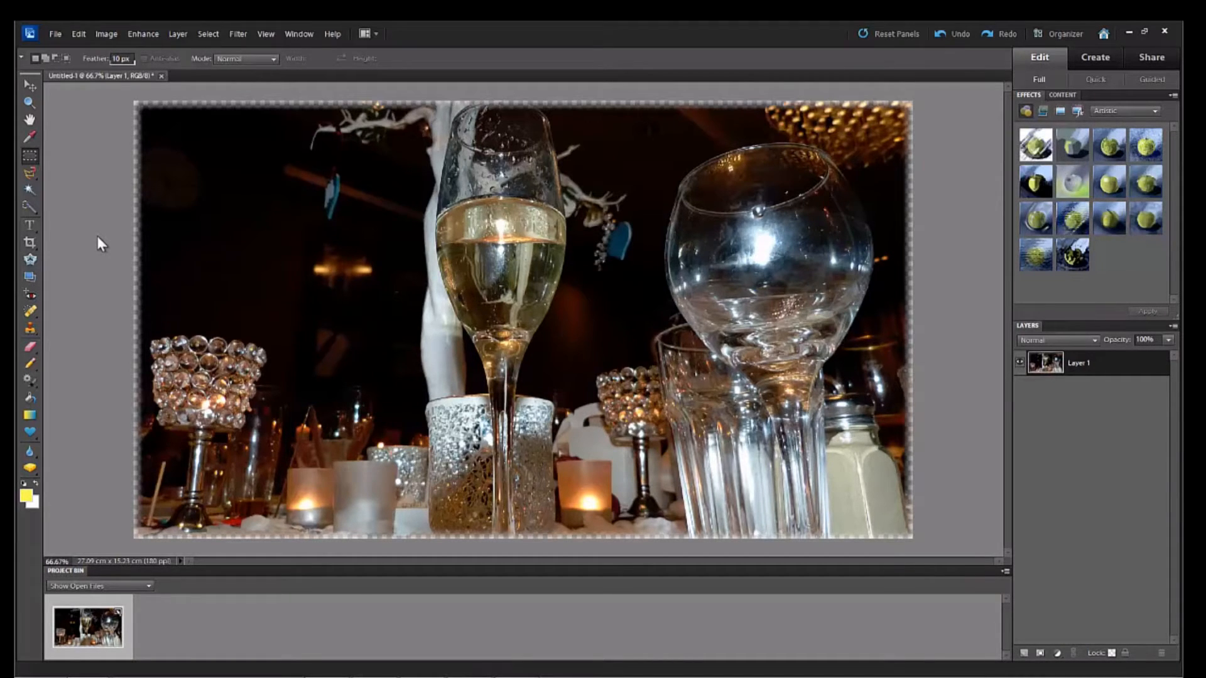
mouse_move(89, 203)
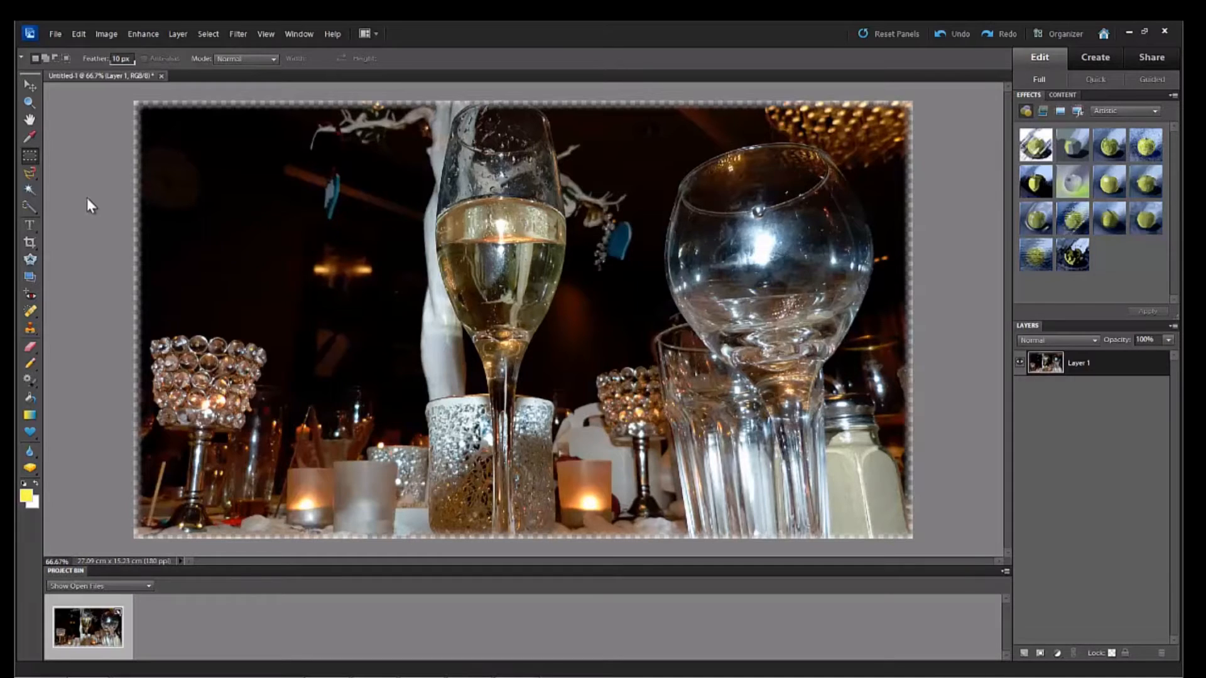
mouse_move(91, 189)
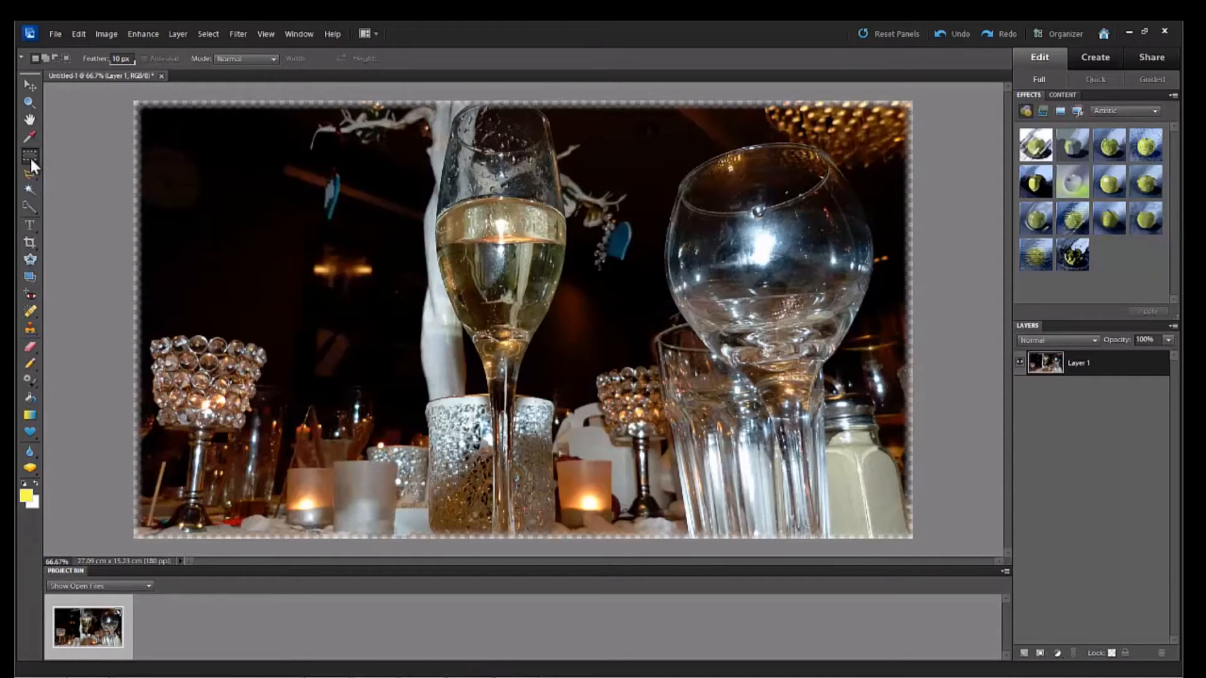
click(31, 157)
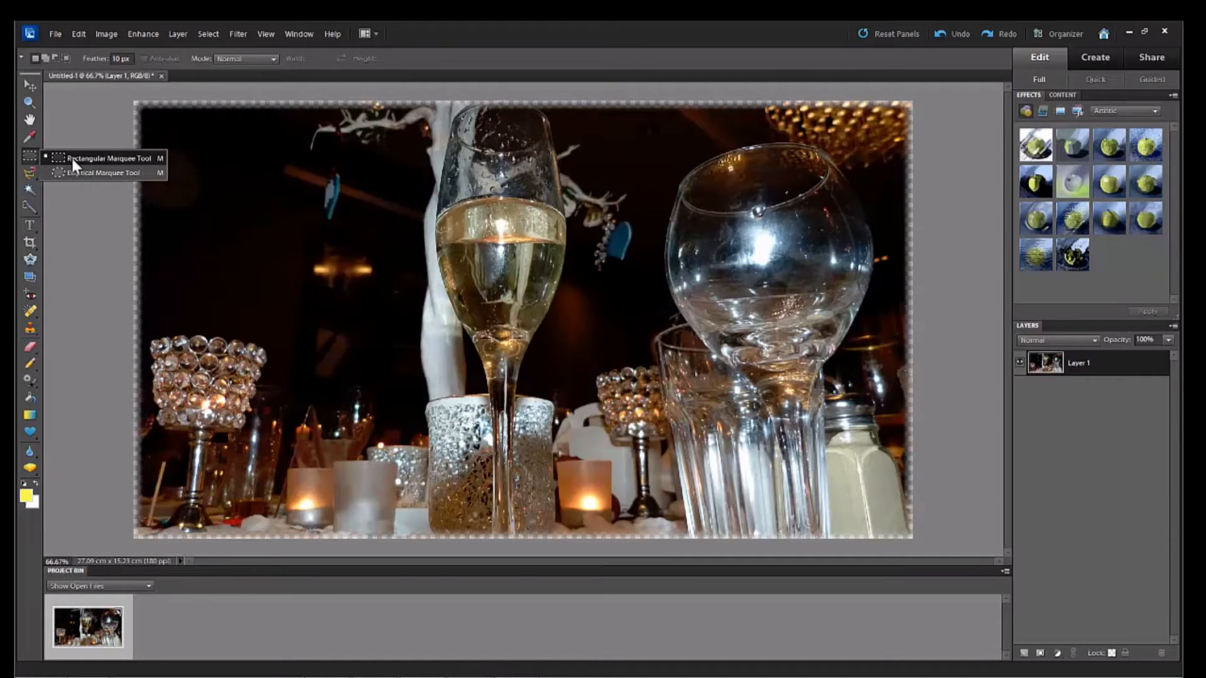
mouse_move(89, 178)
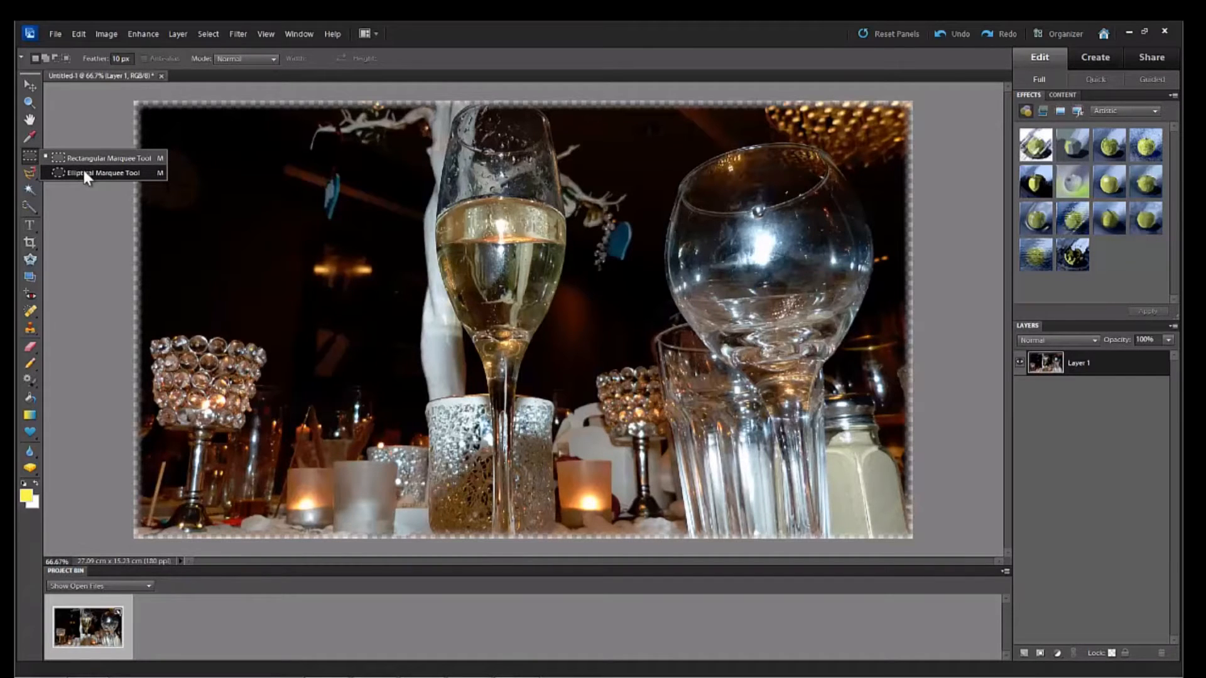
mouse_move(84, 181)
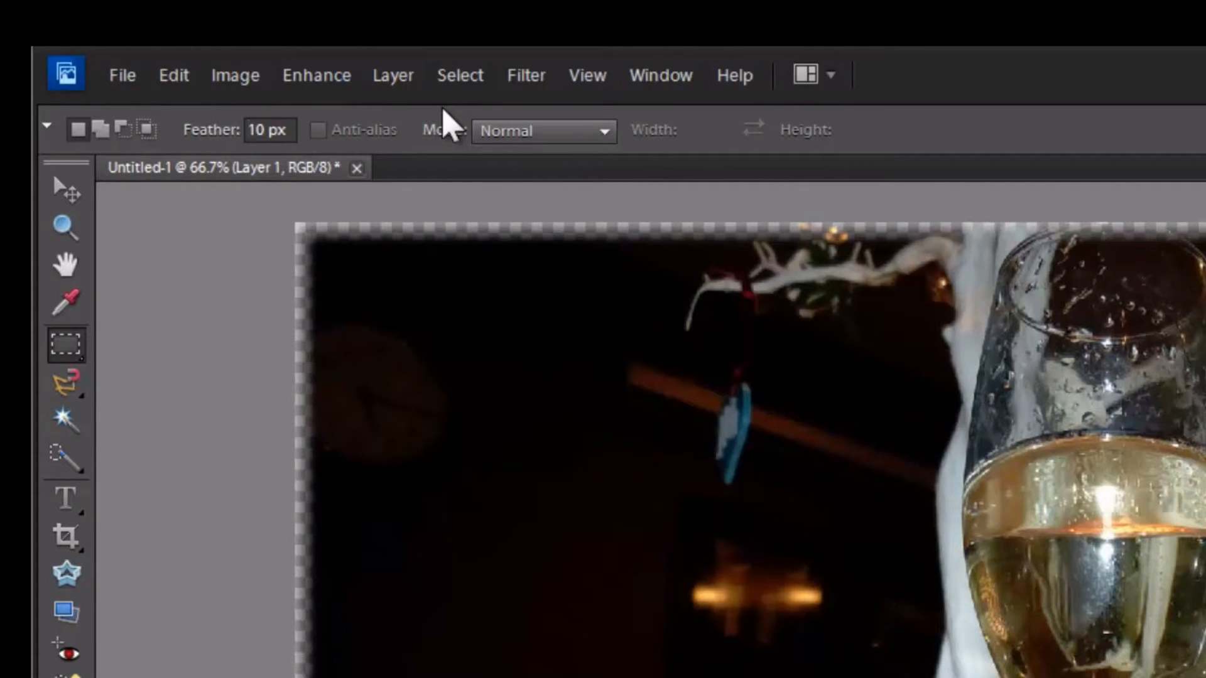
- Reset Feather to 0 px, dismiss the warning, and reselect the Rectangular Marquee
triple_click(268, 129)
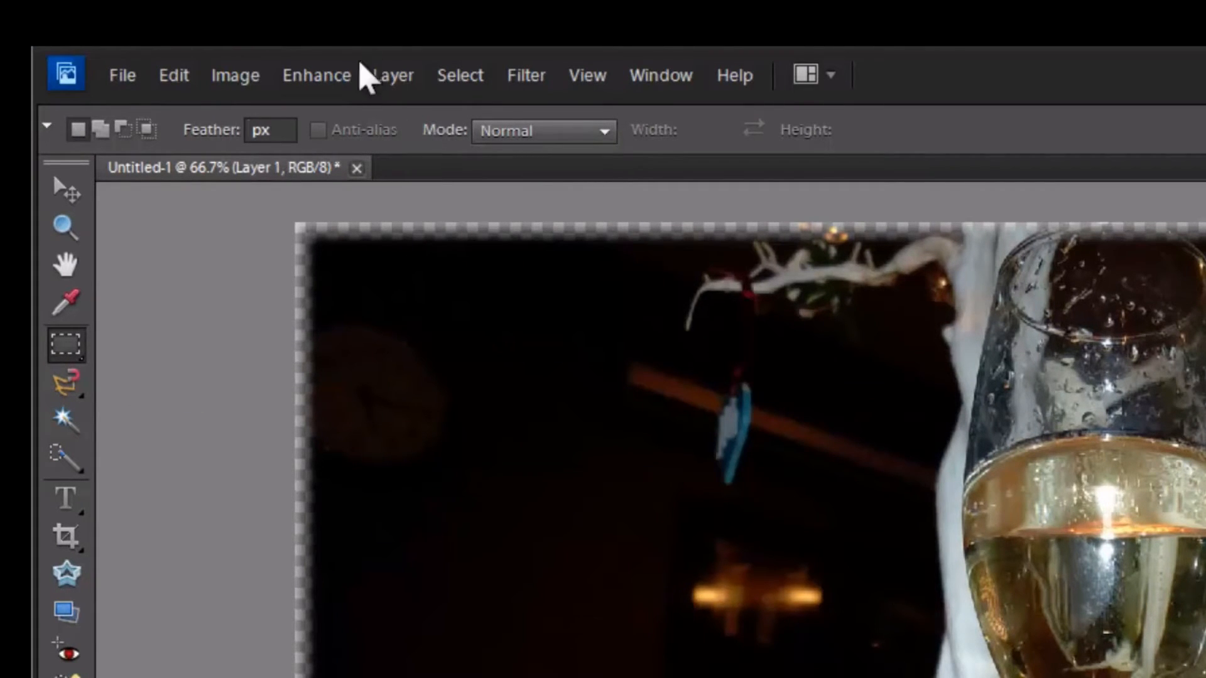
mouse_move(70, 207)
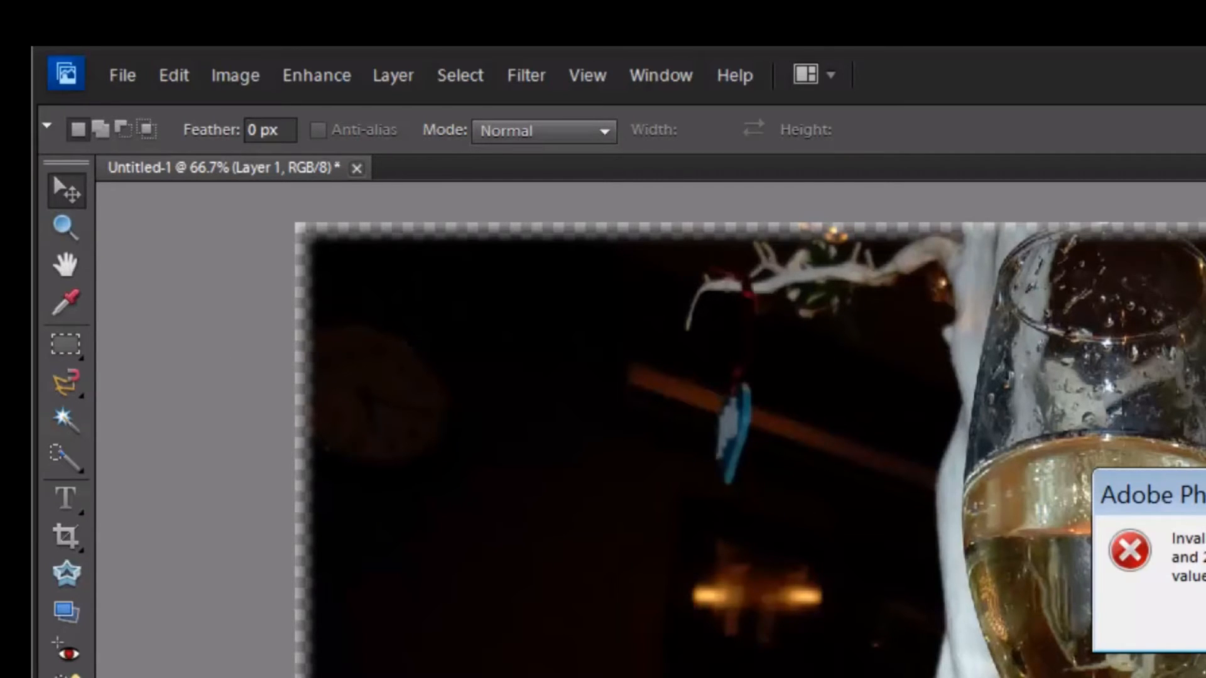
click(67, 191)
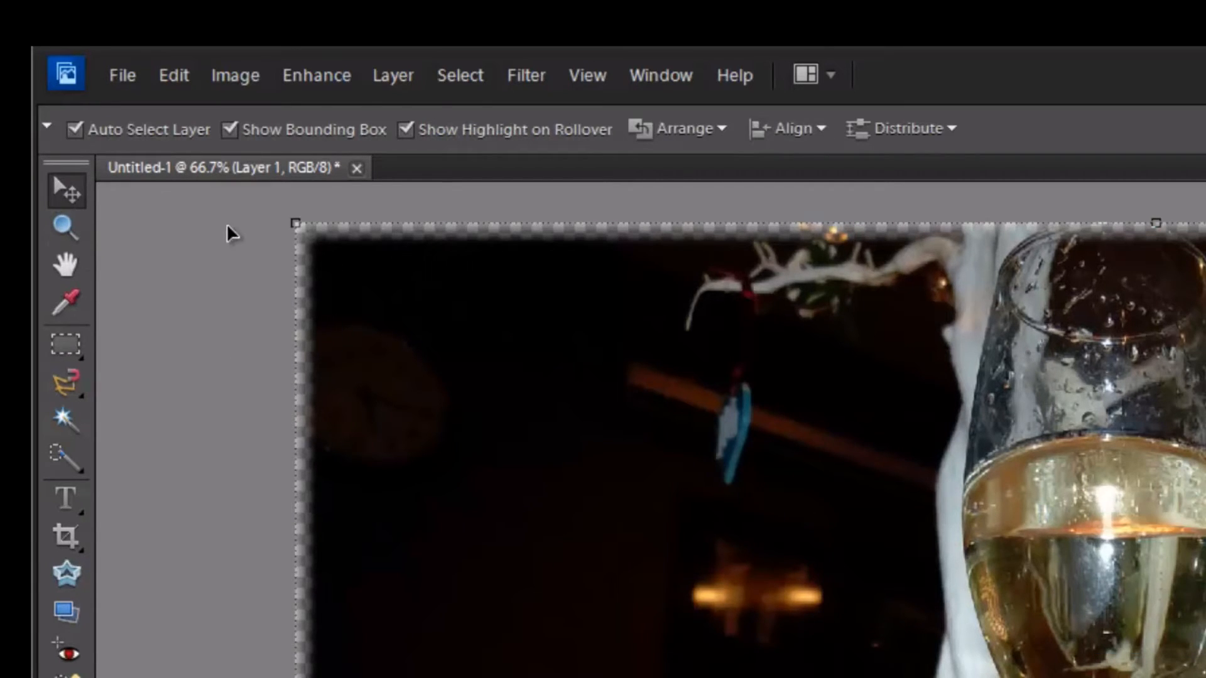
click(65, 345)
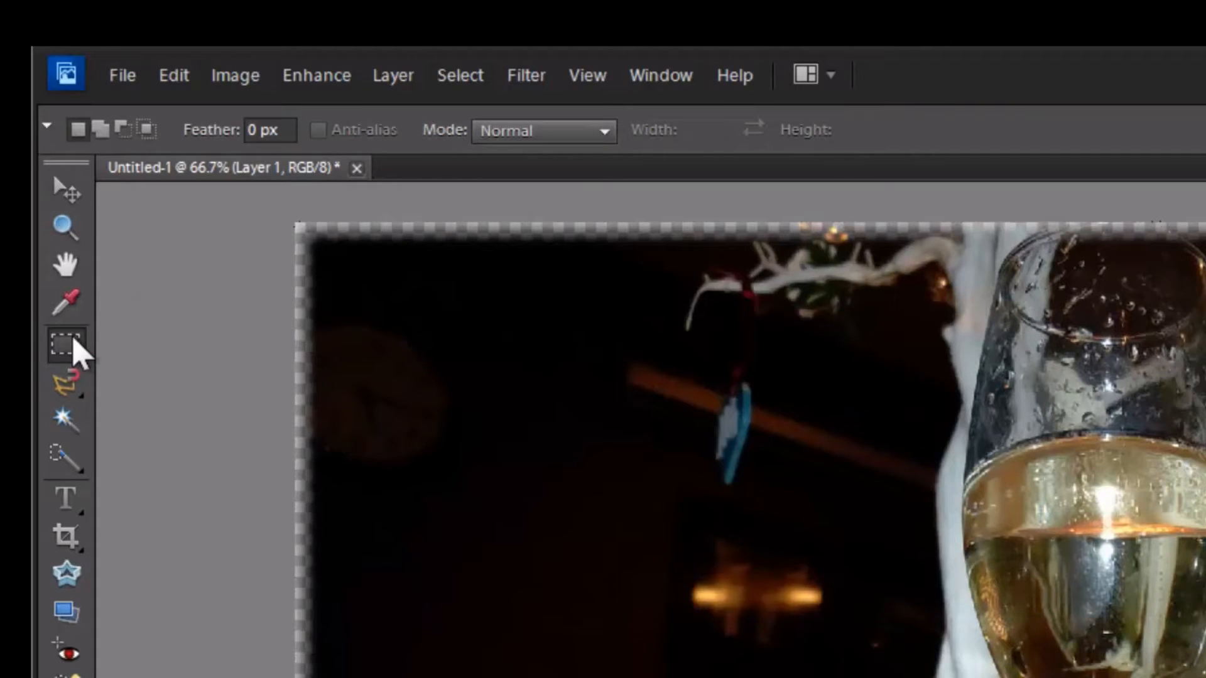
mouse_move(258, 154)
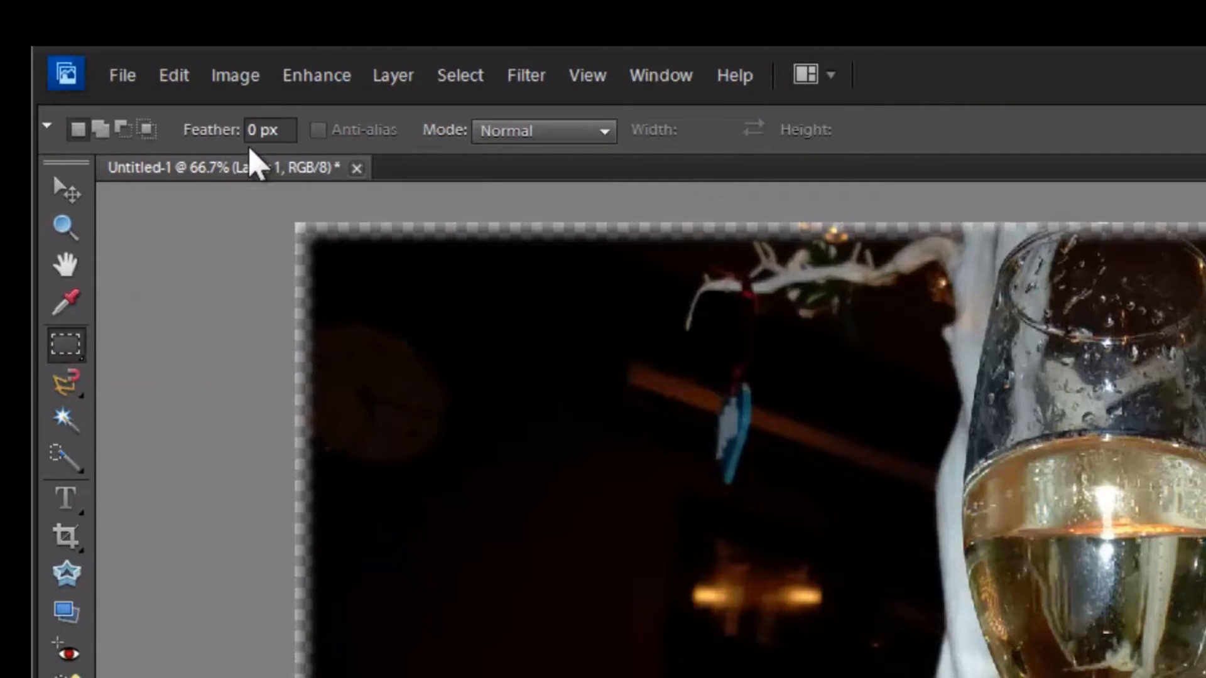
mouse_move(120, 356)
text(10)
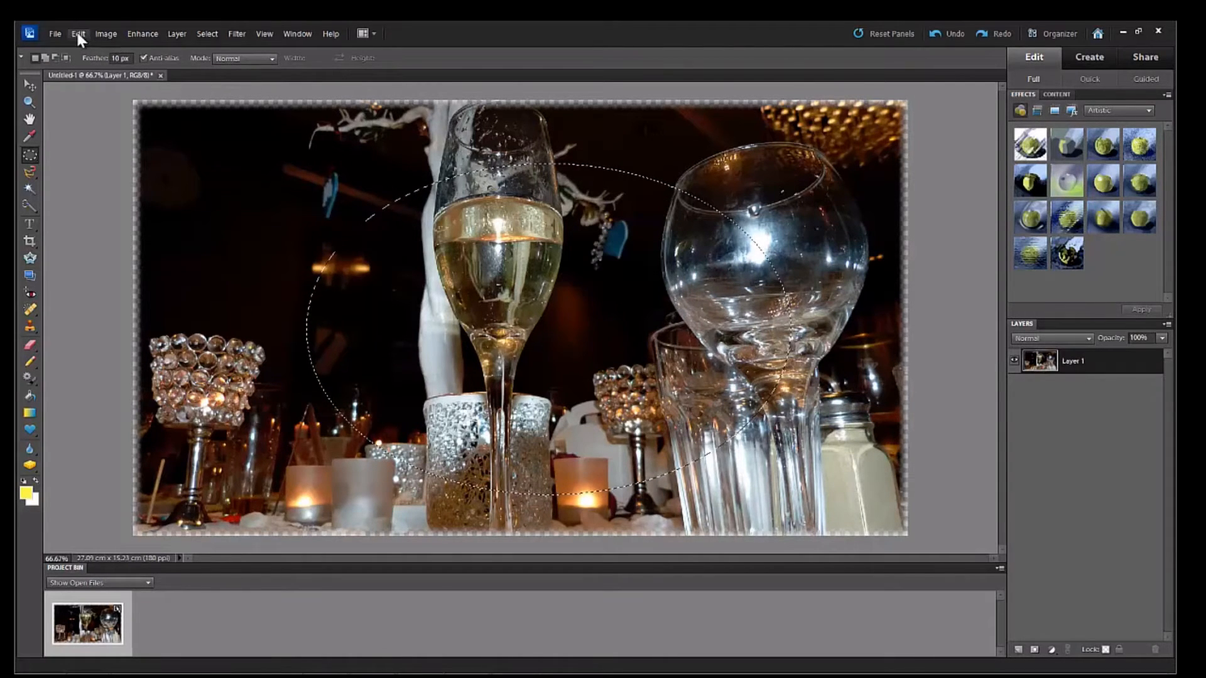
click(79, 34)
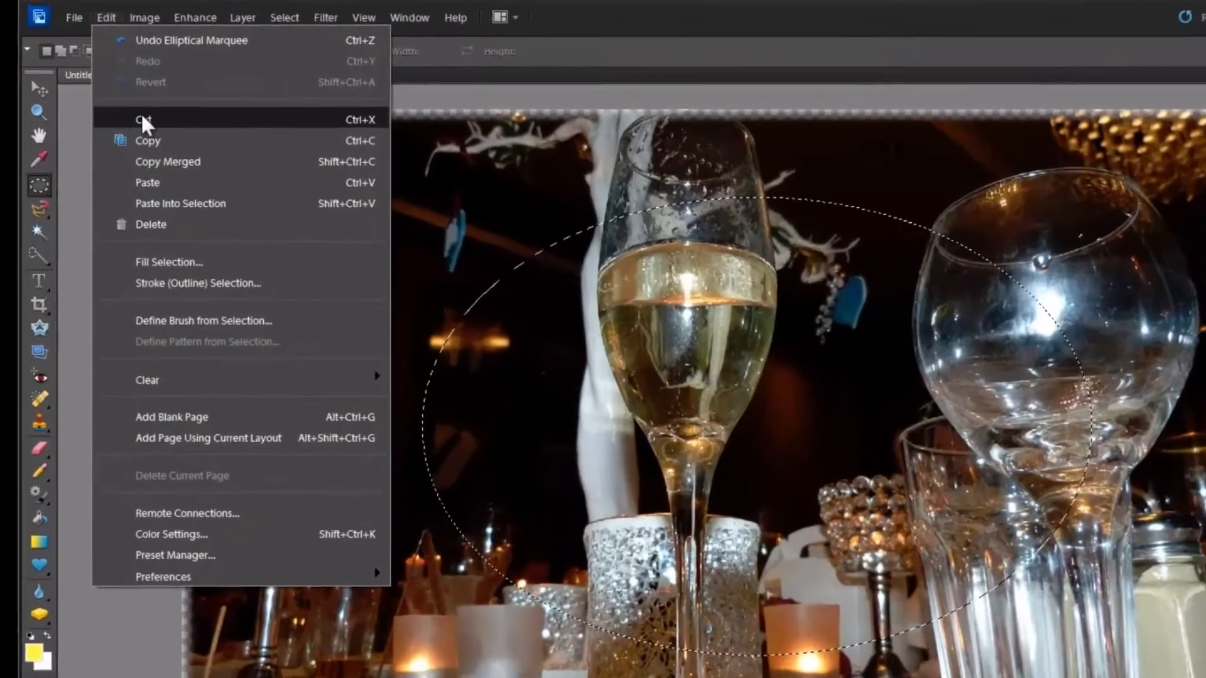
click(143, 119)
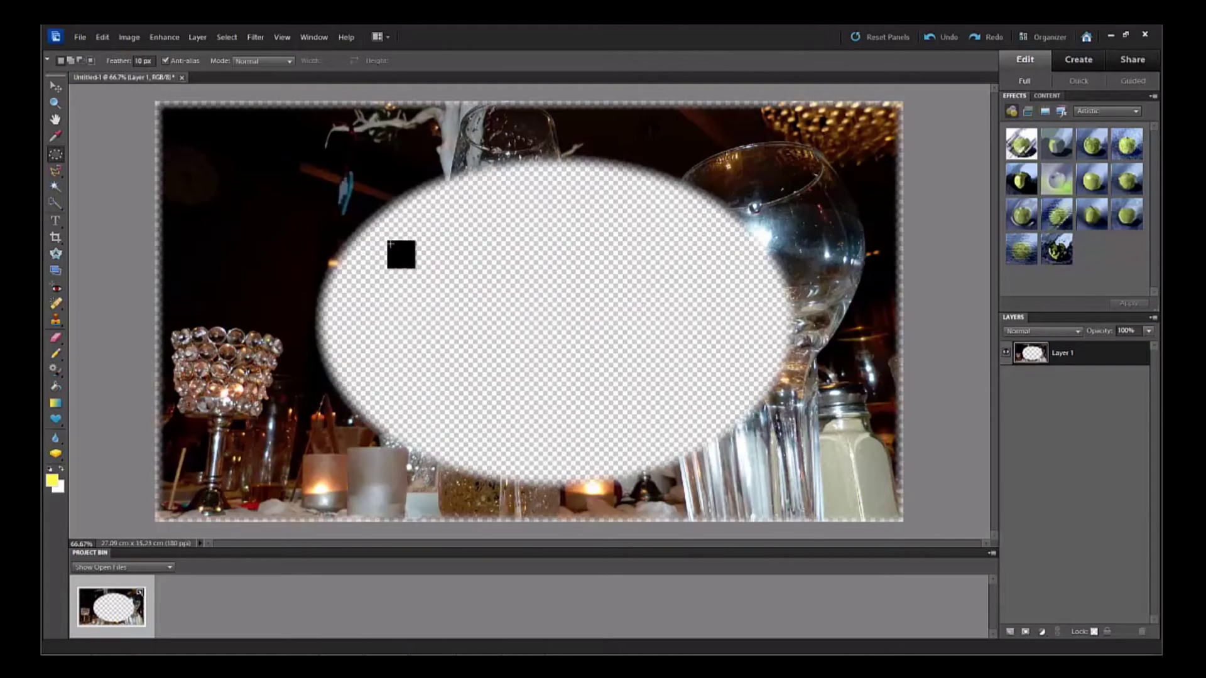
mouse_move(464, 251)
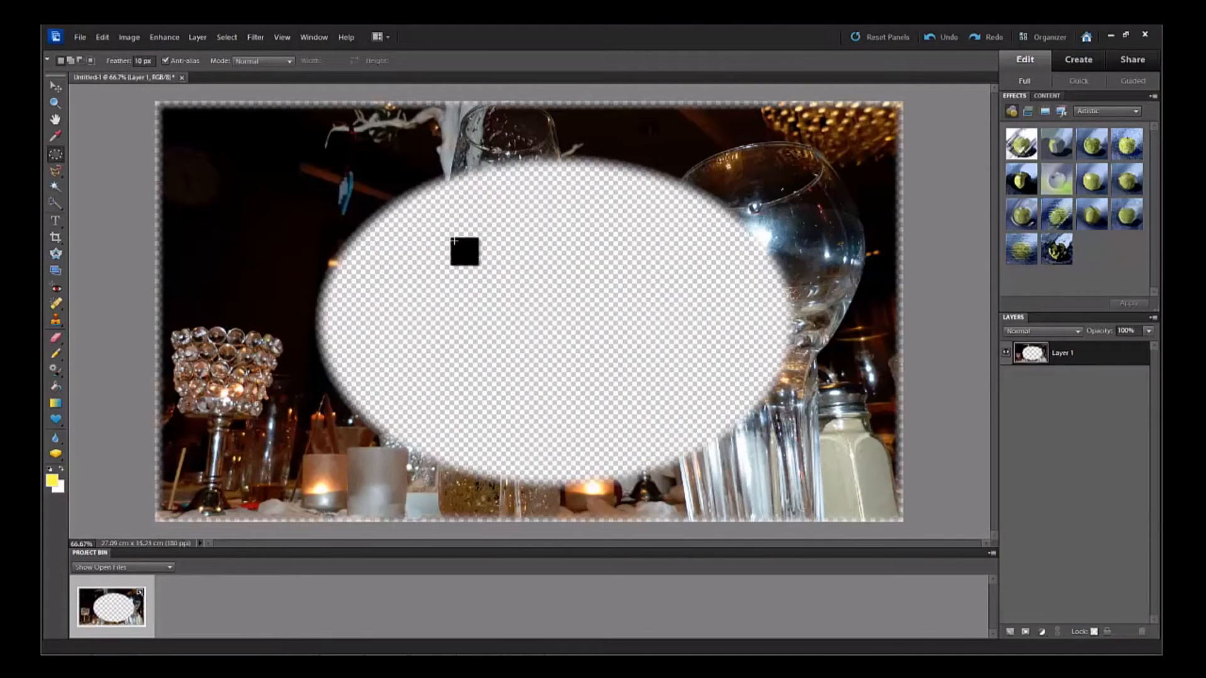
mouse_move(417, 251)
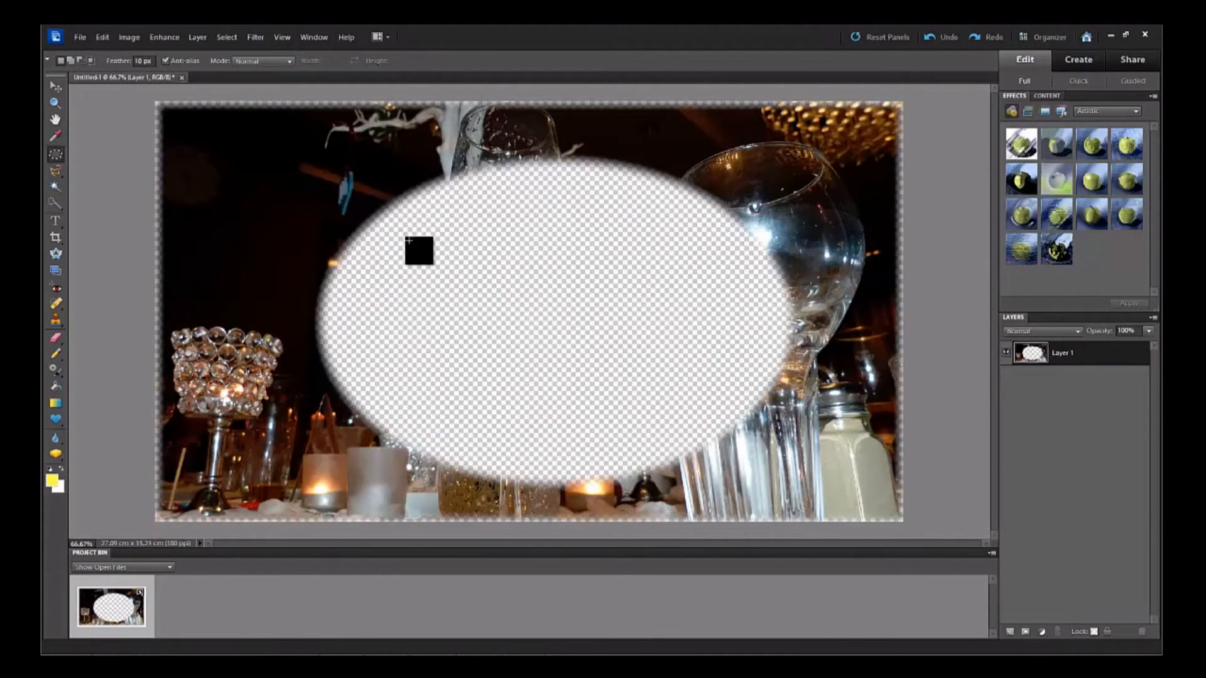
mouse_move(786, 298)
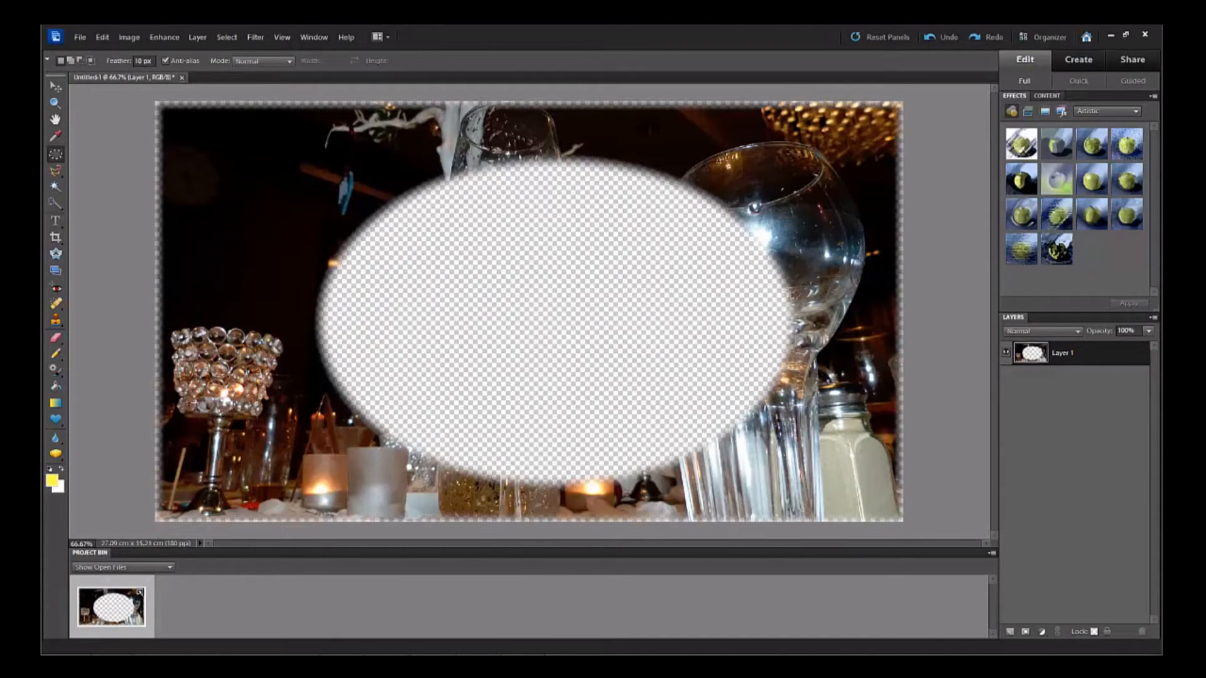
mouse_move(208, 171)
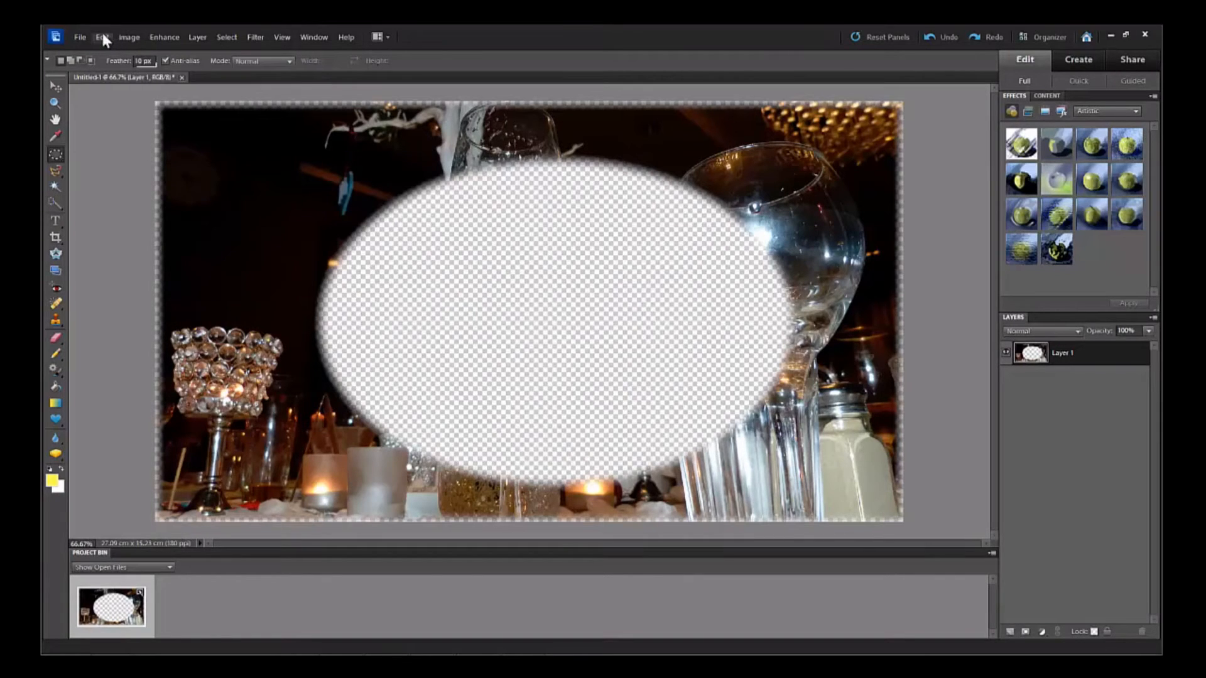
- Undo Cut Pixels, then Undo Elliptical Marquee, restoring the whole photo
click(100, 37)
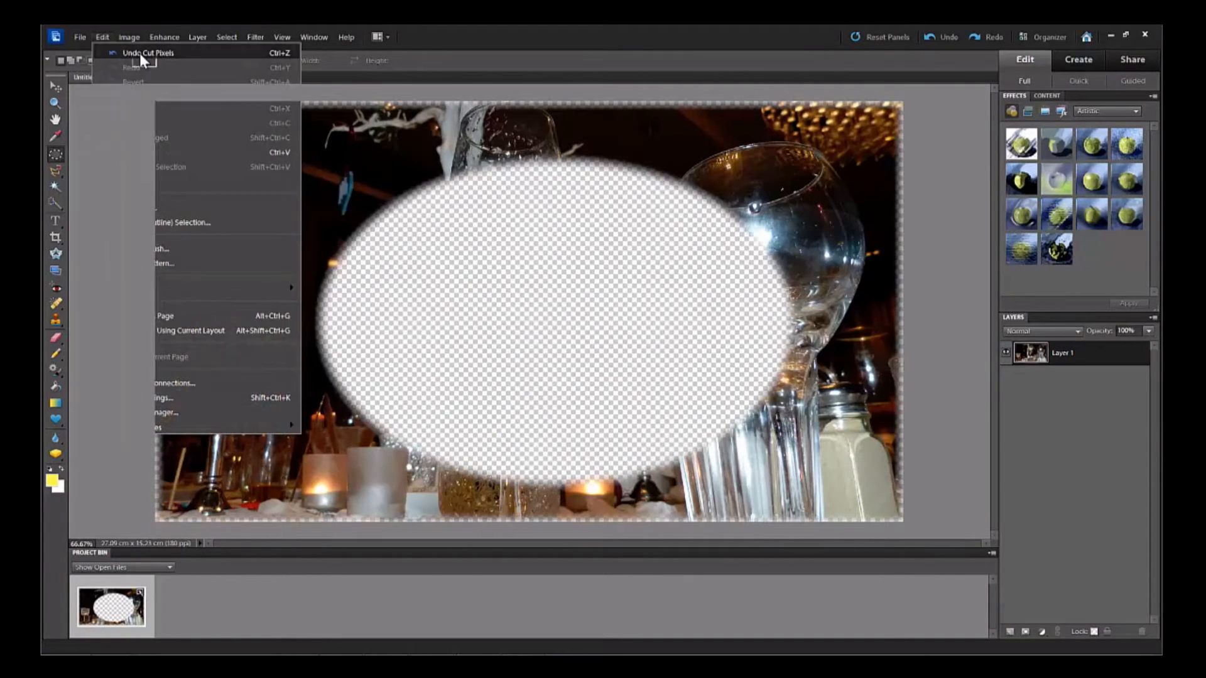
click(148, 53)
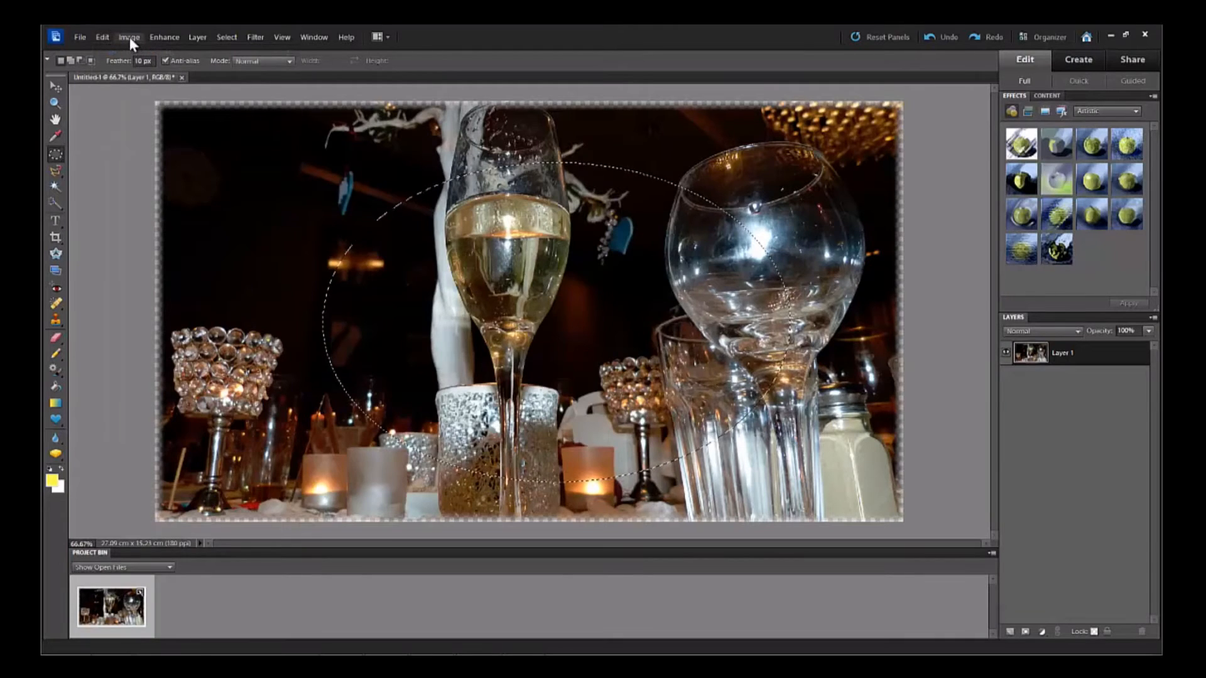
click(101, 37)
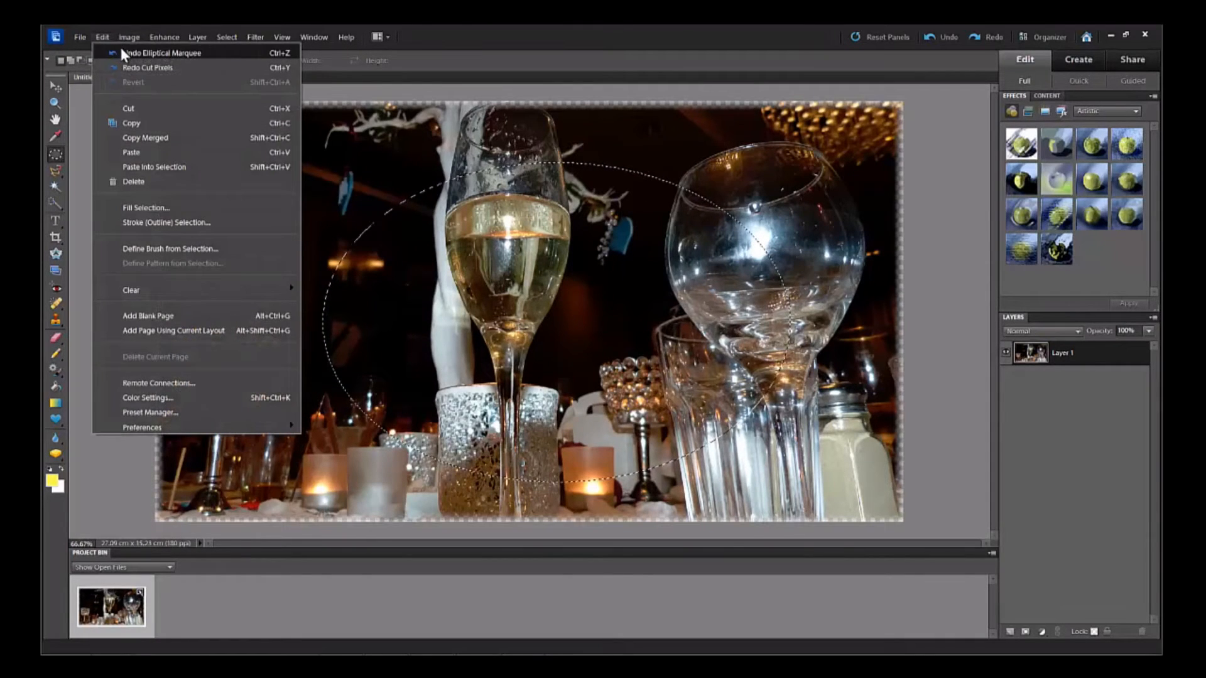
click(160, 52)
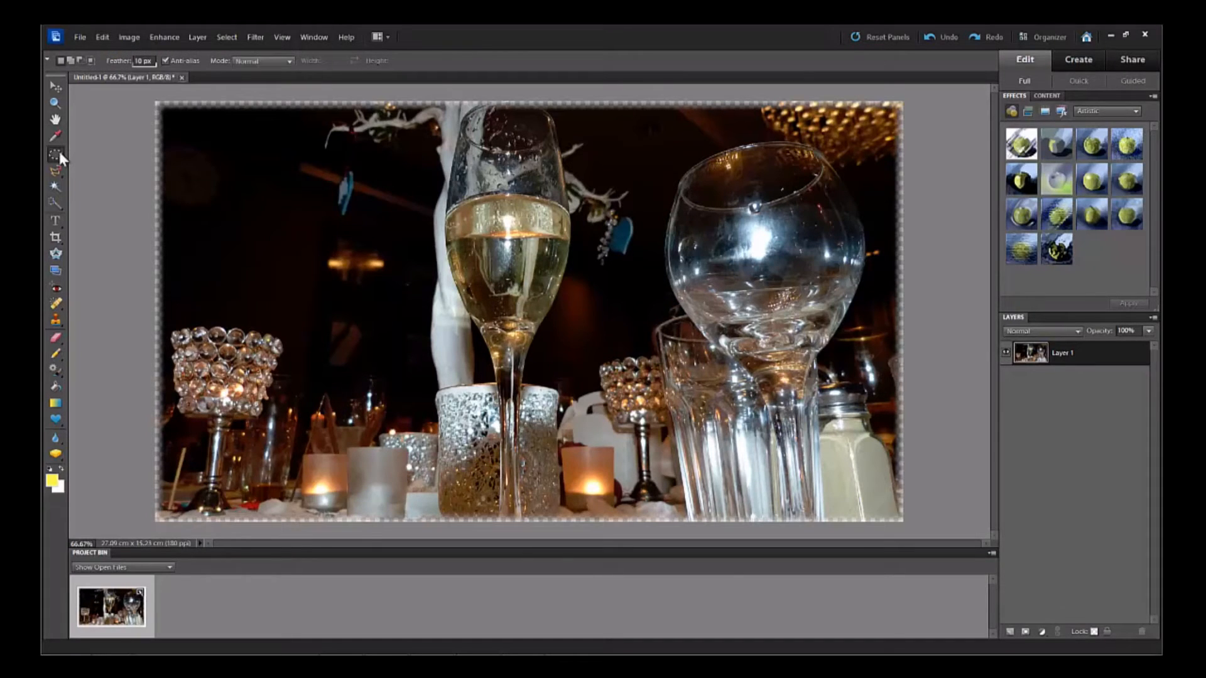
- Show the marquee tool's selection shape choices
click(54, 155)
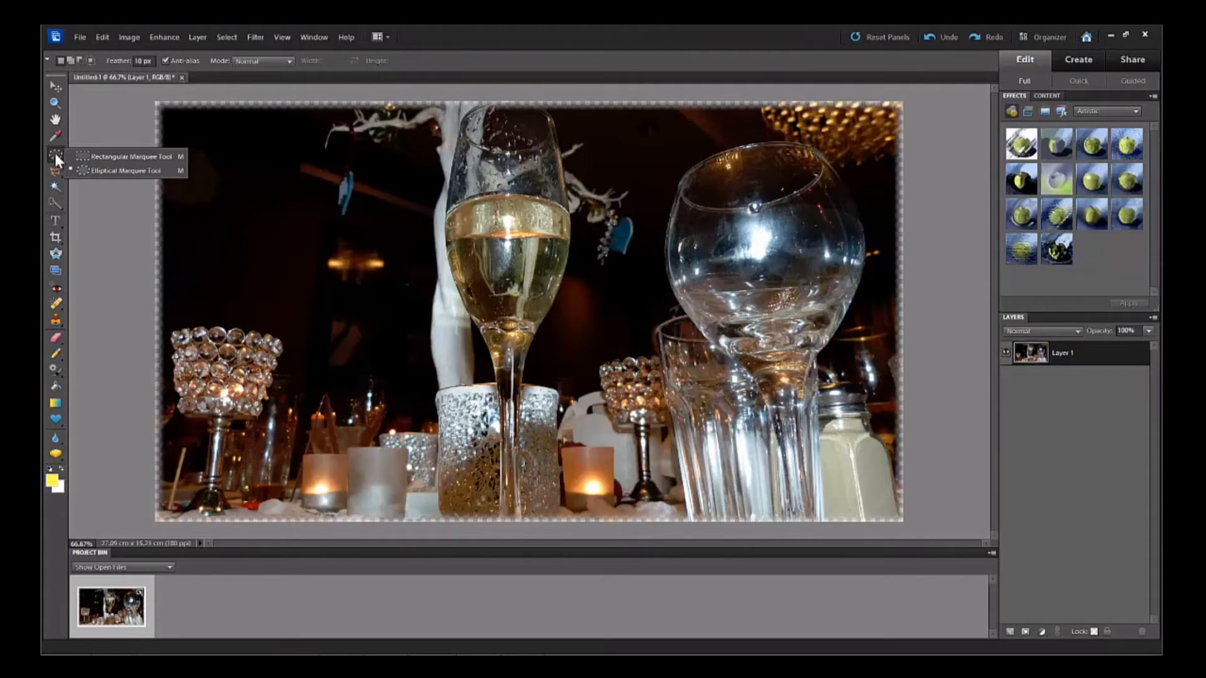
mouse_move(108, 159)
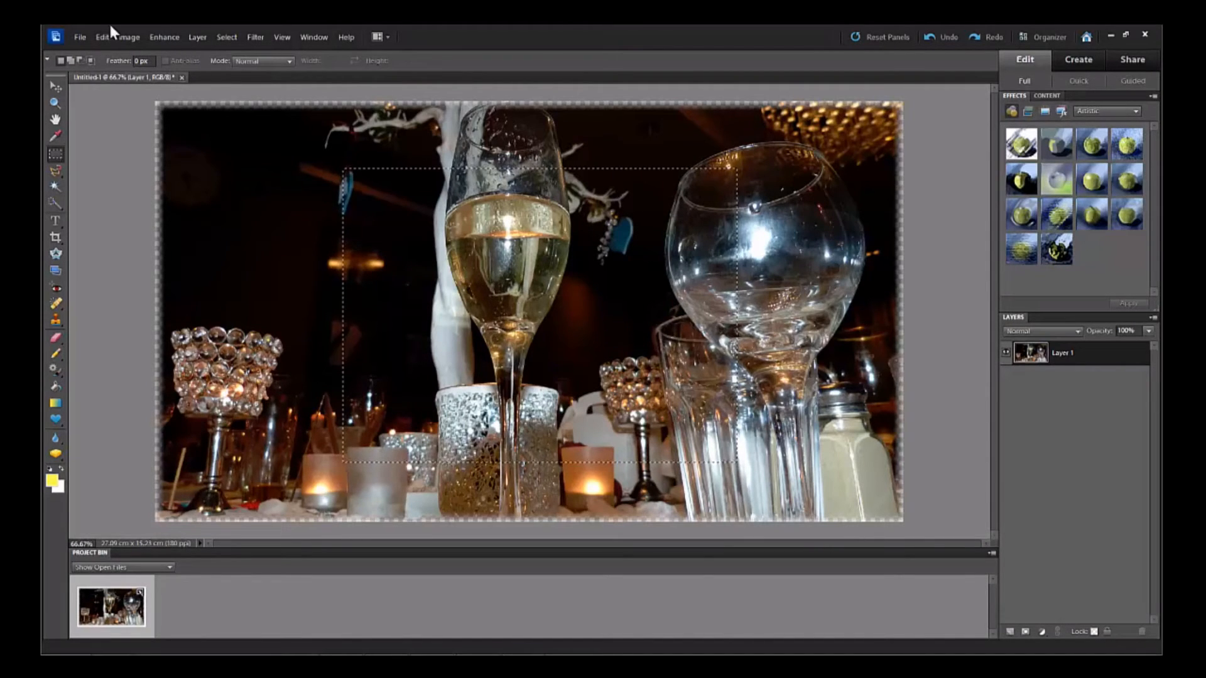
- Cut the rectangular area, then undo the cut and clear the selection
click(100, 38)
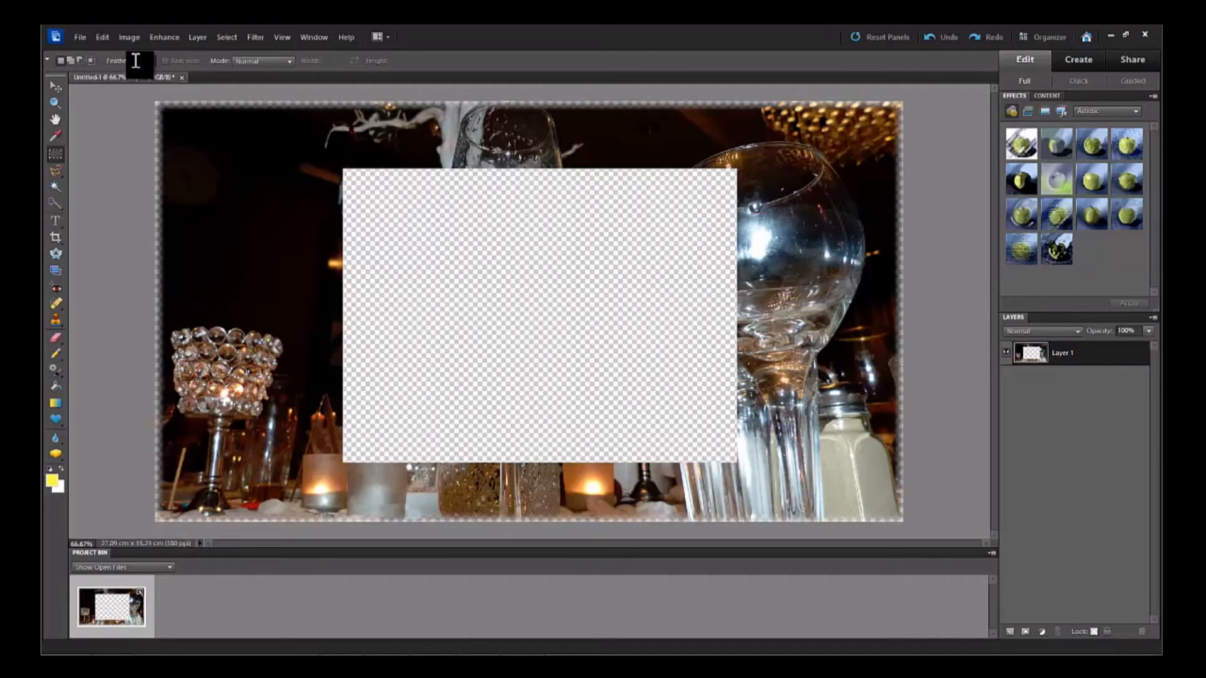
mouse_move(138, 62)
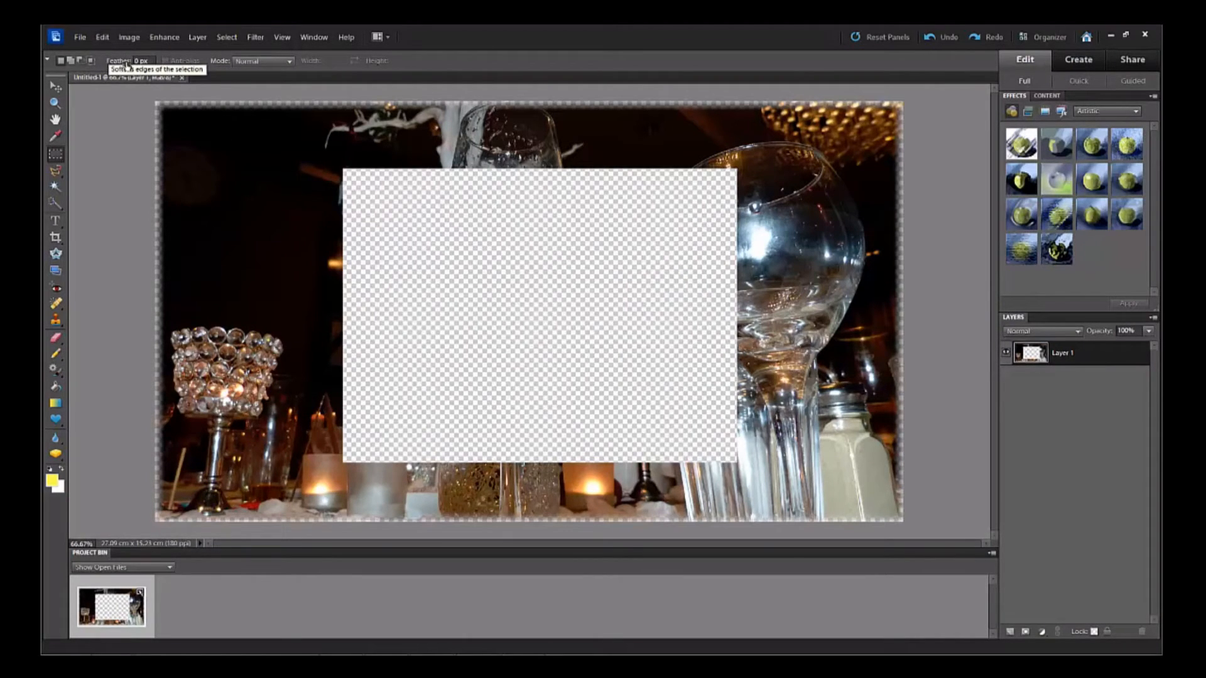
mouse_move(126, 112)
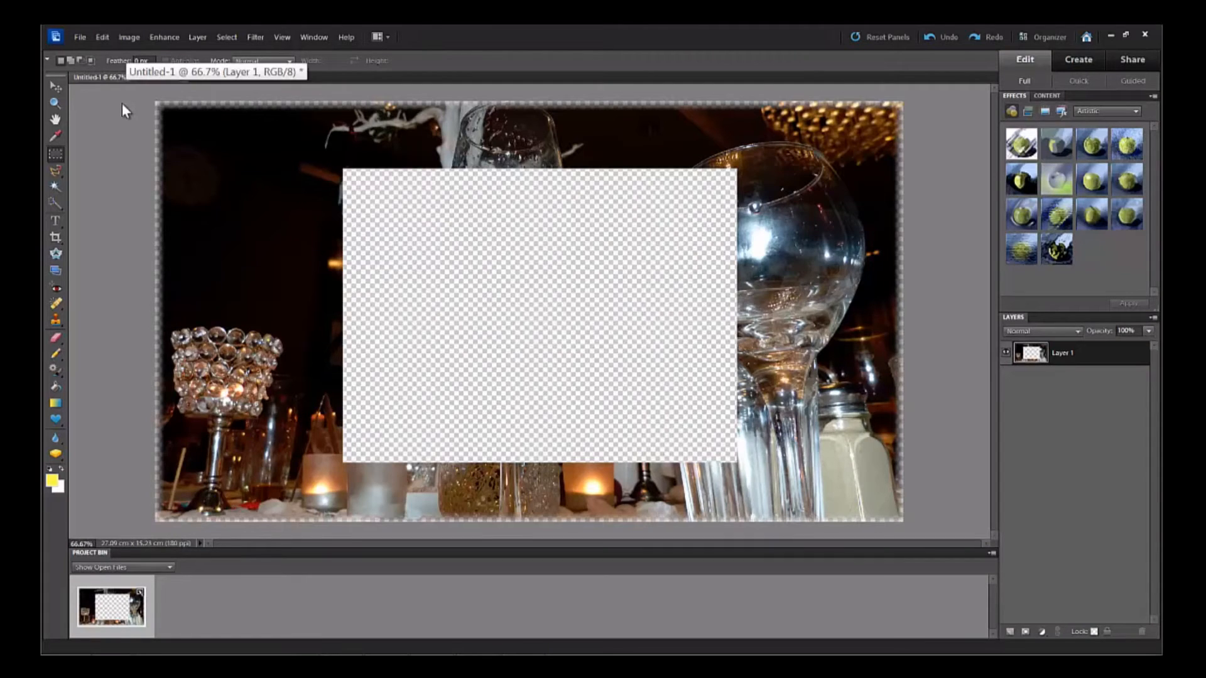
click(100, 37)
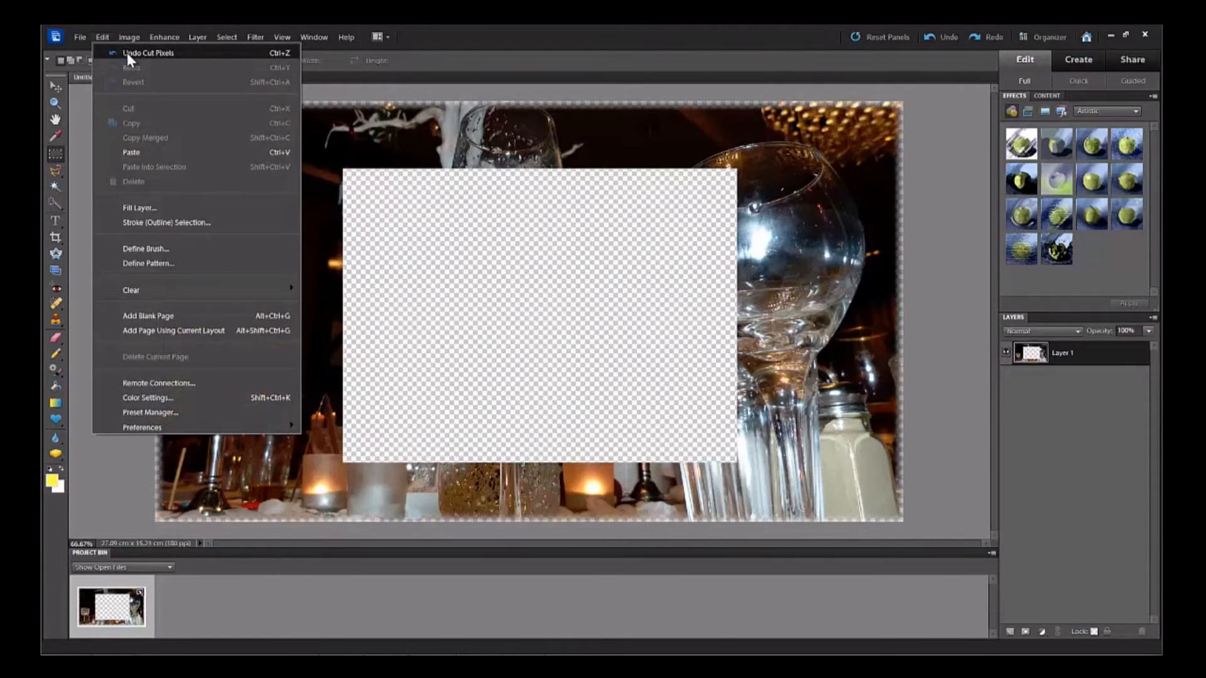
click(148, 52)
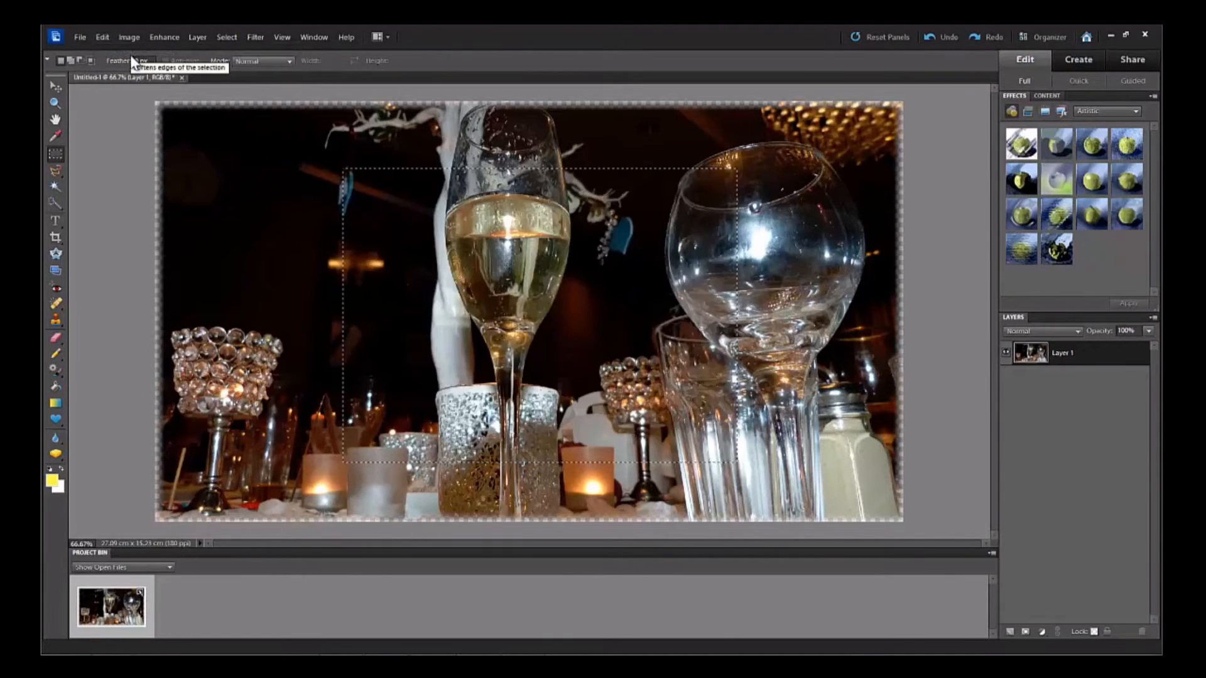
click(102, 37)
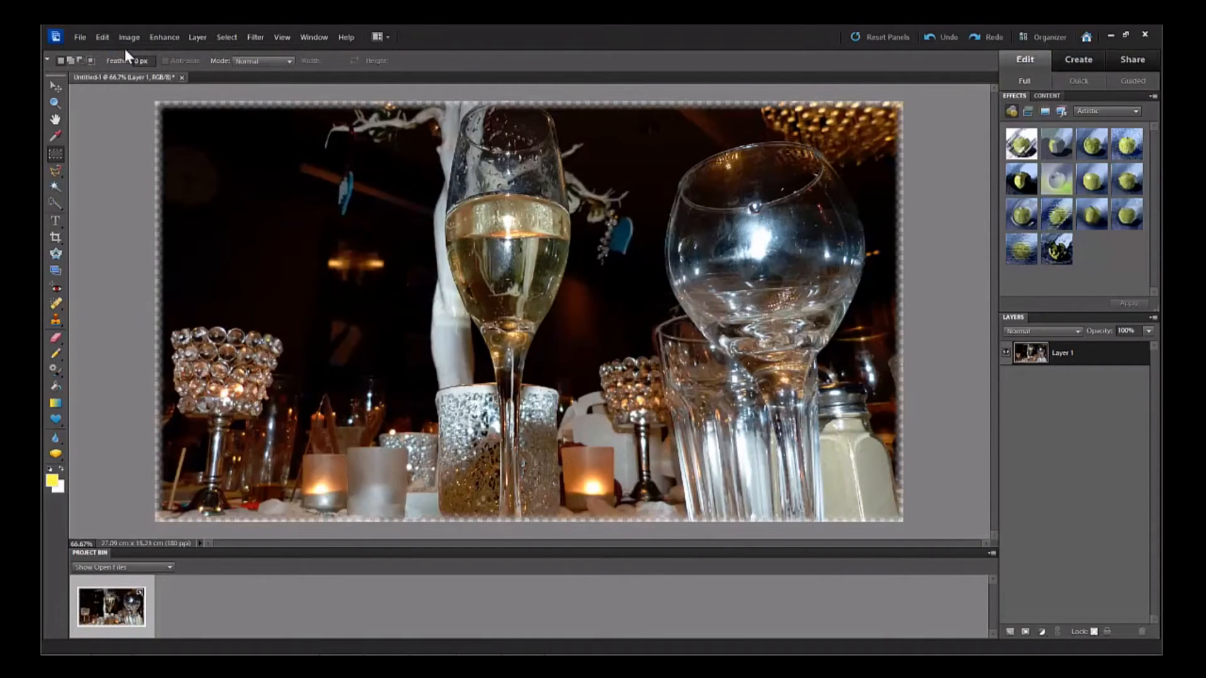
mouse_move(86, 234)
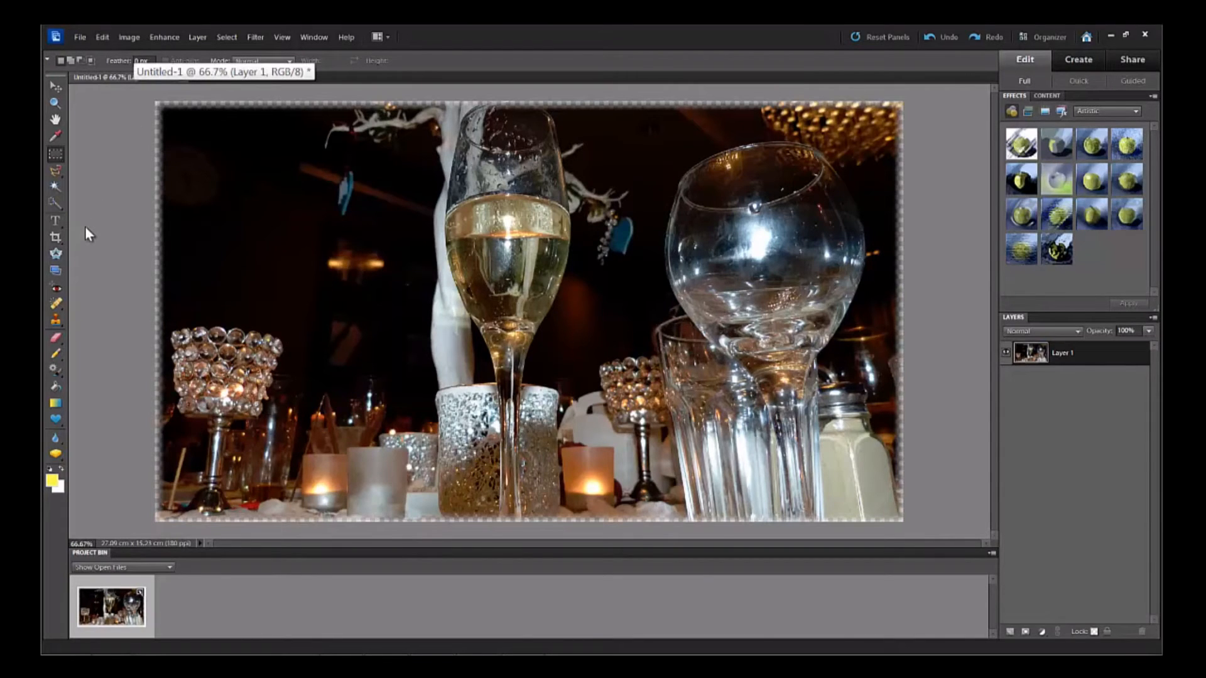
mouse_move(102, 261)
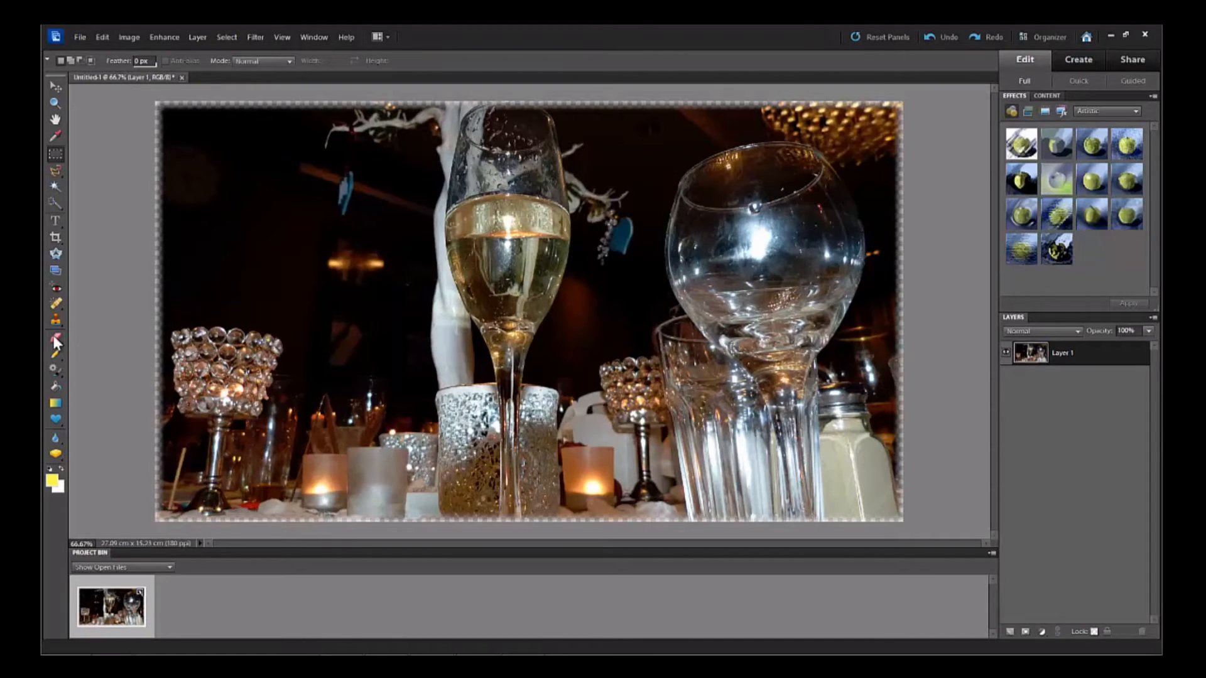
mouse_move(56, 339)
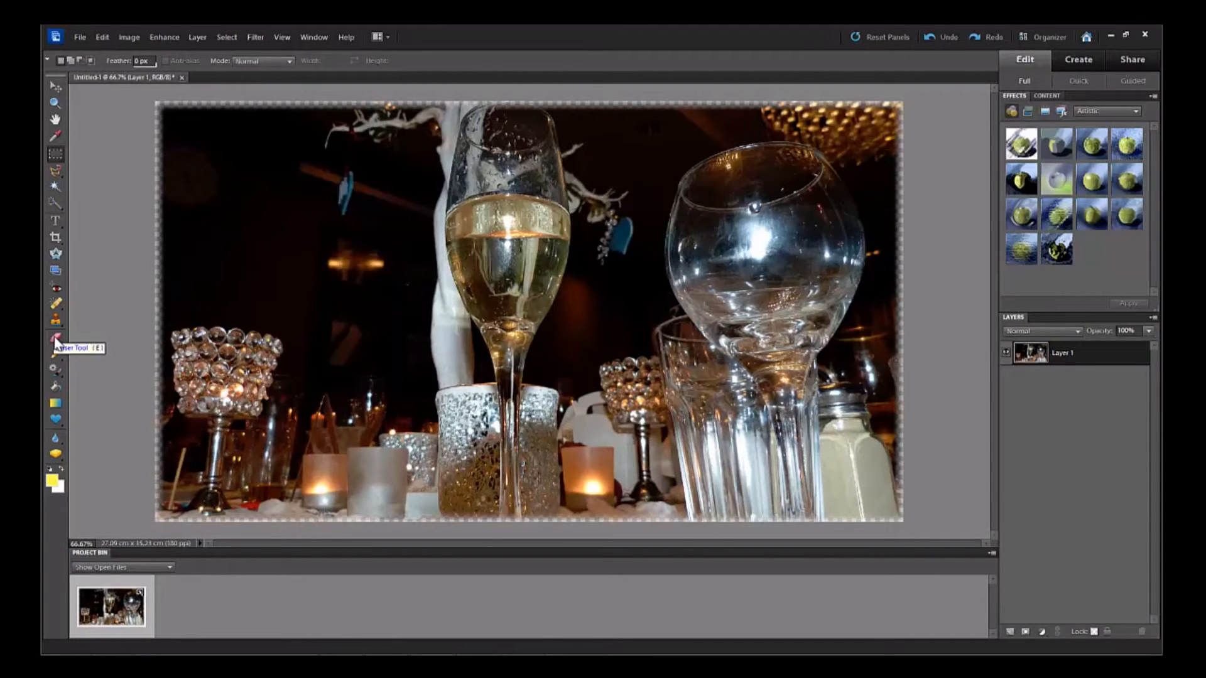
- Activate the Eraser and choose the Soft Round 45 px brush tip
click(55, 342)
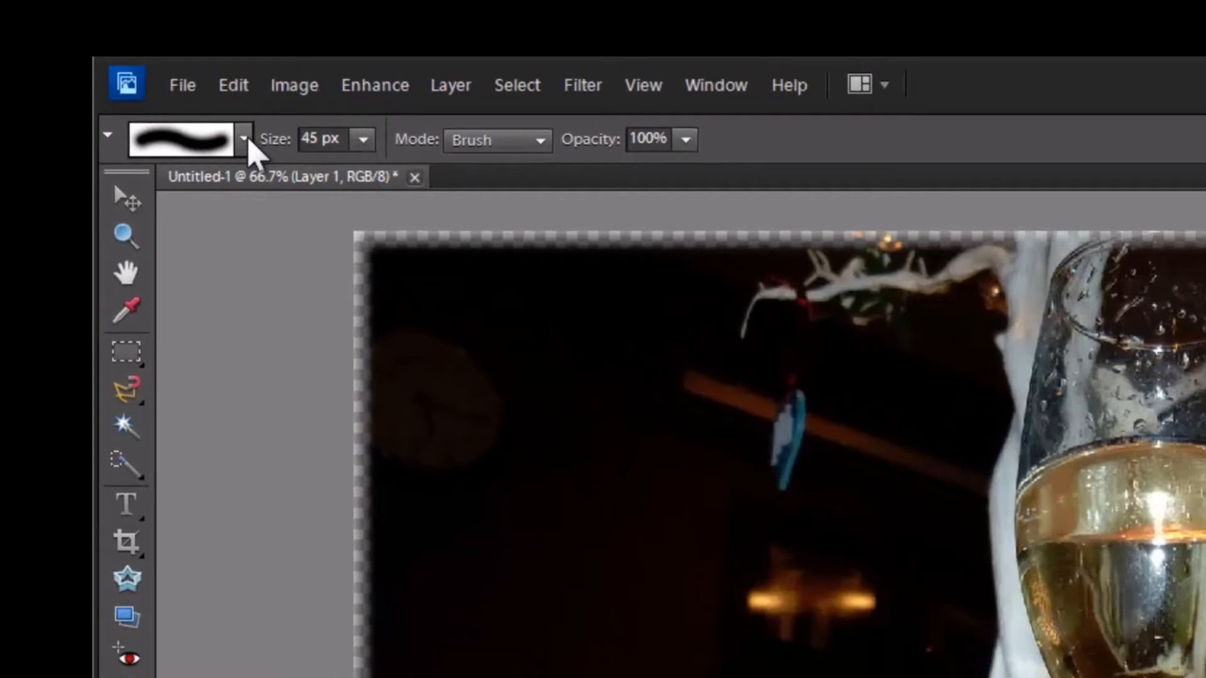
click(244, 140)
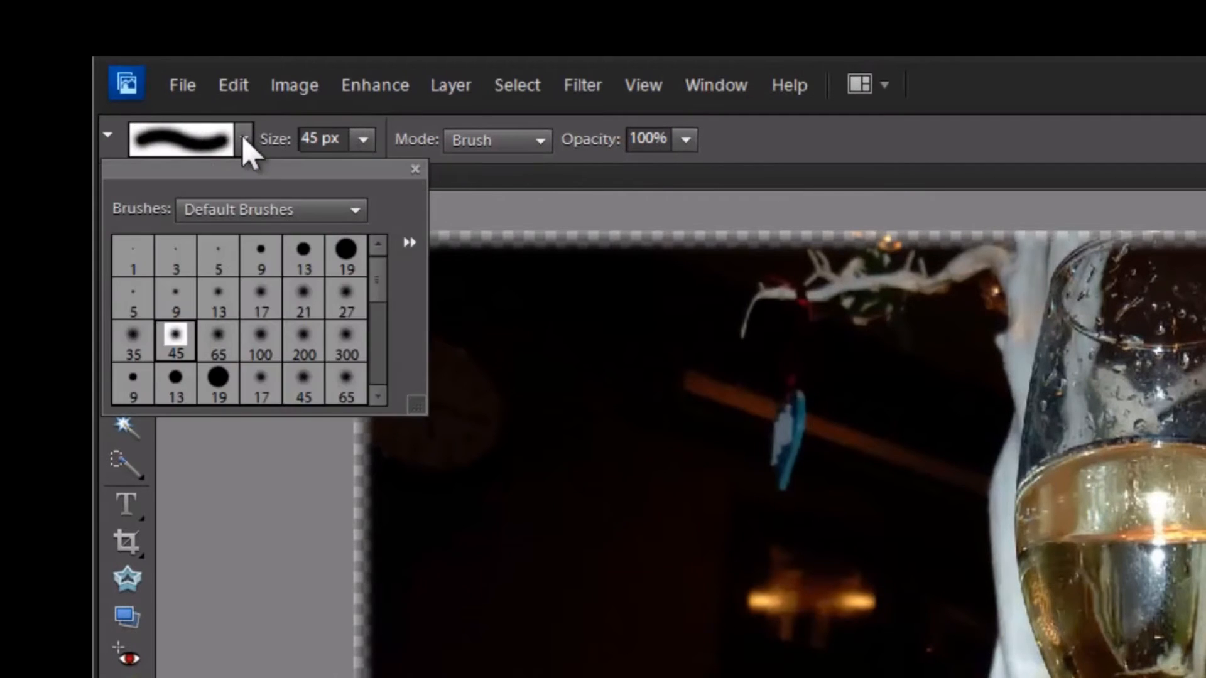
mouse_move(258, 177)
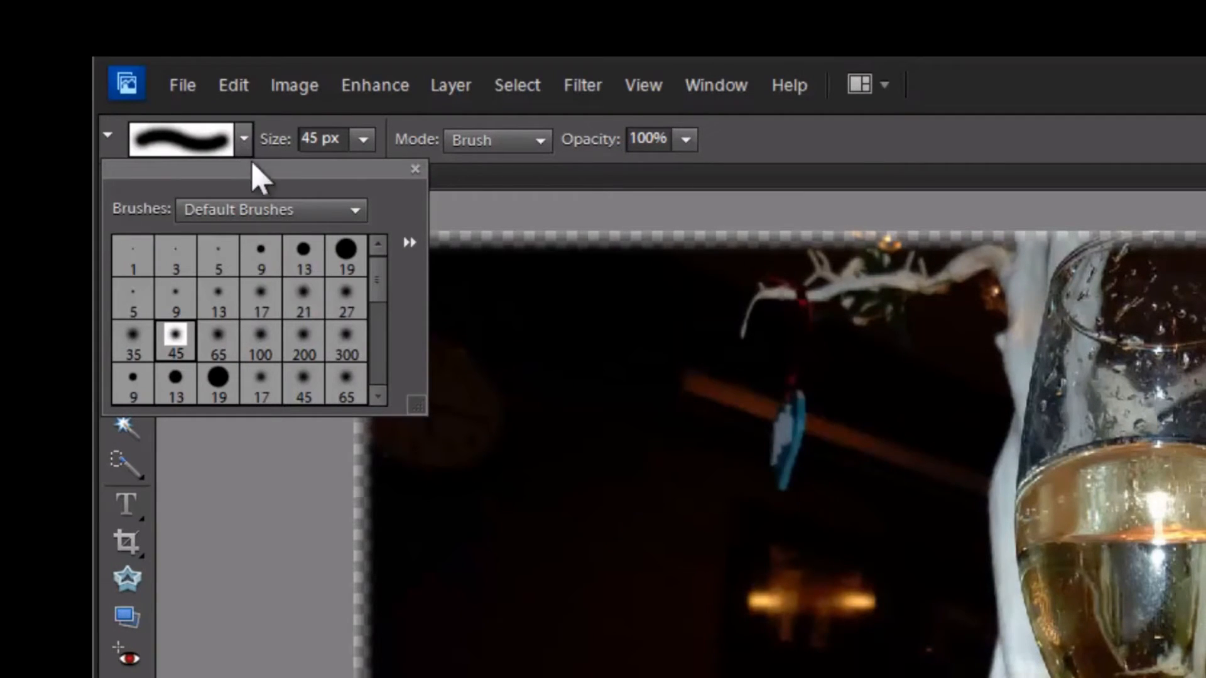
mouse_move(388, 300)
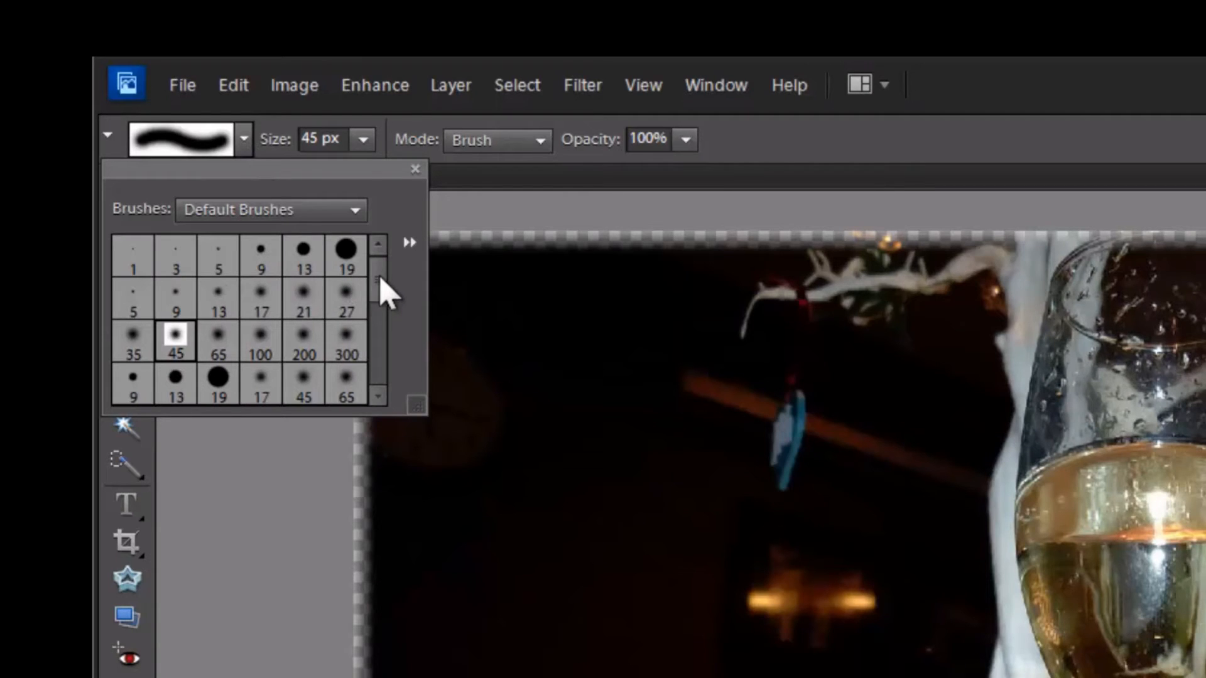
scroll(down, 3)
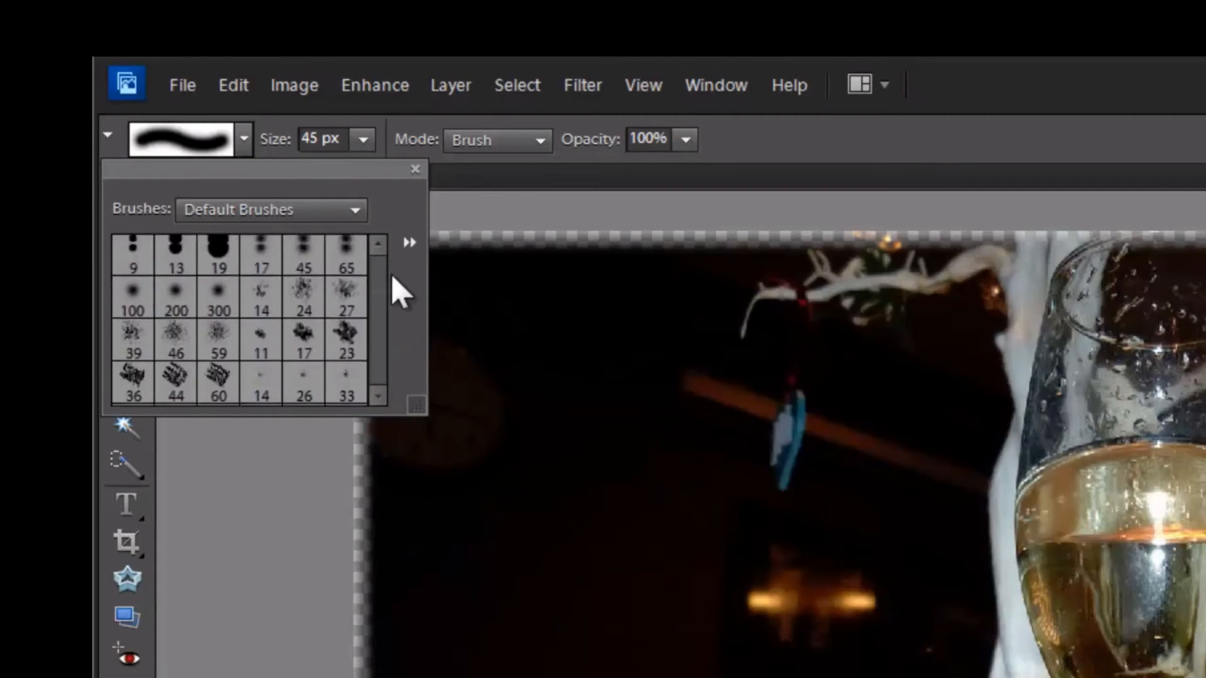
scroll(up, 3)
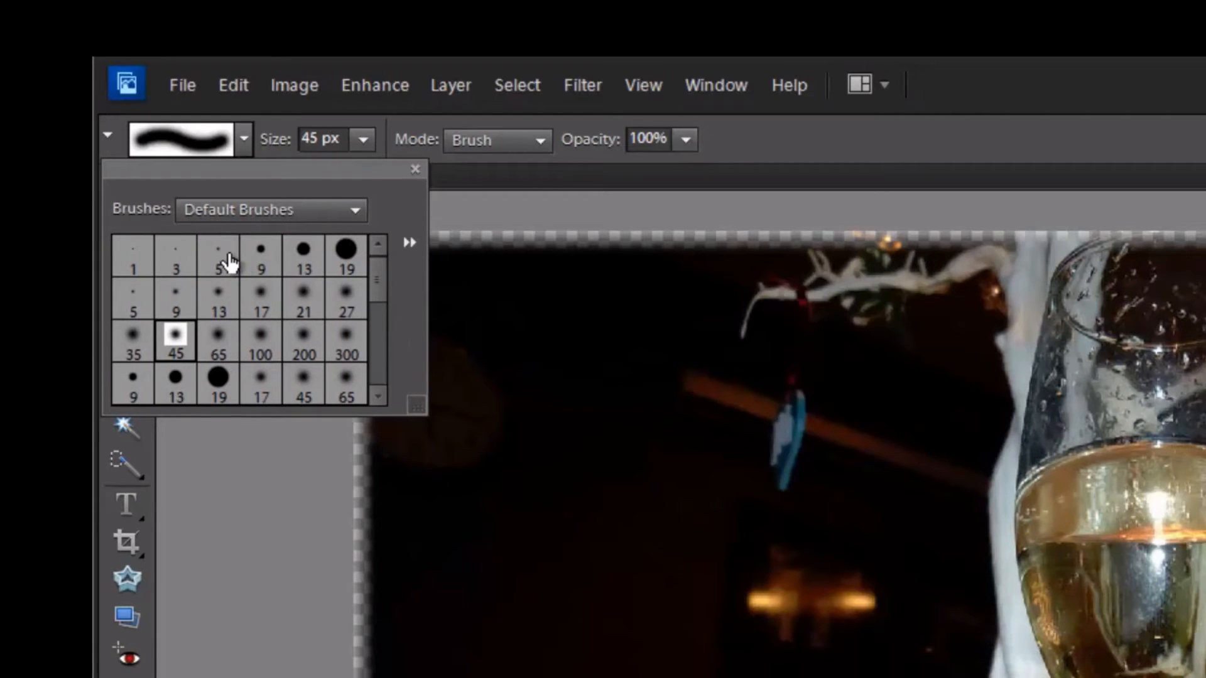
mouse_move(247, 397)
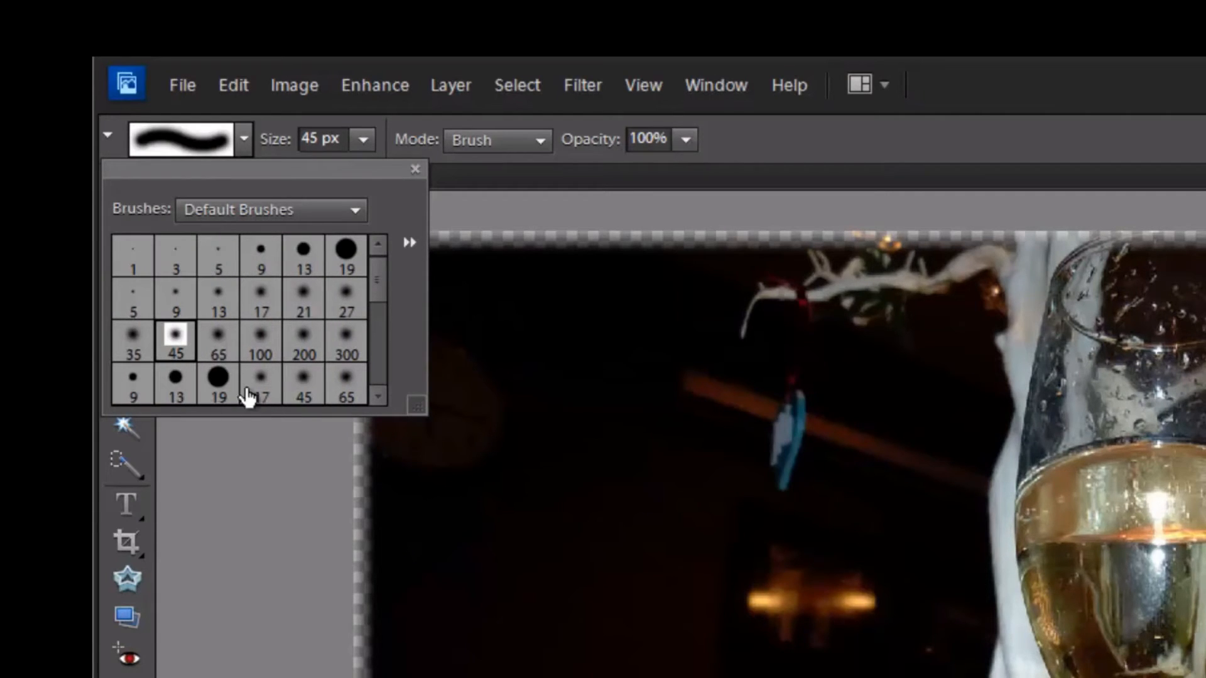
mouse_move(286, 277)
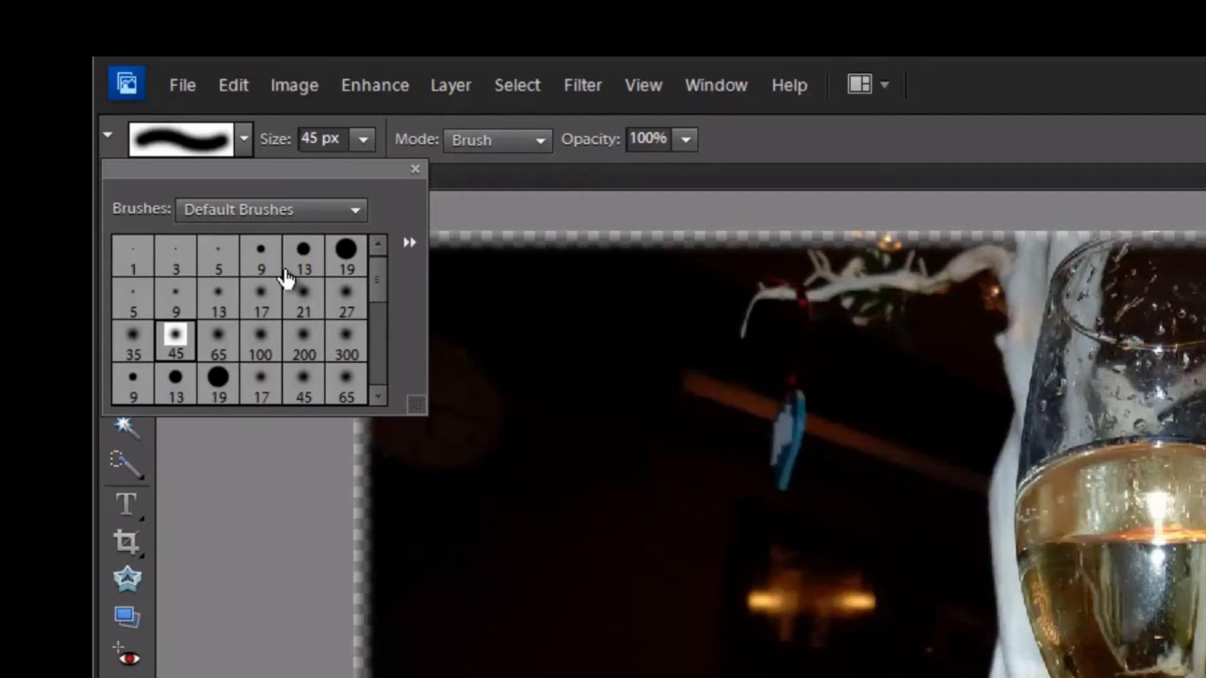
mouse_move(347, 267)
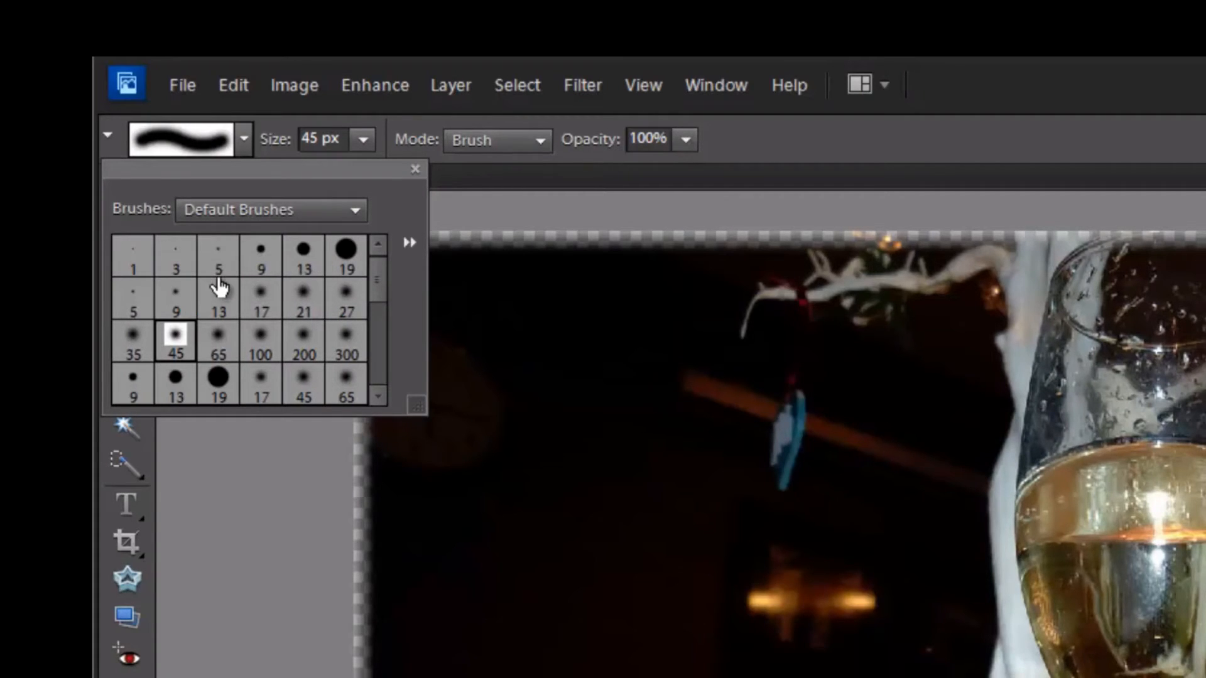
mouse_move(262, 354)
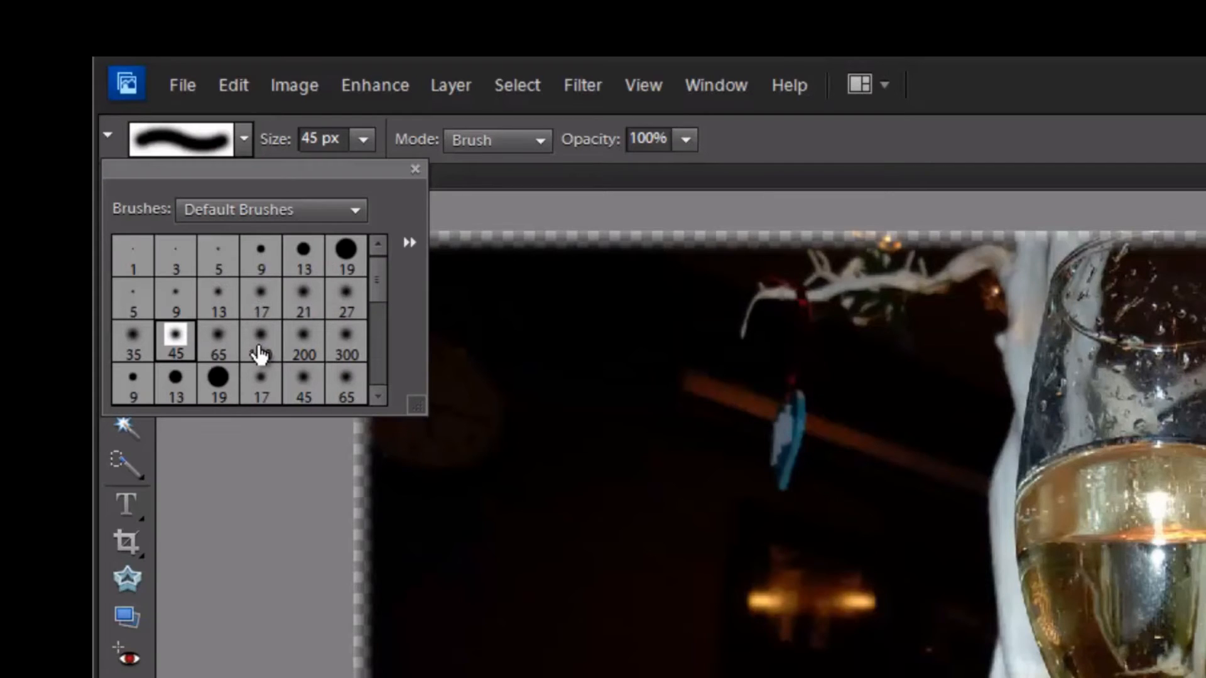
mouse_move(255, 314)
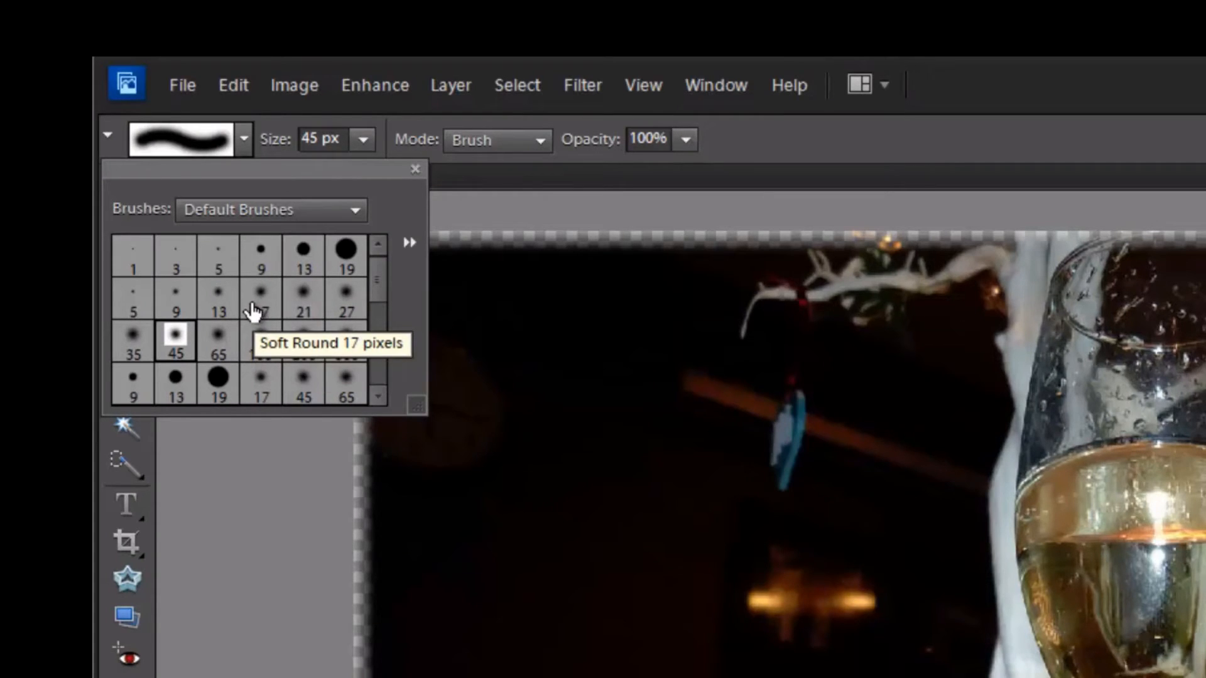
mouse_move(304, 298)
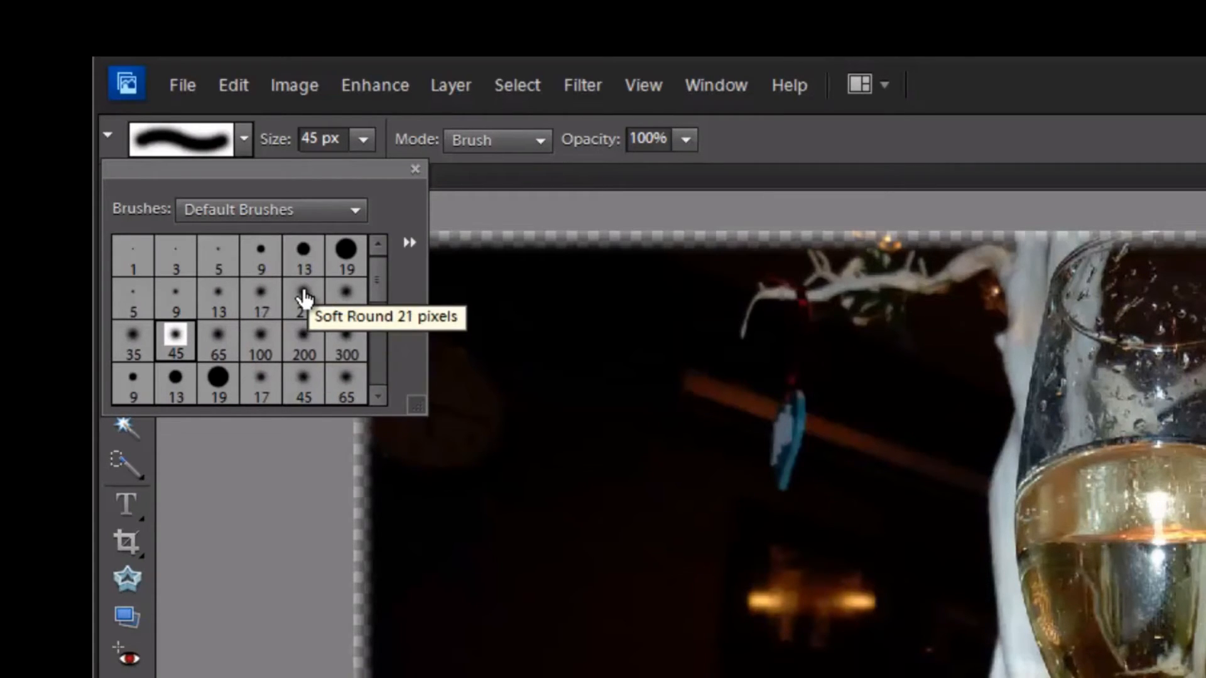
mouse_move(302, 308)
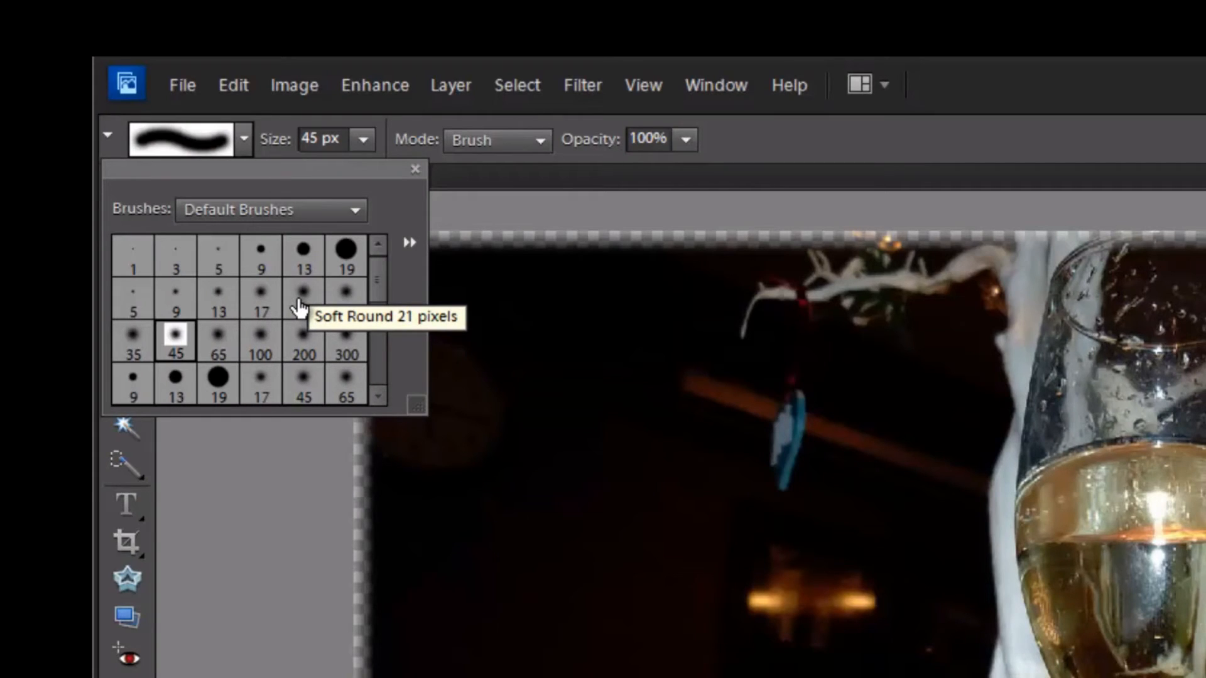
mouse_move(304, 315)
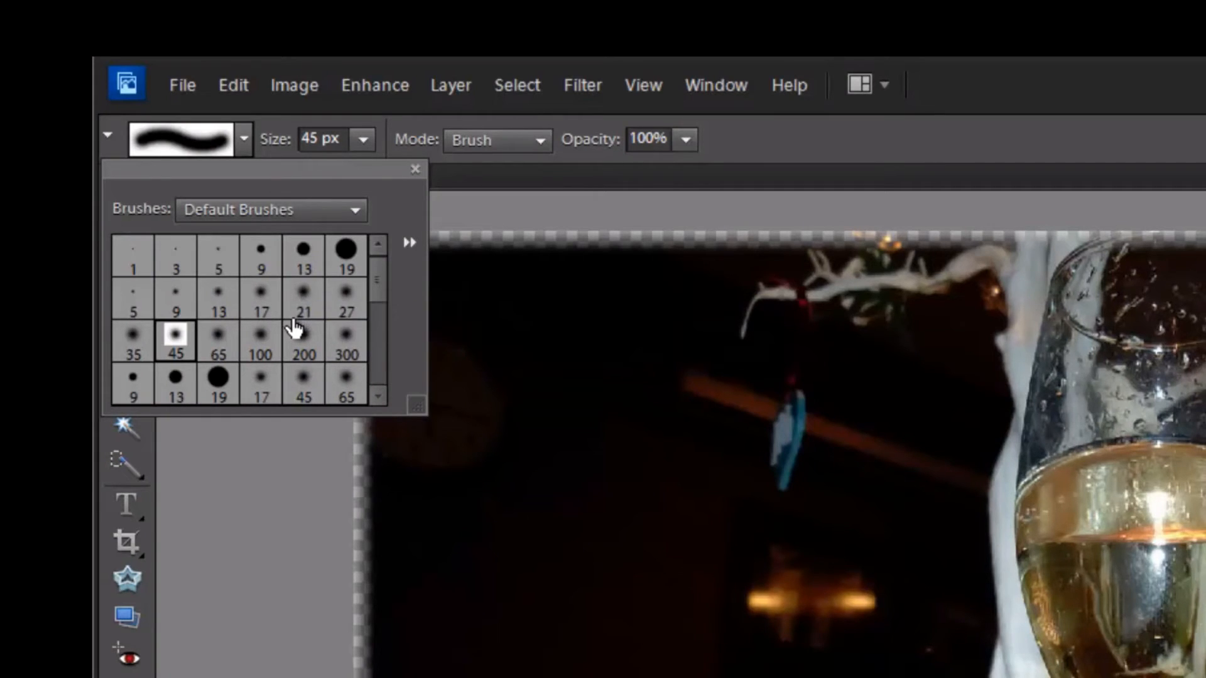
mouse_move(218, 346)
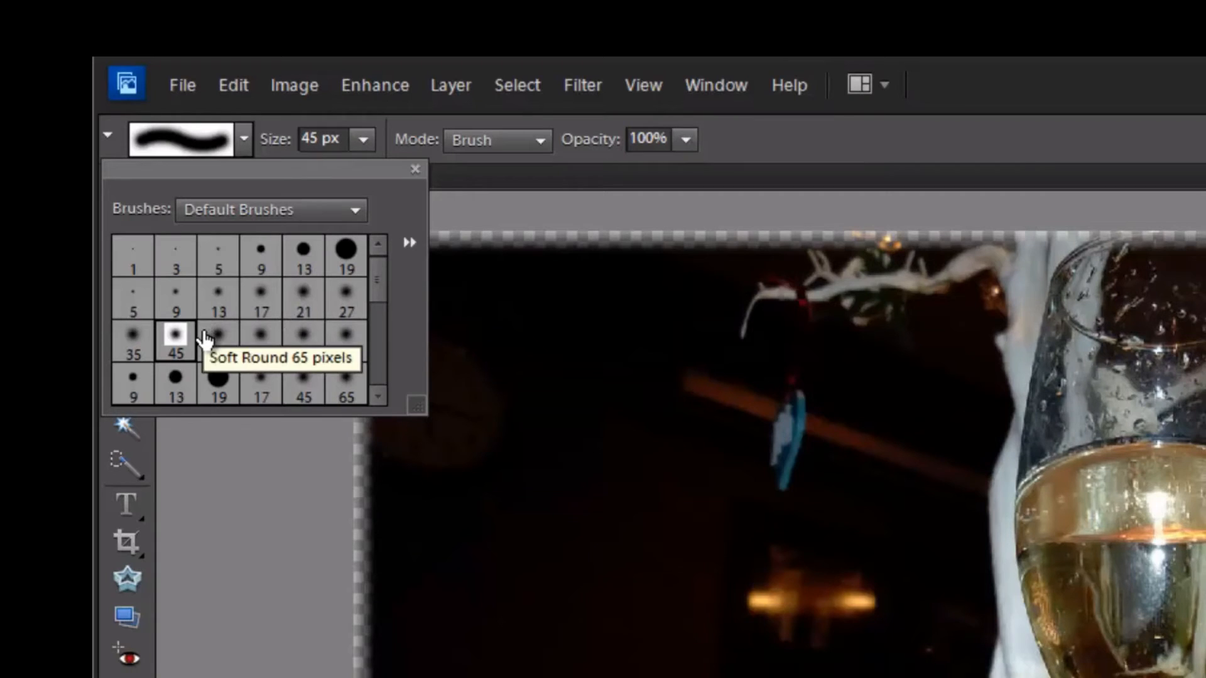
mouse_move(174, 343)
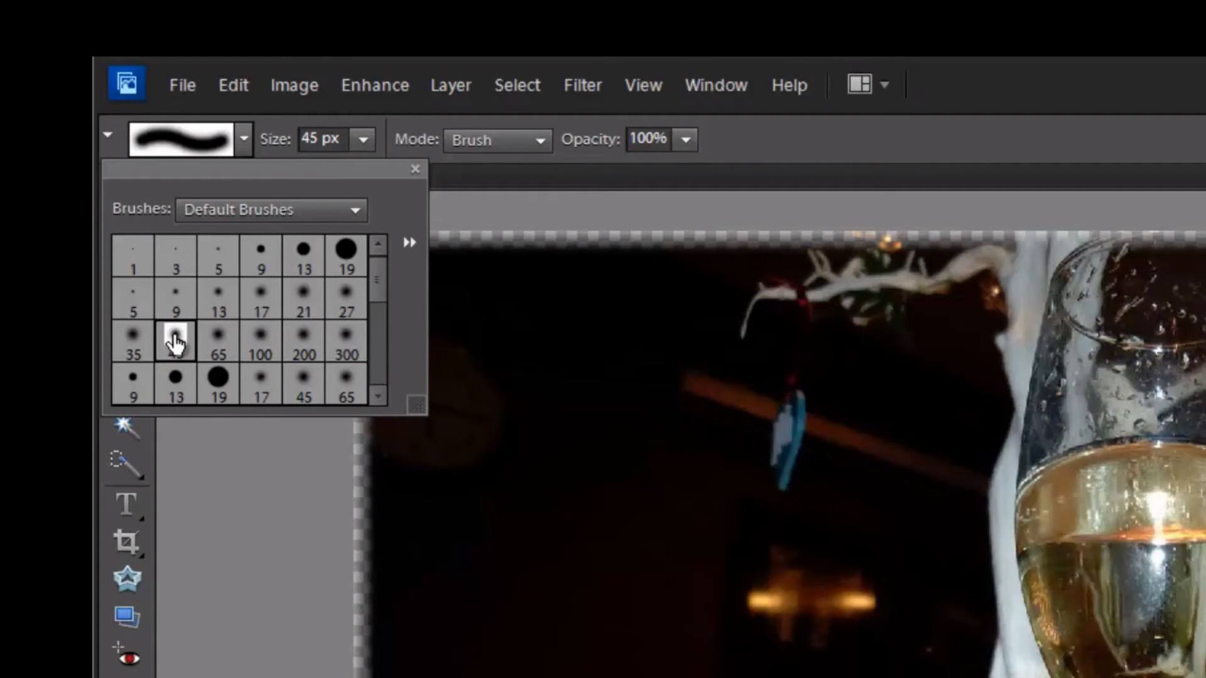
click(176, 341)
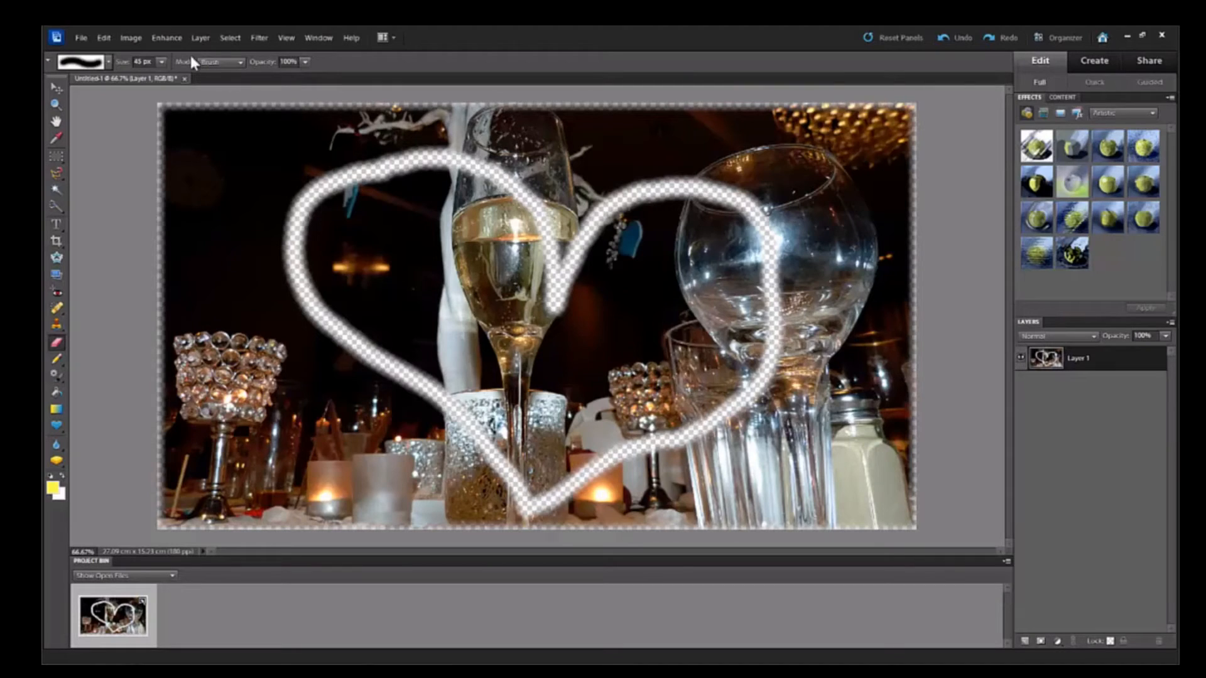
mouse_move(112, 66)
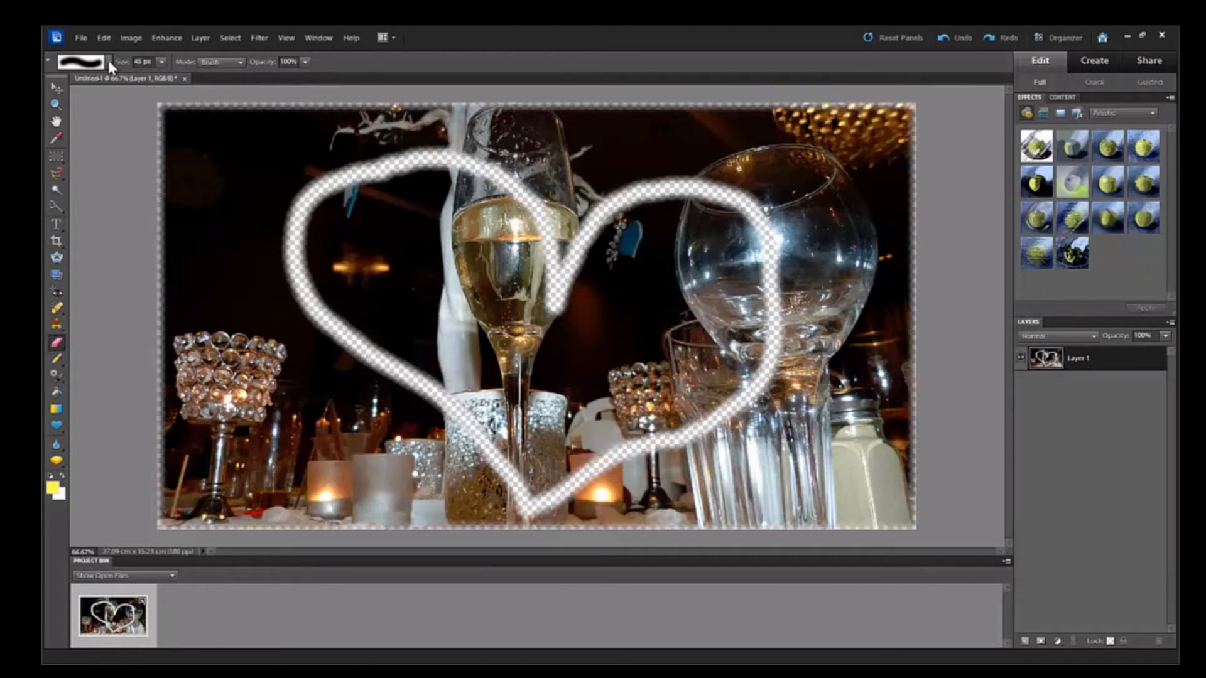
- Pick the Soft Round 100 px brush tip, size it to 200 px, and erase the heart's interior
click(80, 61)
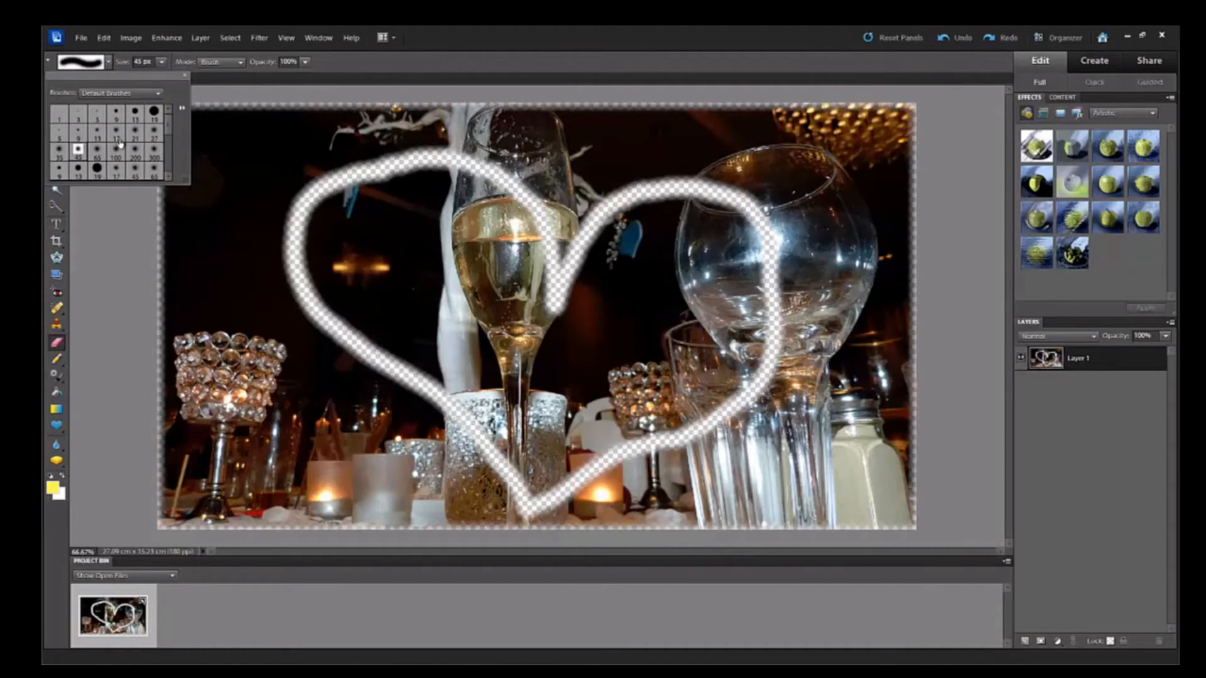
mouse_move(114, 154)
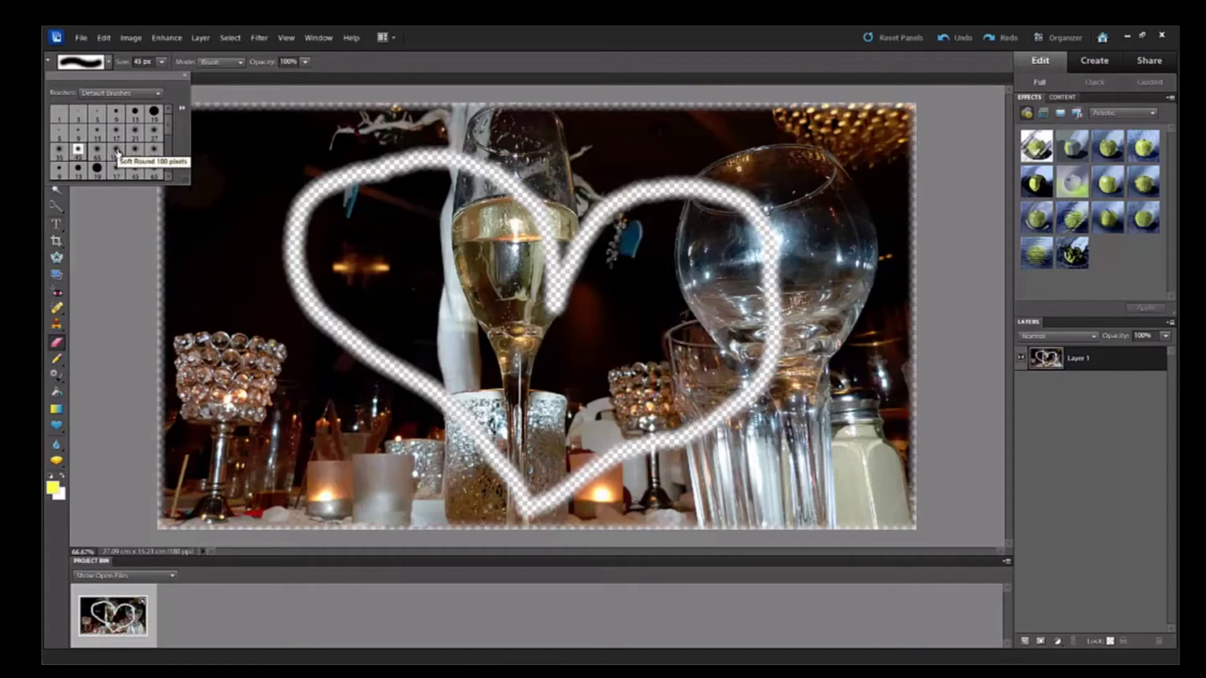
click(114, 152)
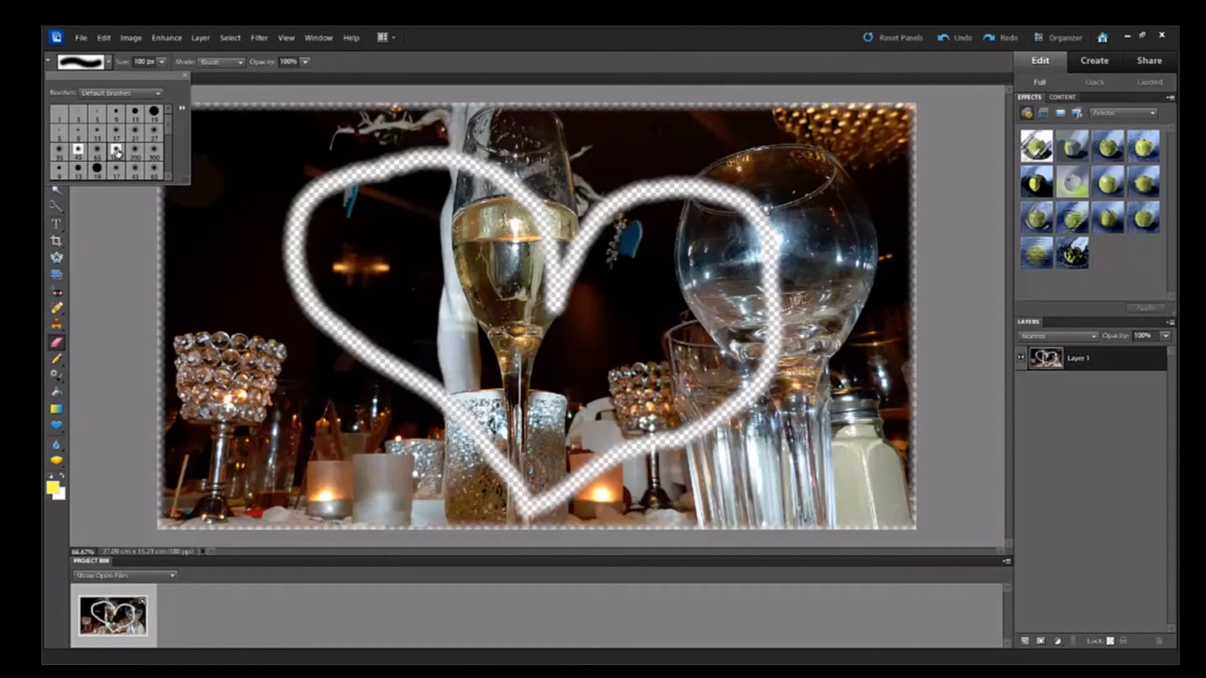
click(116, 157)
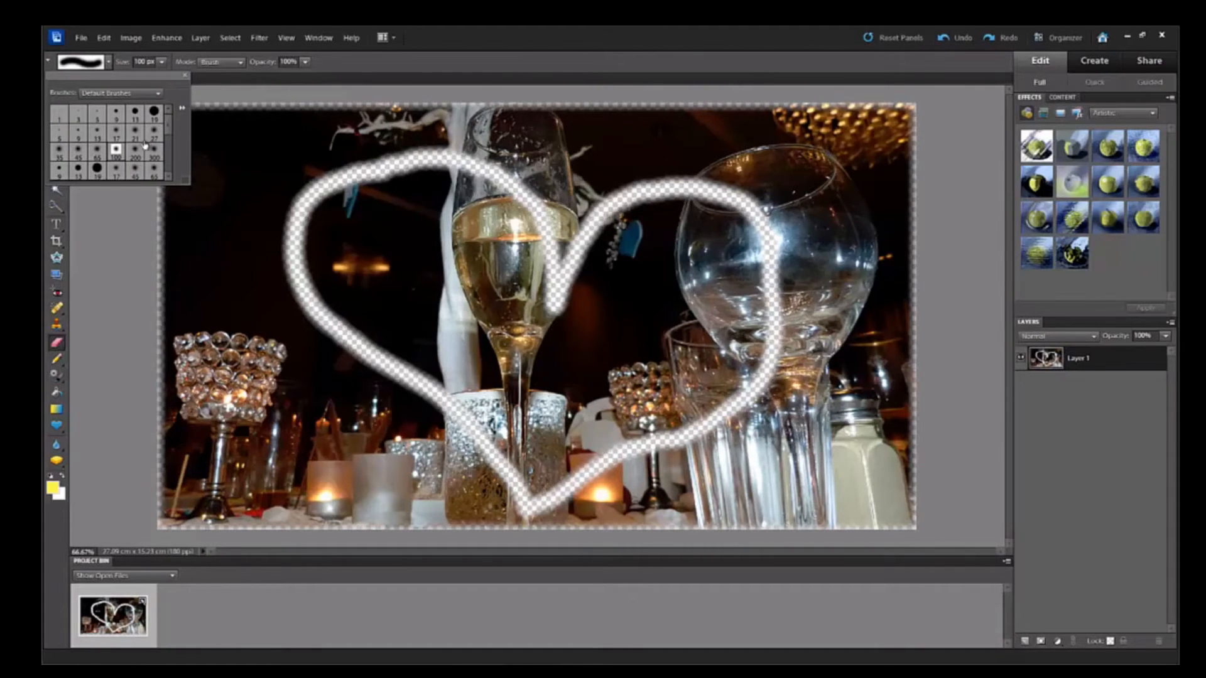
mouse_move(373, 239)
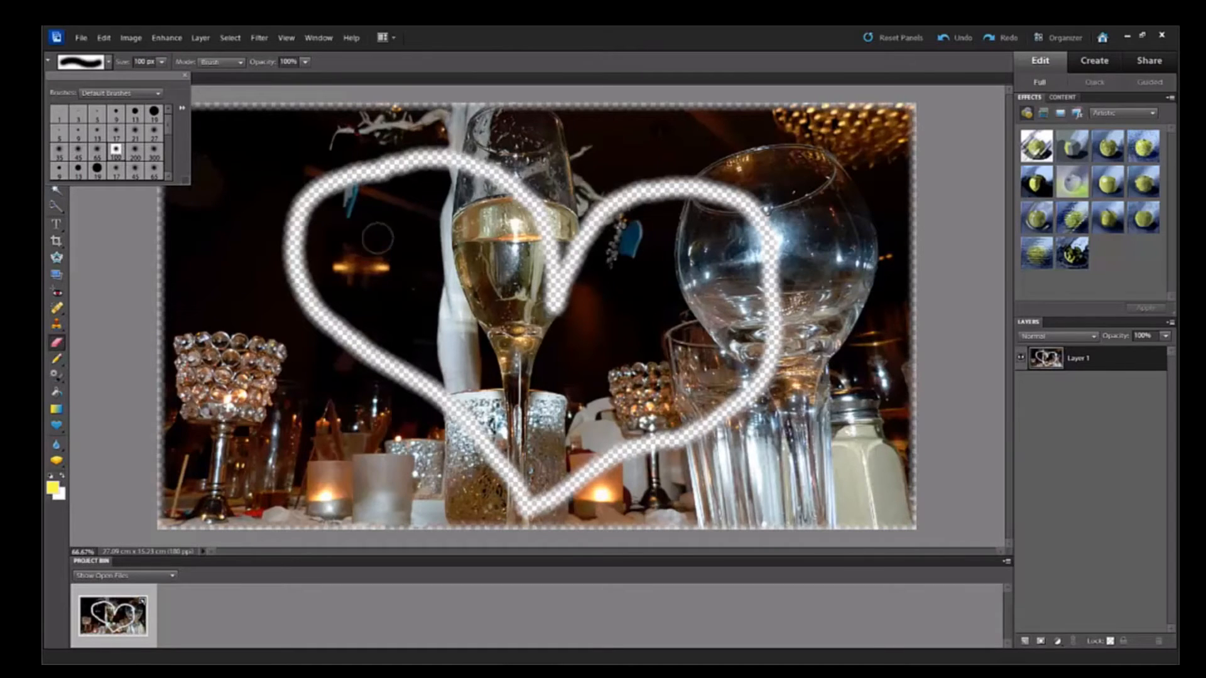
click(134, 156)
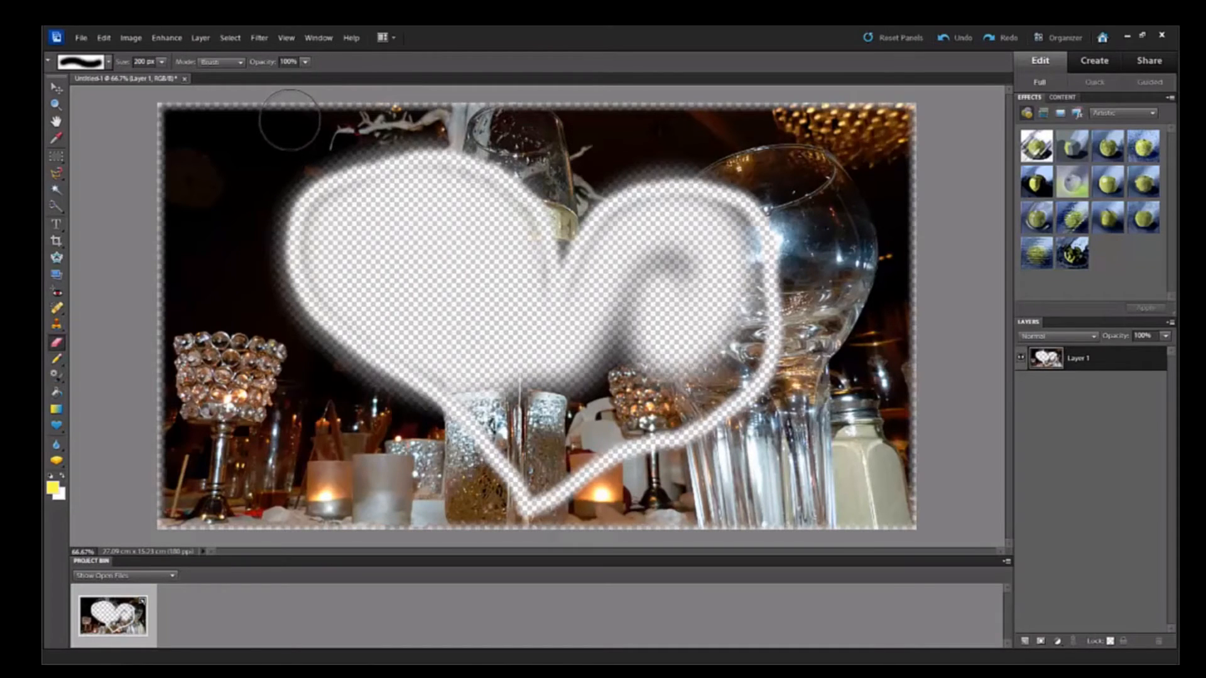
mouse_move(270, 135)
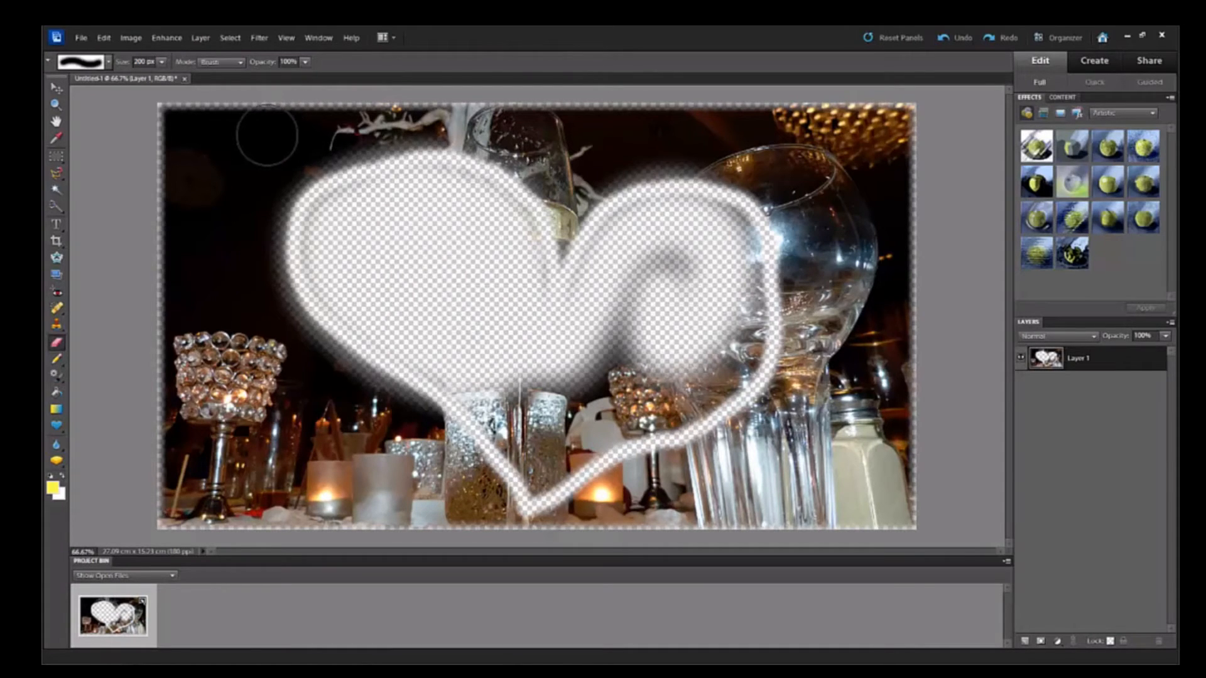
mouse_move(81, 39)
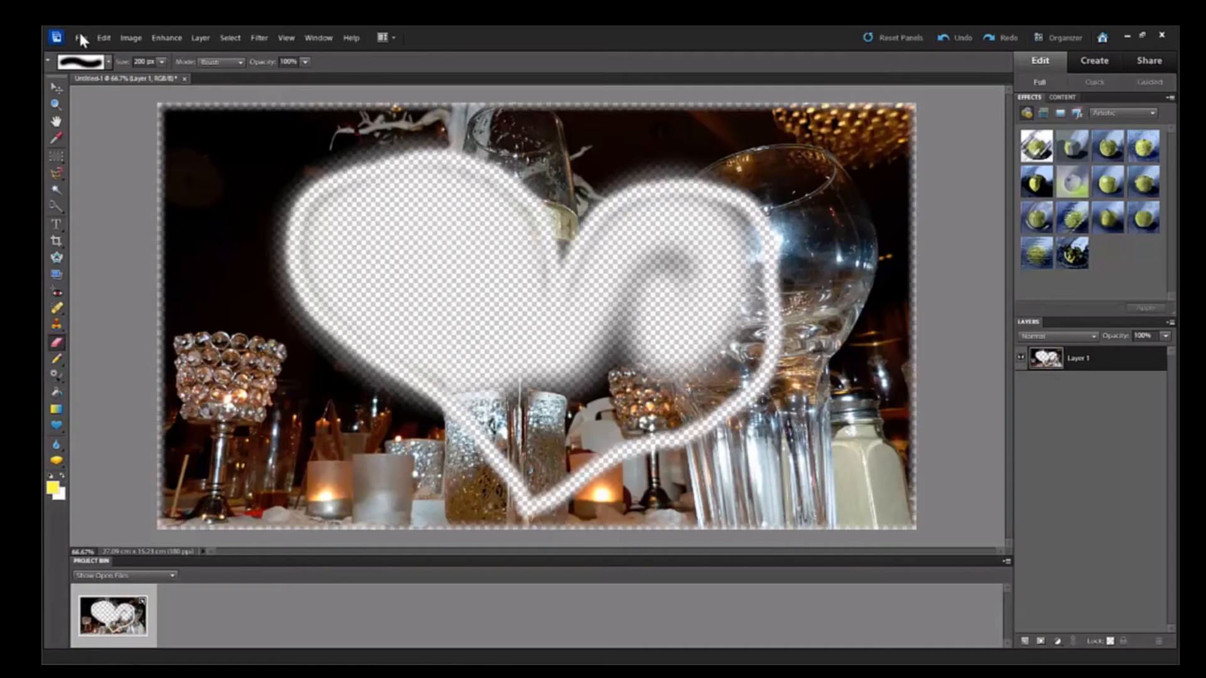
- Save the heart image as mask11 with PNG chosen as the format
click(81, 37)
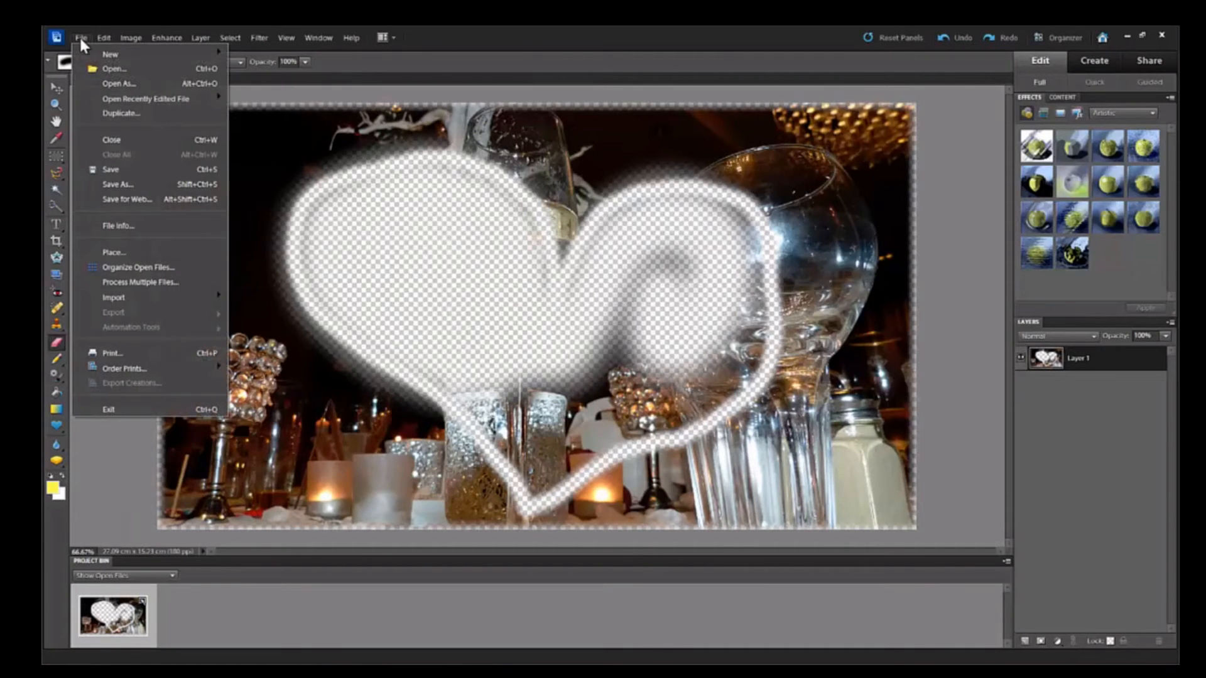
mouse_move(117, 185)
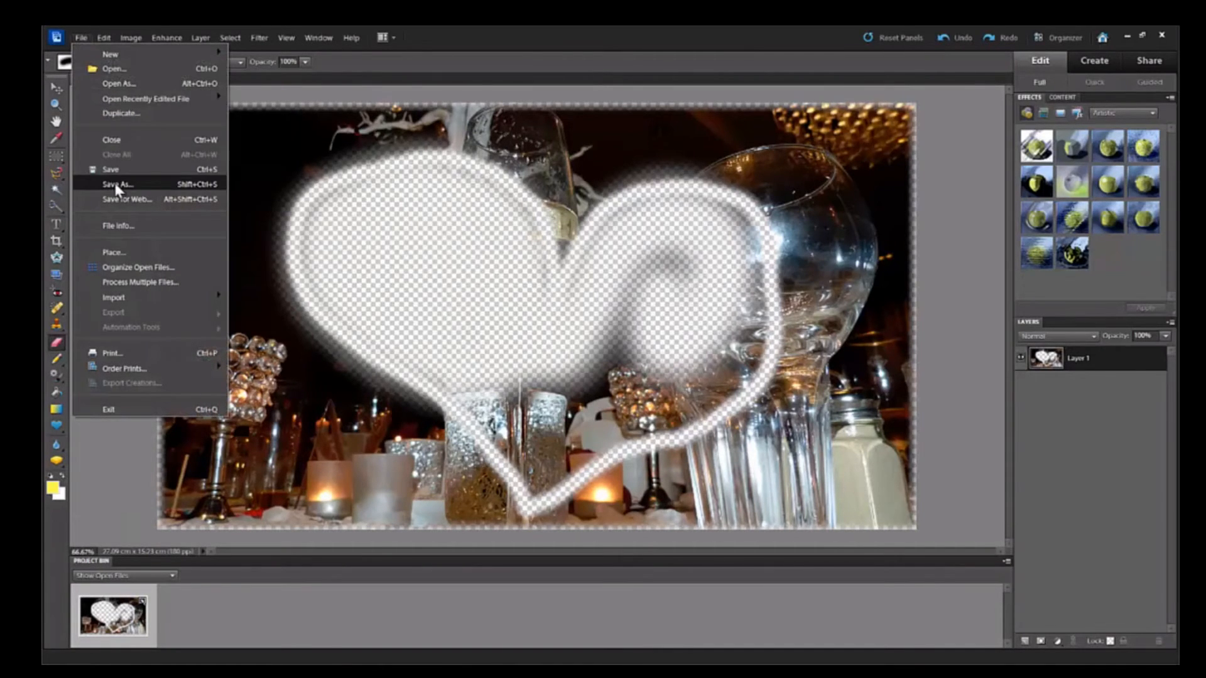
click(117, 184)
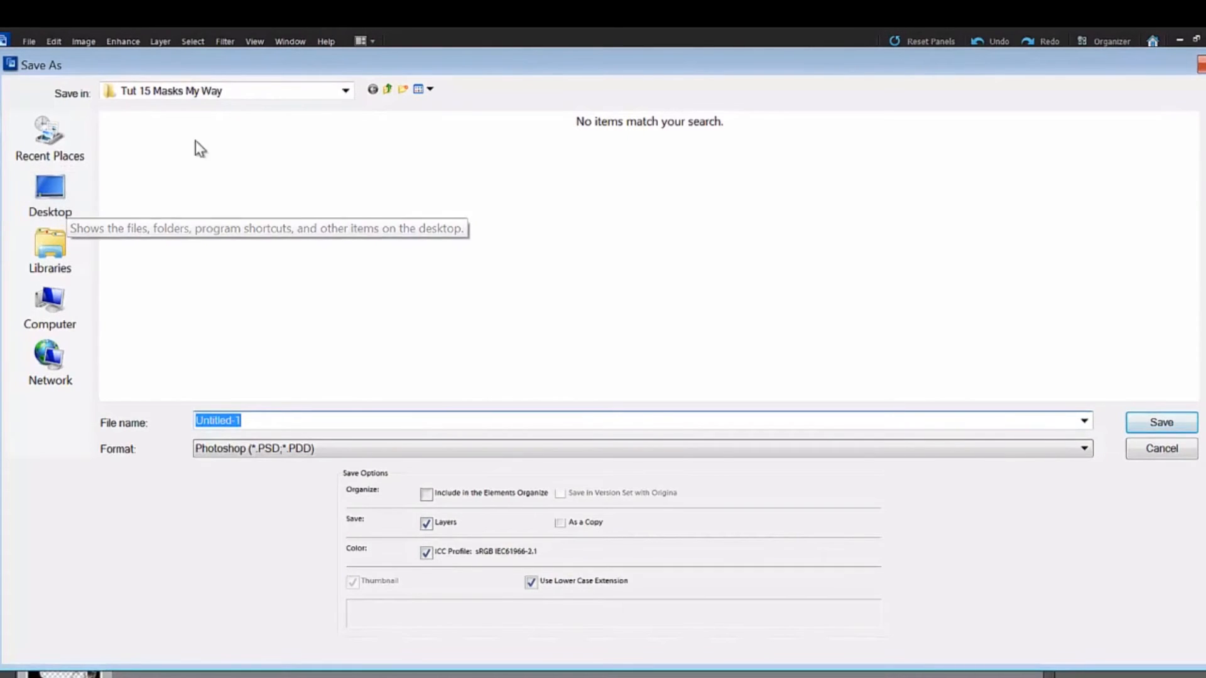
mouse_move(265, 100)
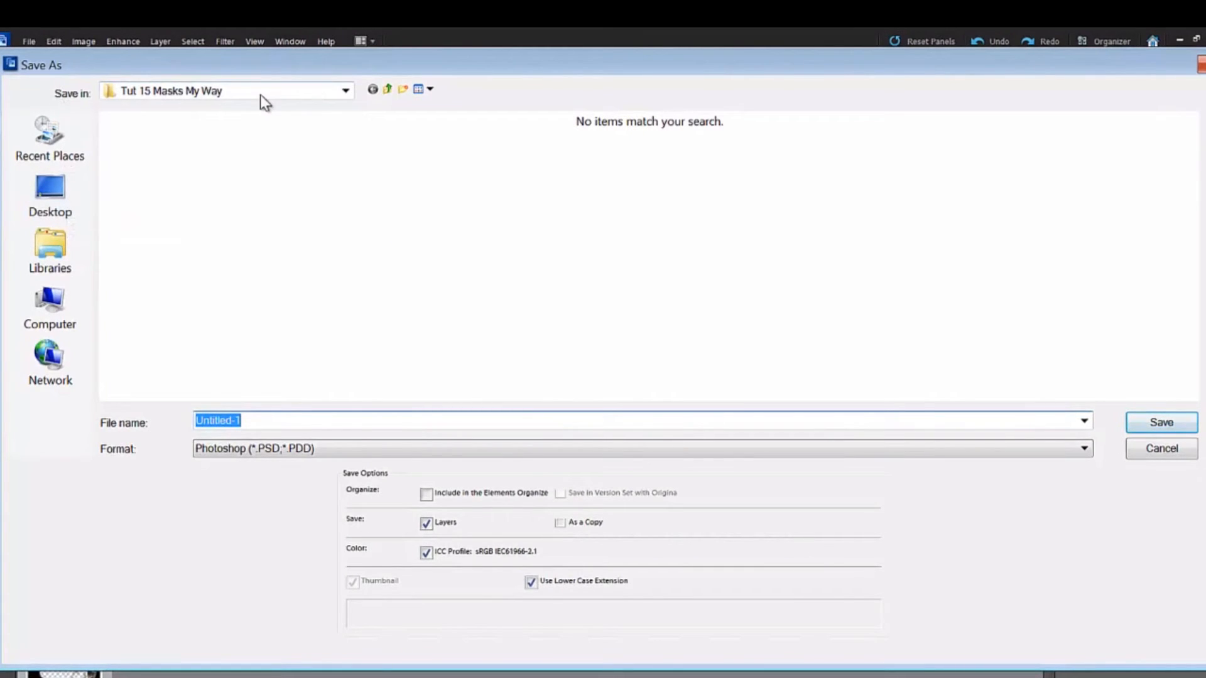
mouse_move(305, 99)
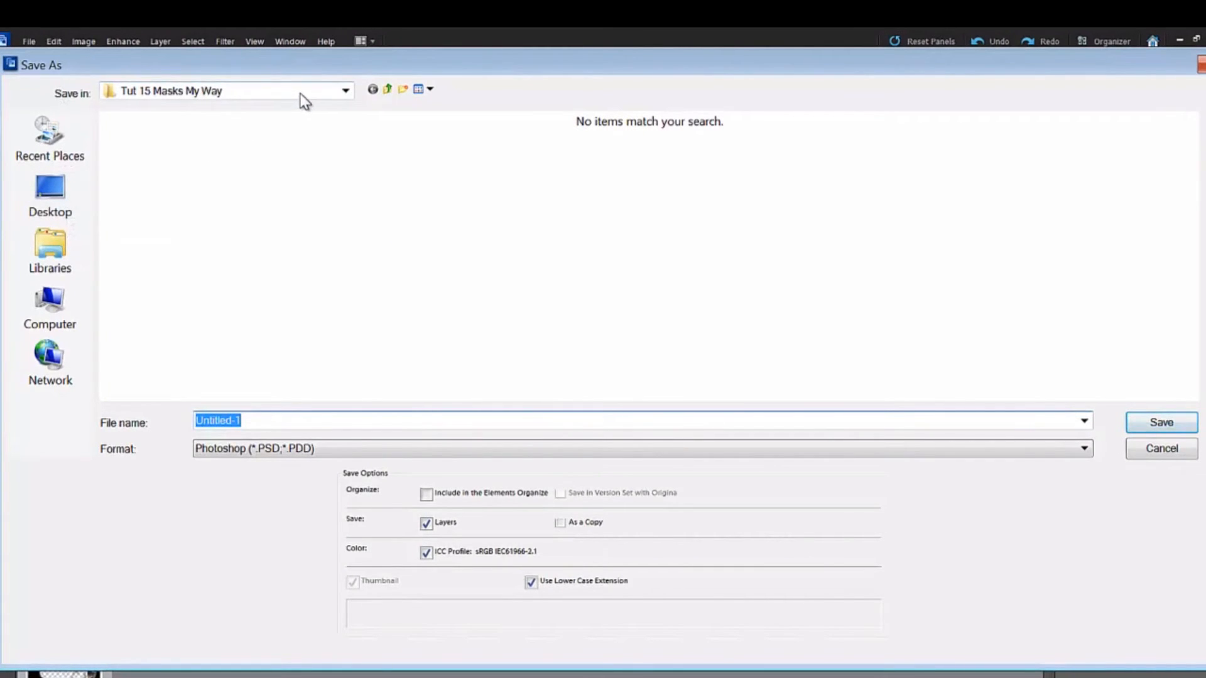
mouse_move(264, 94)
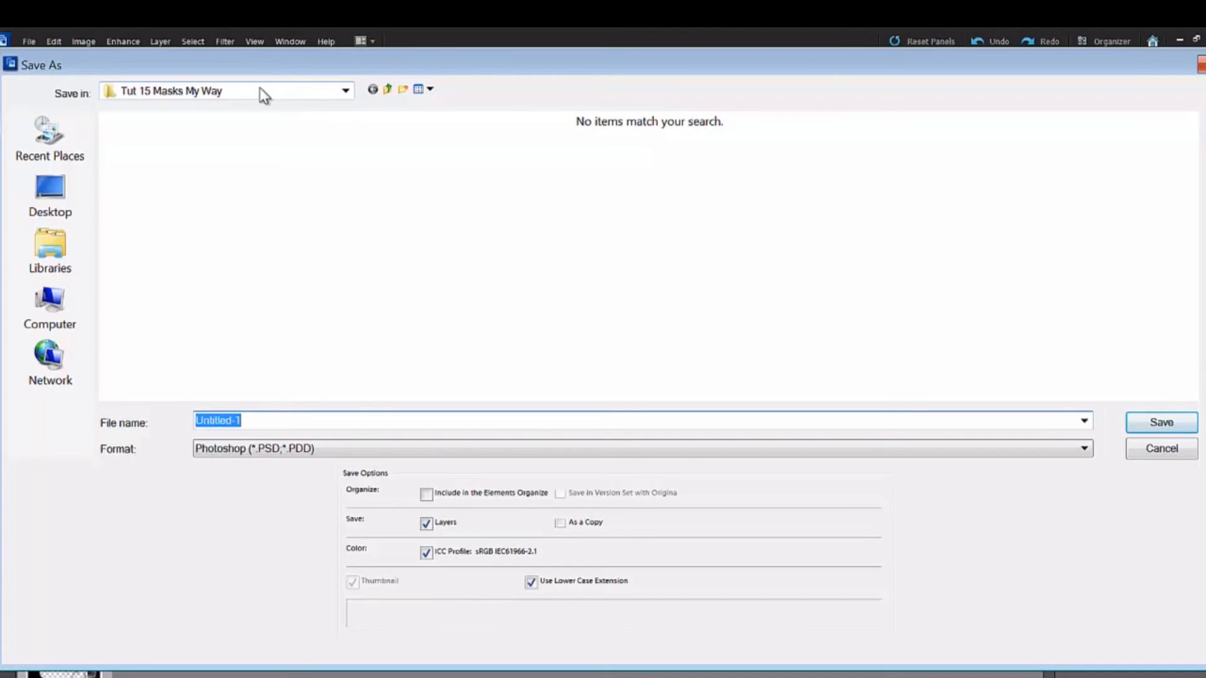
mouse_move(288, 100)
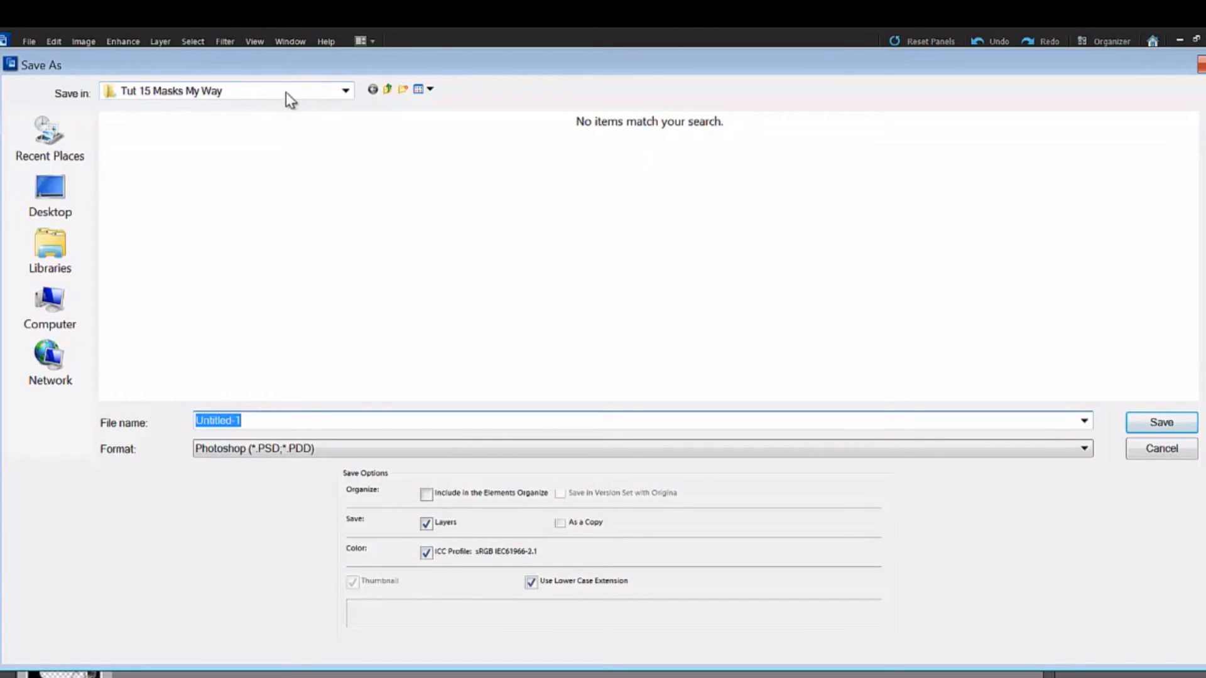
mouse_move(269, 419)
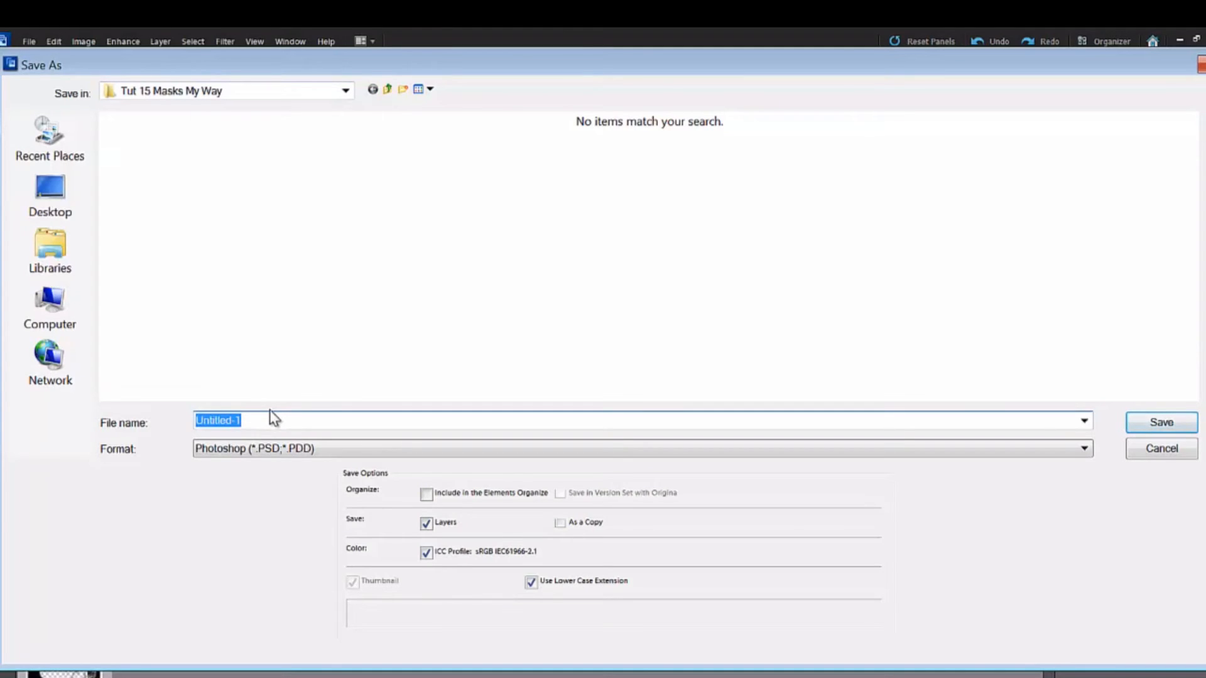
text(mask)
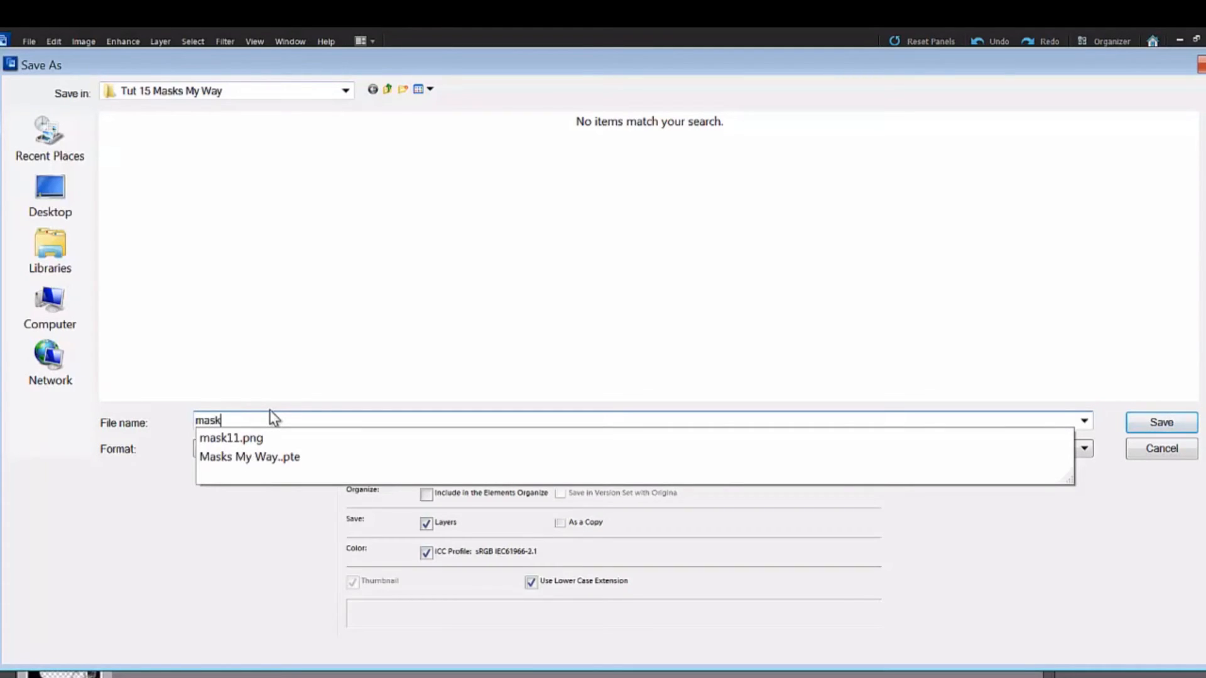
click(230, 437)
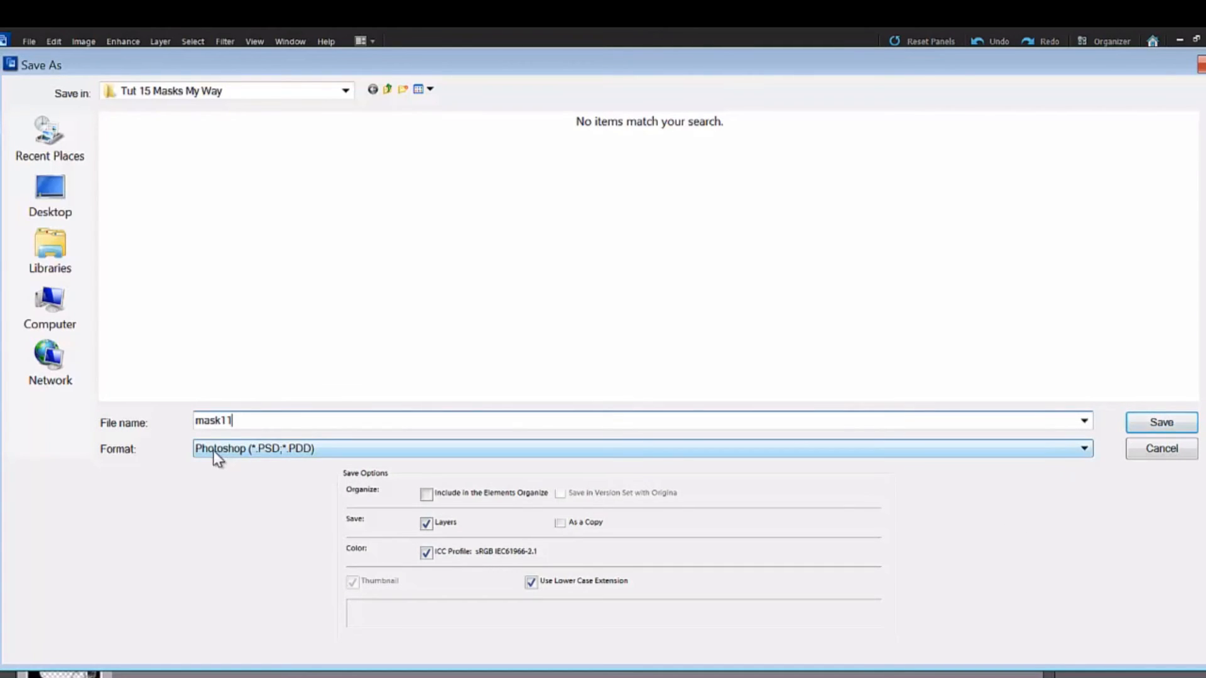
mouse_move(1085, 448)
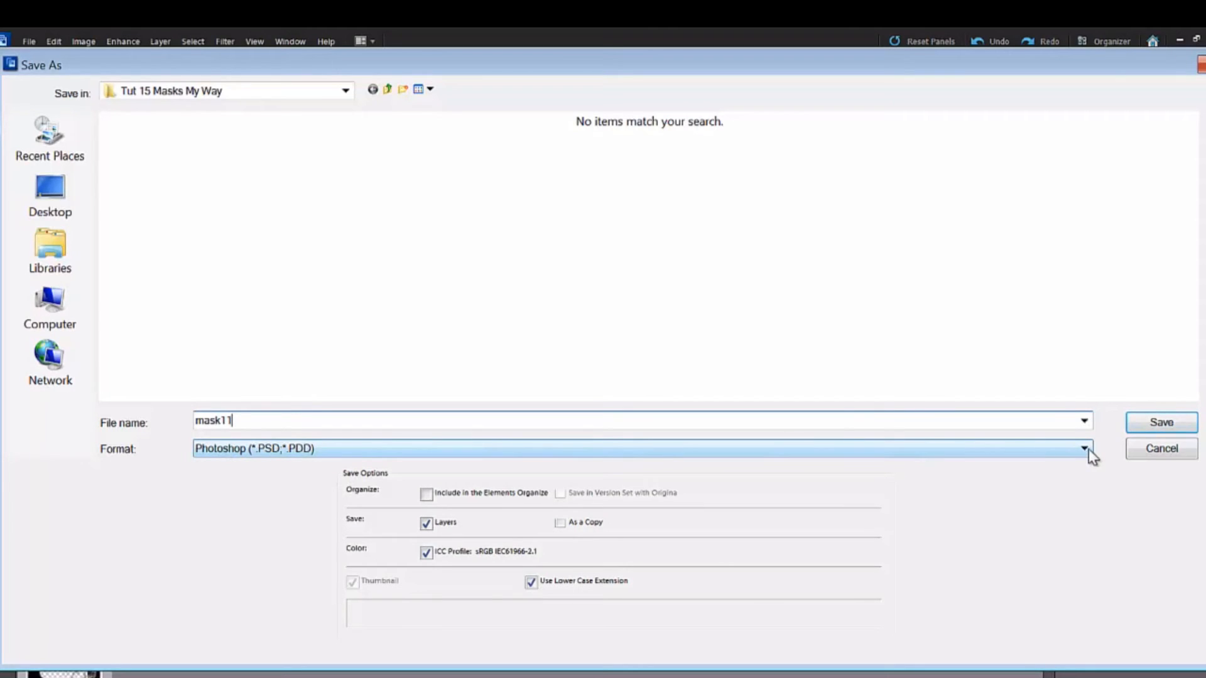
click(1084, 448)
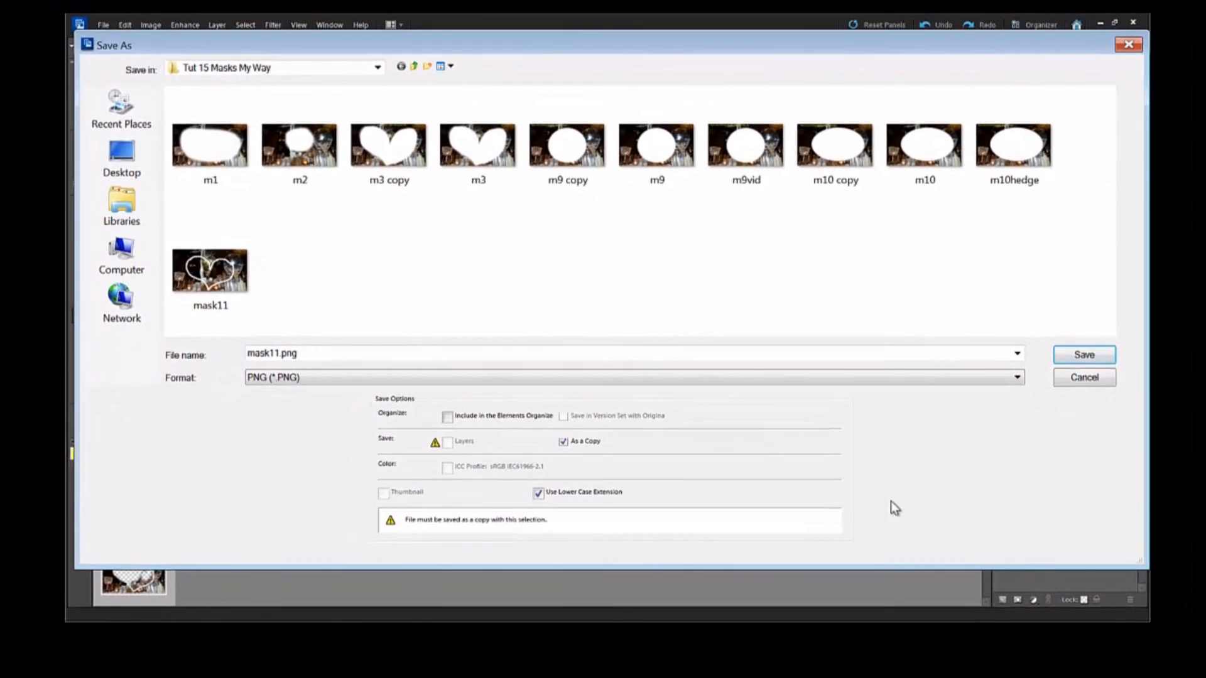
mouse_move(323, 191)
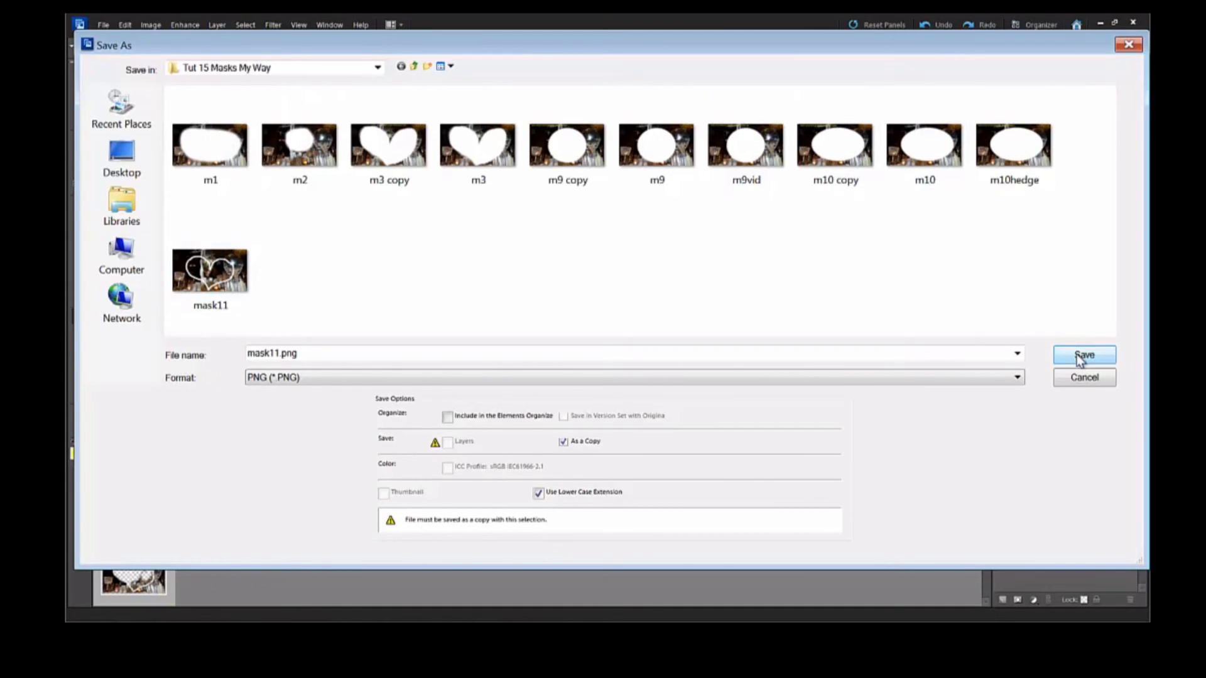
click(1083, 354)
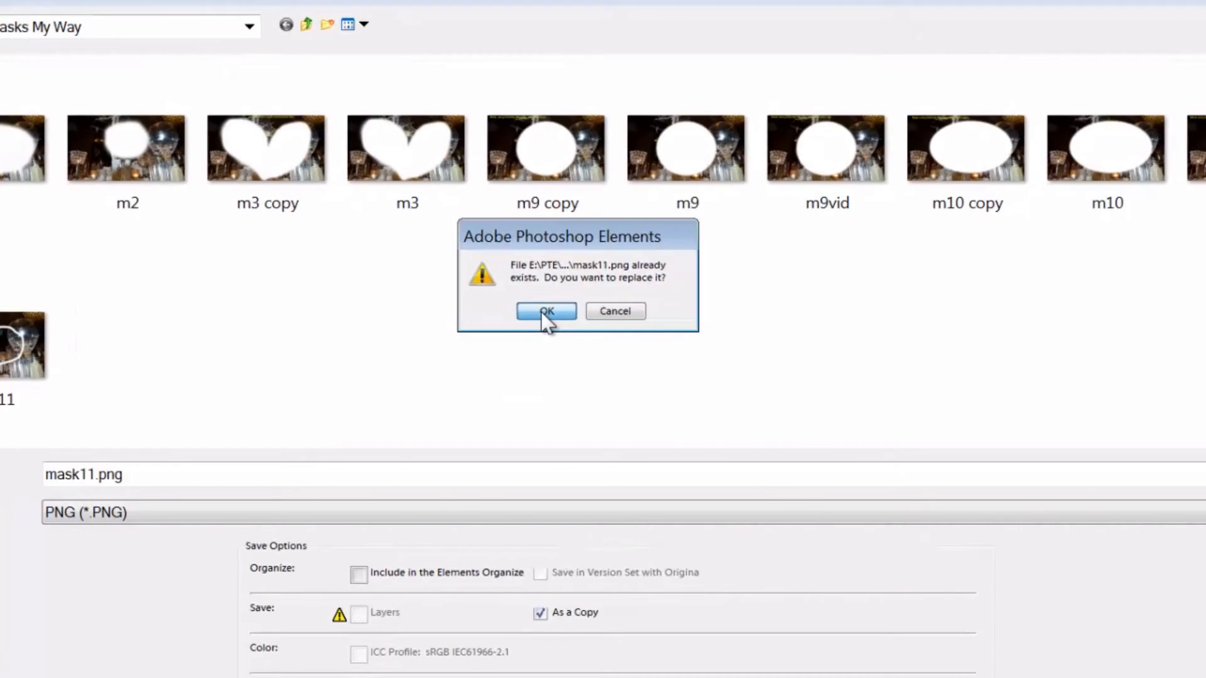
- Replace the existing mask11.png and accept PNG Options with Interlace set to None
click(546, 311)
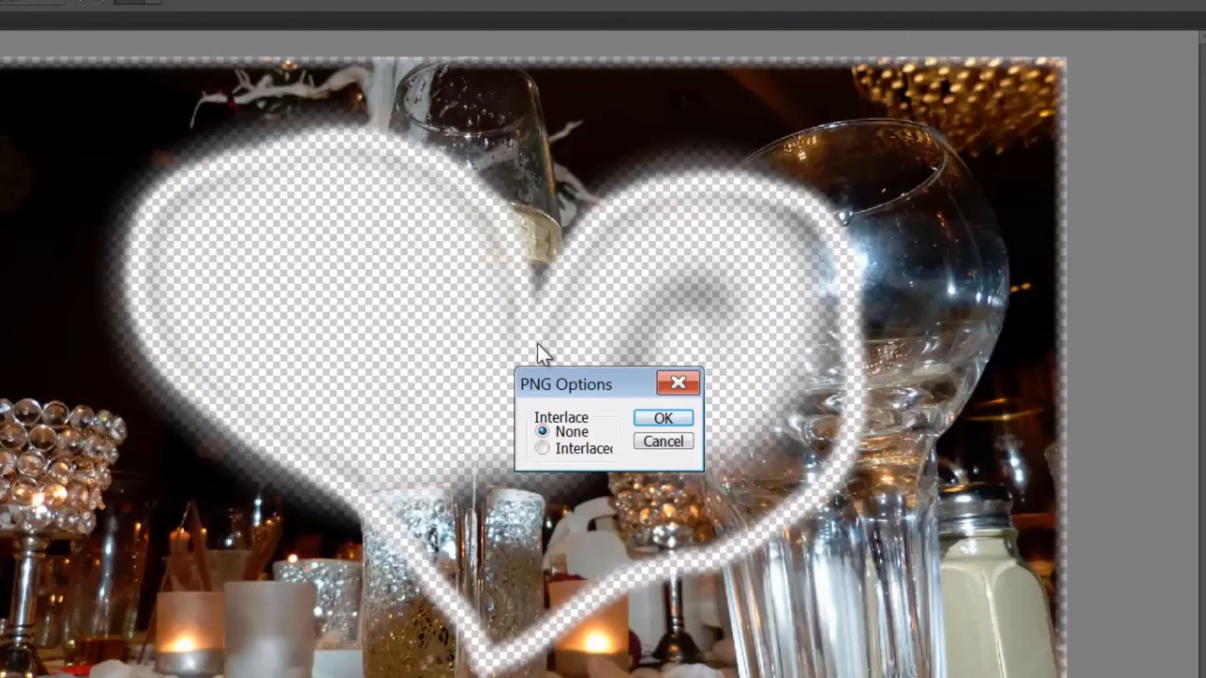
mouse_move(528, 425)
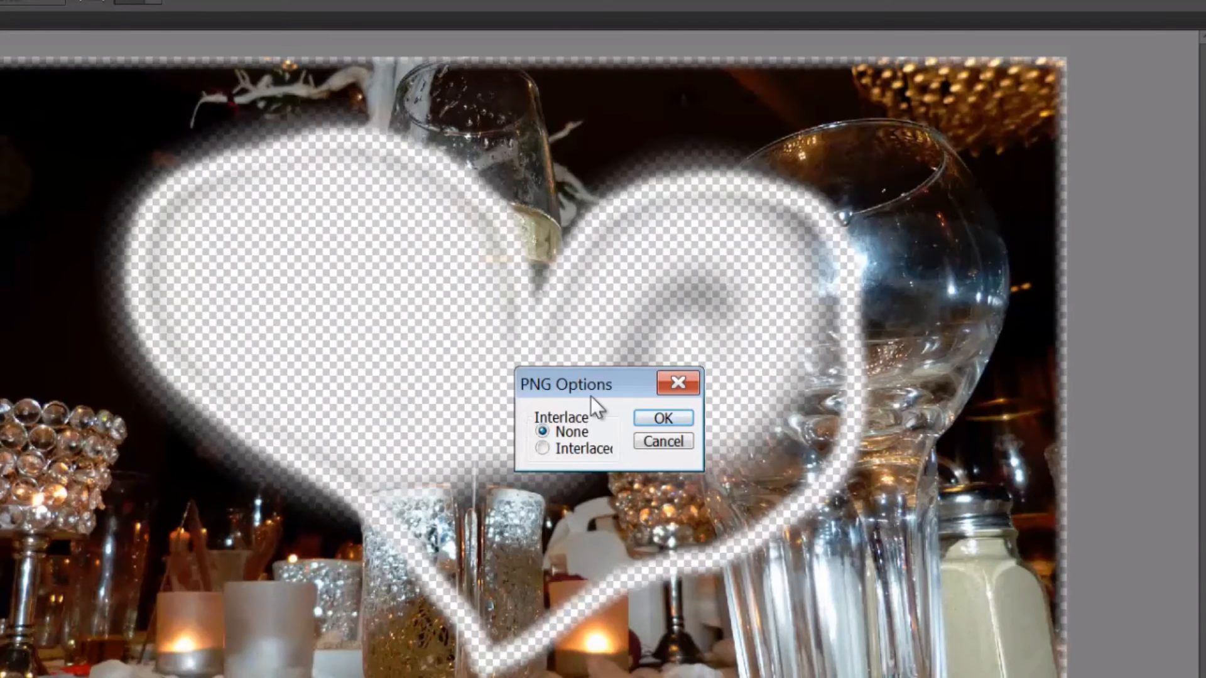
mouse_move(663, 418)
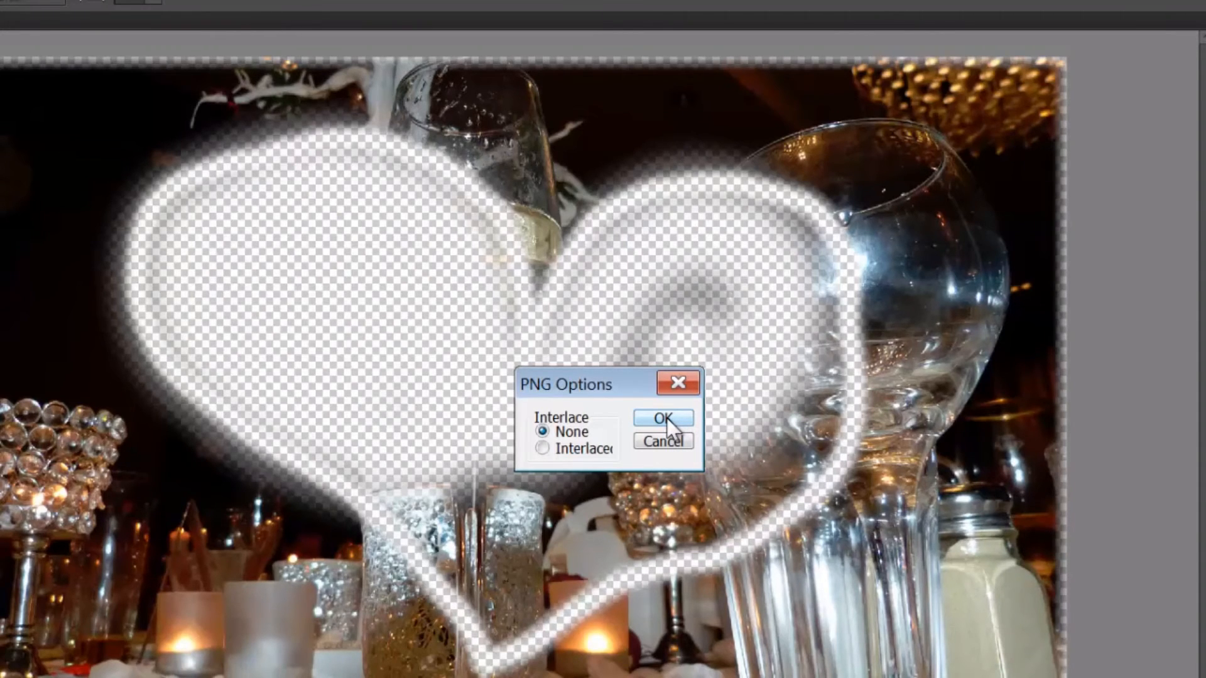
click(663, 418)
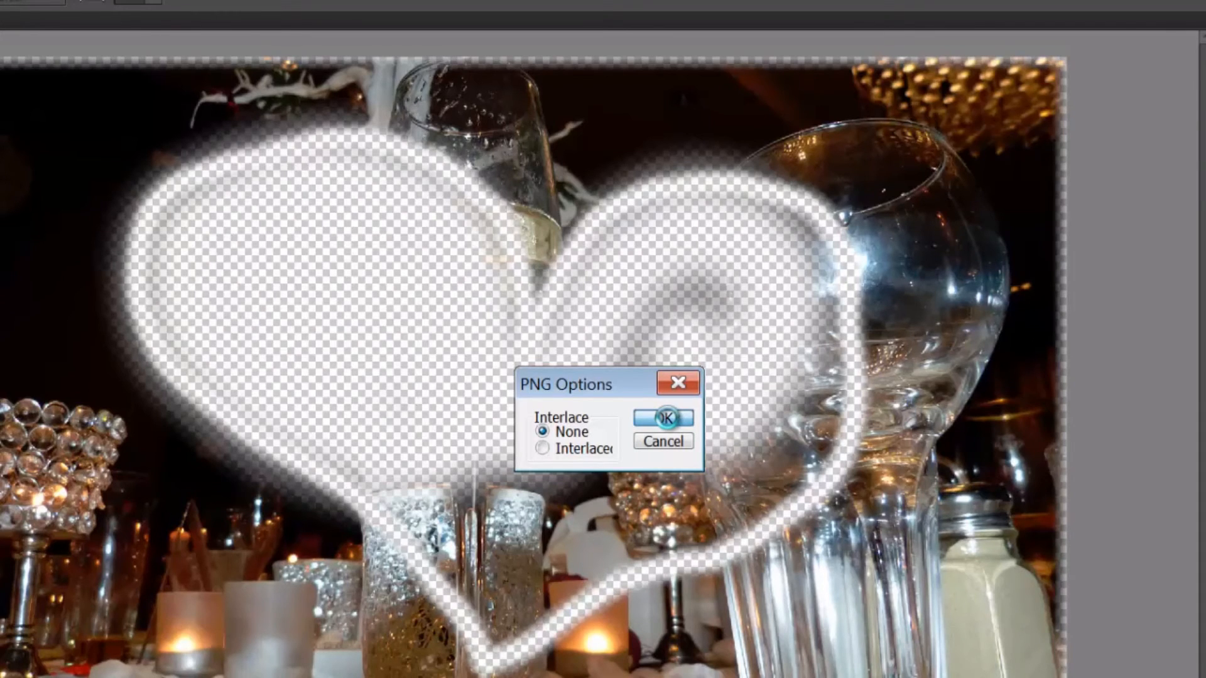
click(662, 417)
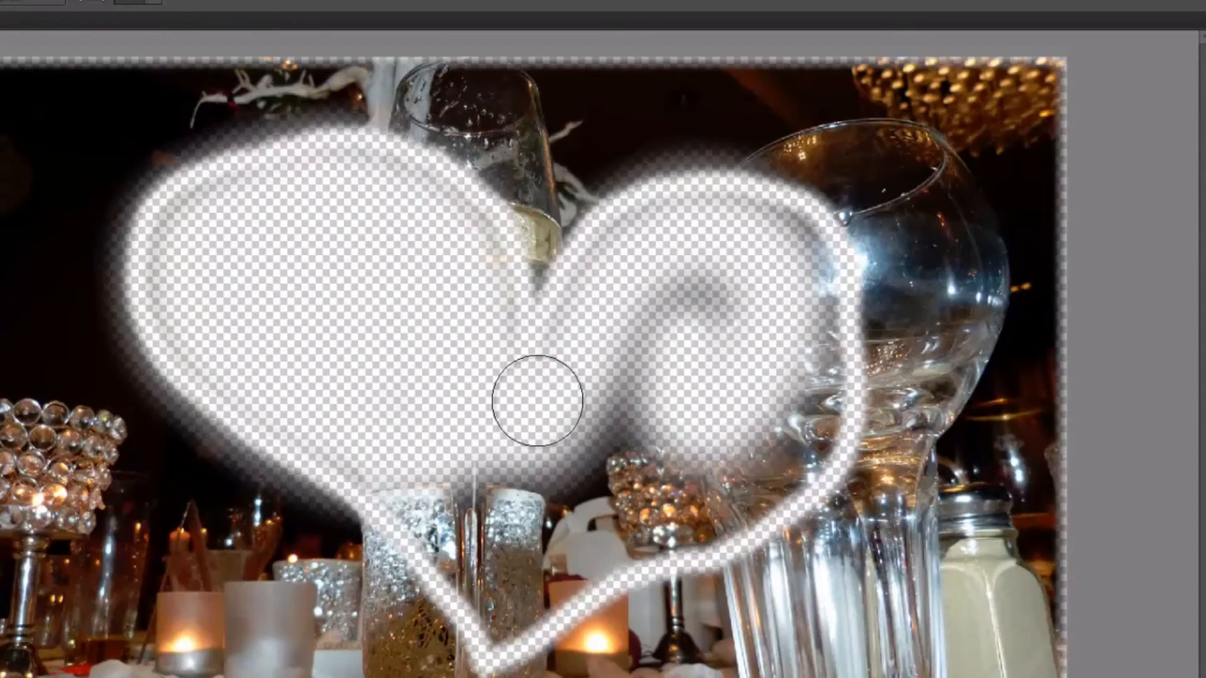
mouse_move(15, 107)
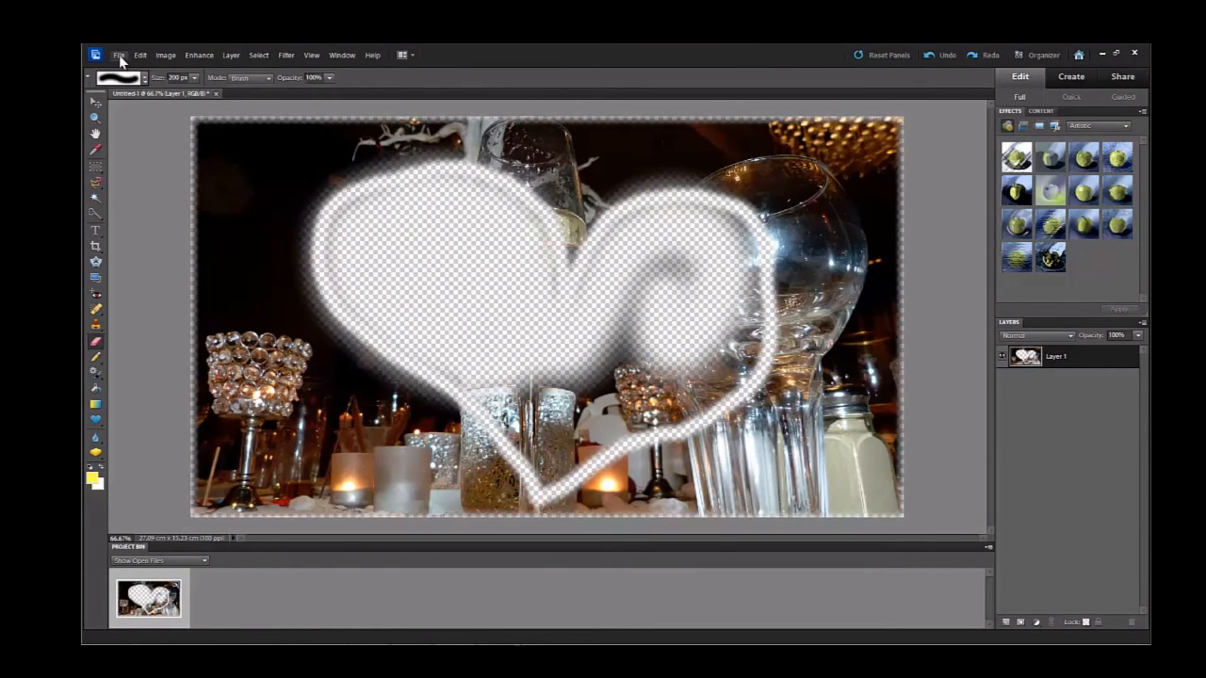
- Close the heart mask document, answering No to saving changes
click(119, 55)
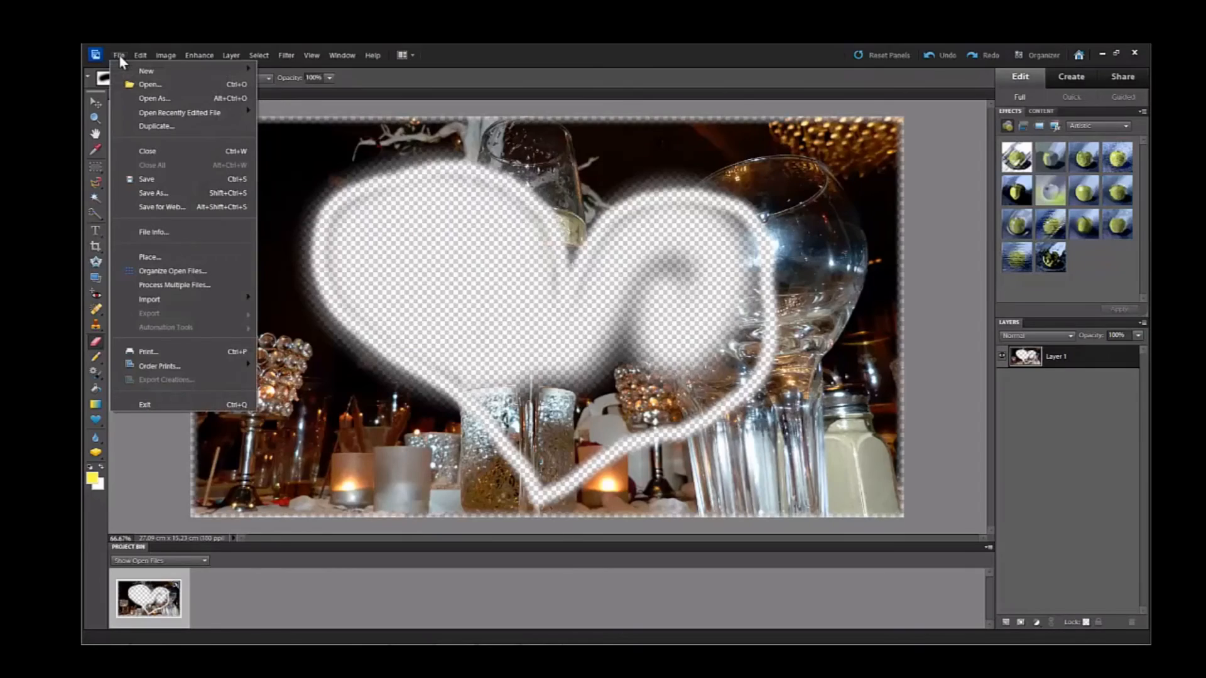
mouse_move(154, 150)
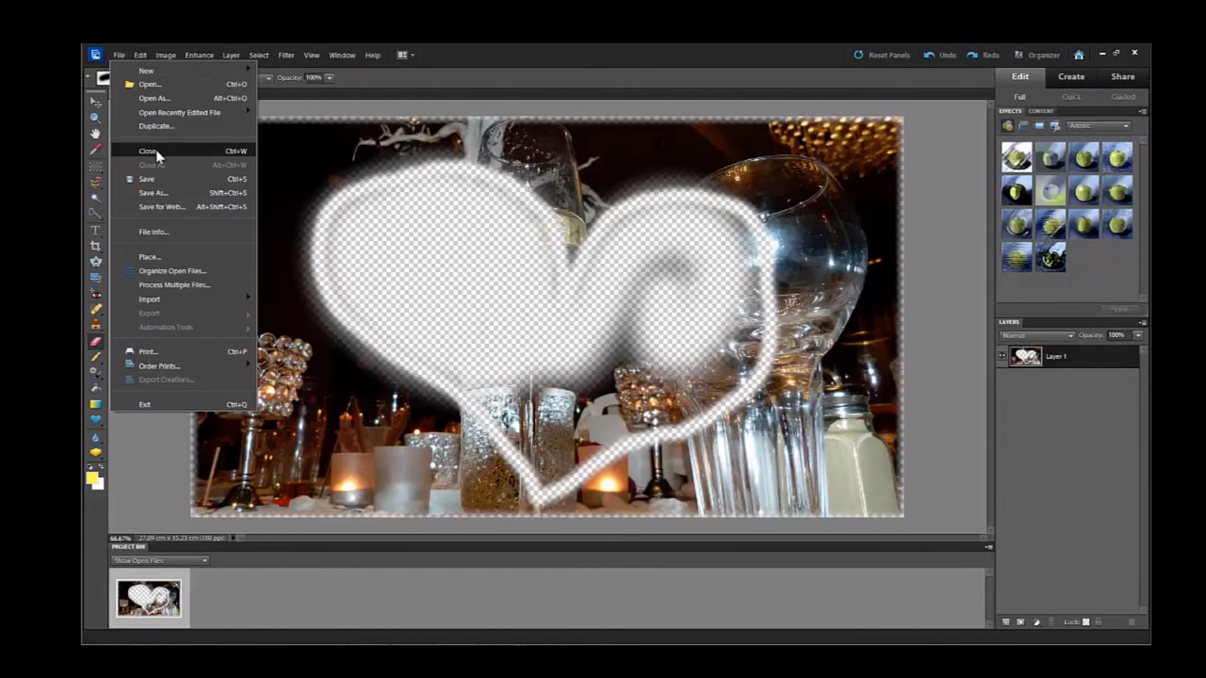
click(147, 150)
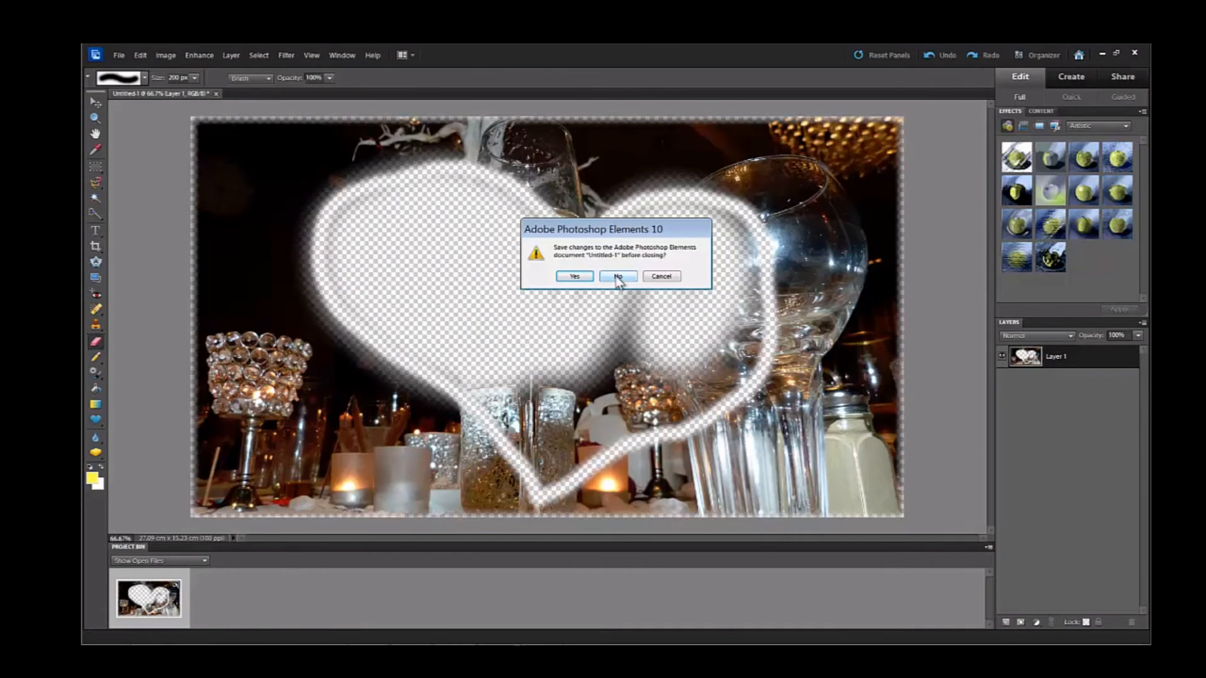
click(617, 277)
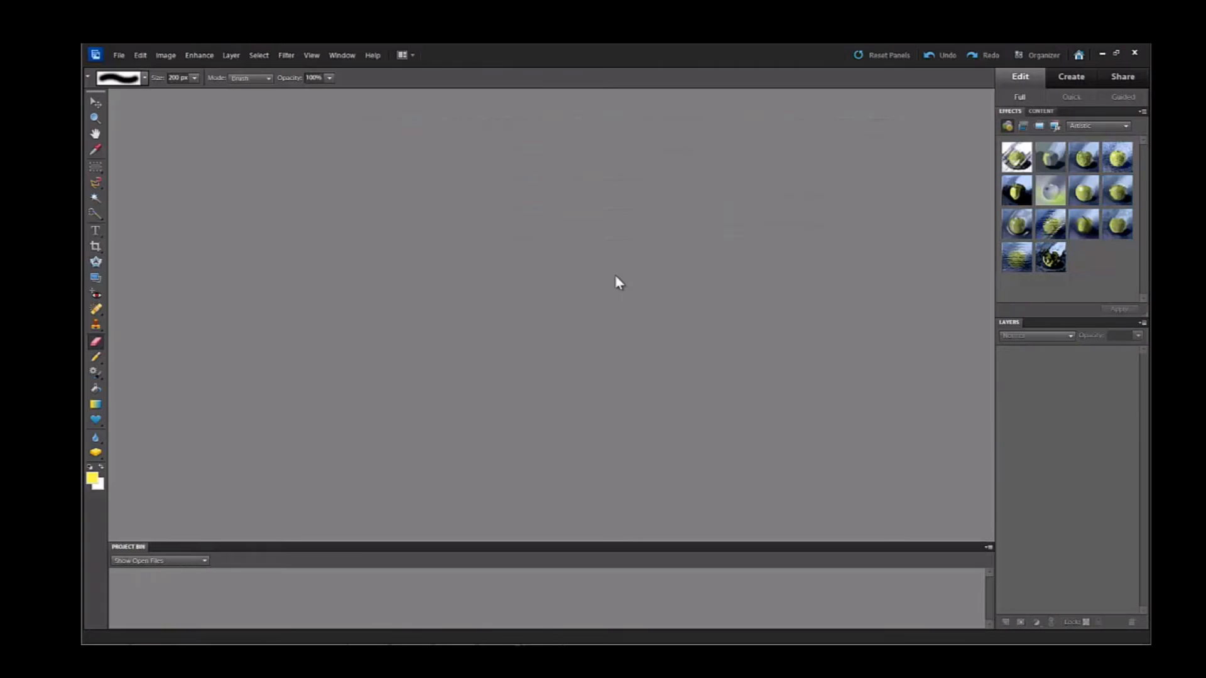
mouse_move(791, 274)
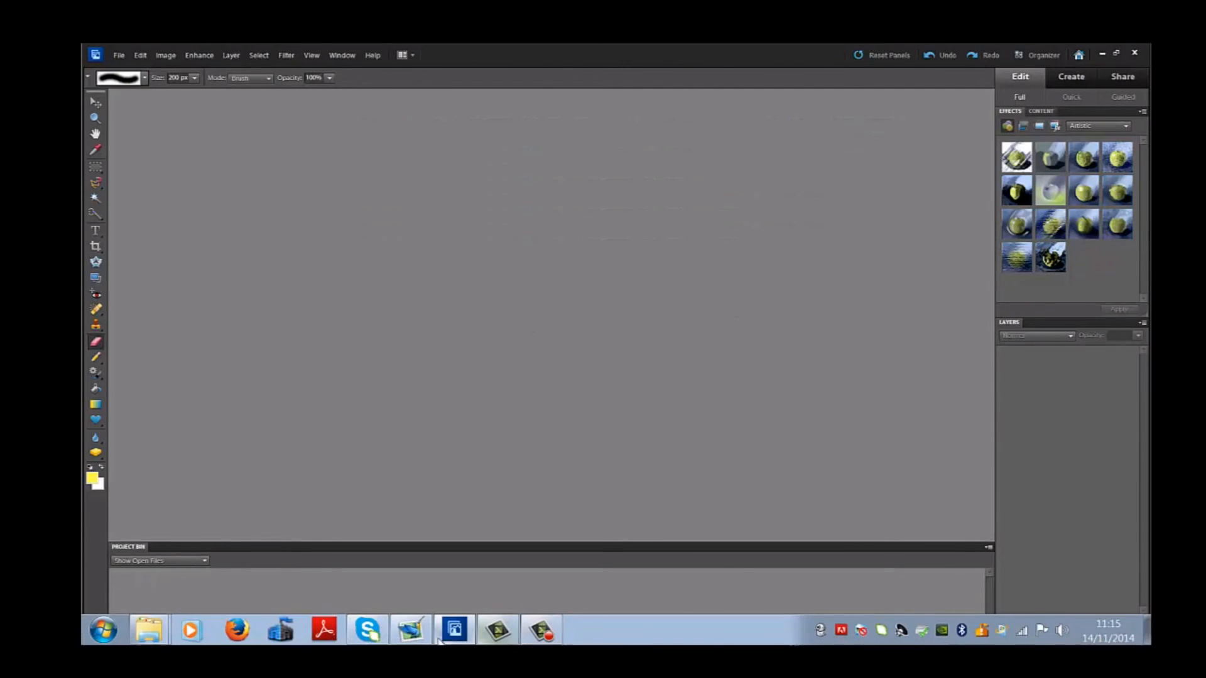
- Switch to PicturesToExe and preview the Masks My Way show from this slide
click(453, 629)
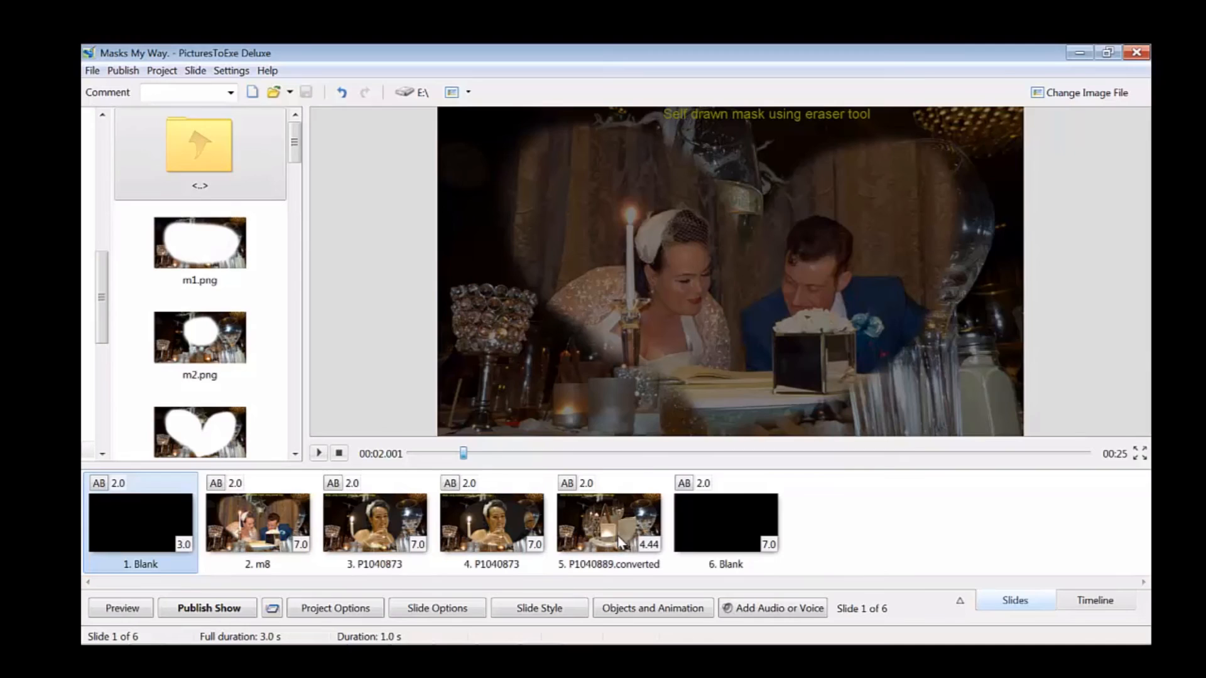
mouse_move(271, 607)
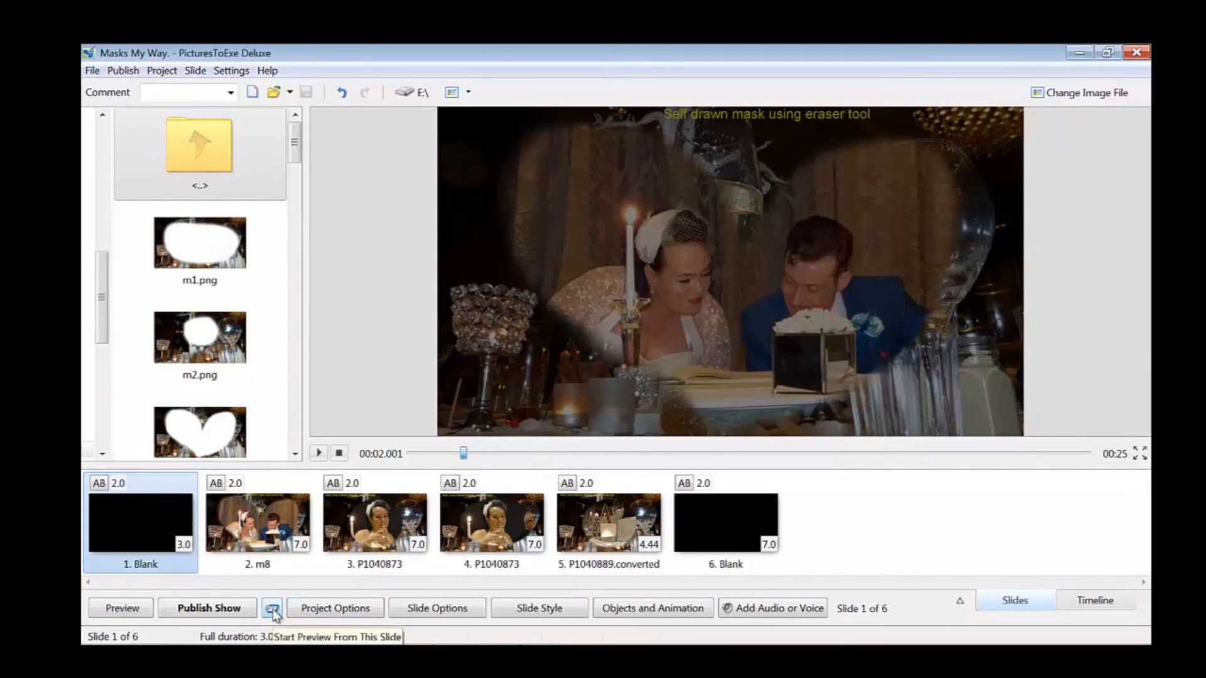
click(272, 607)
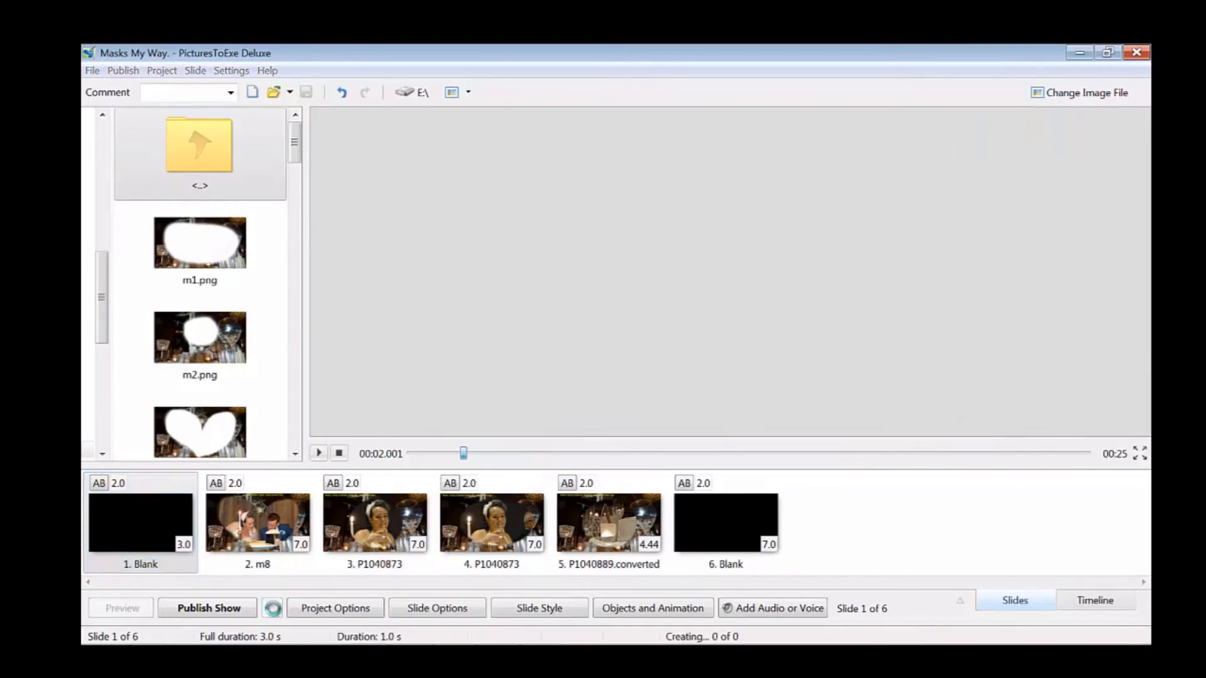
click(121, 607)
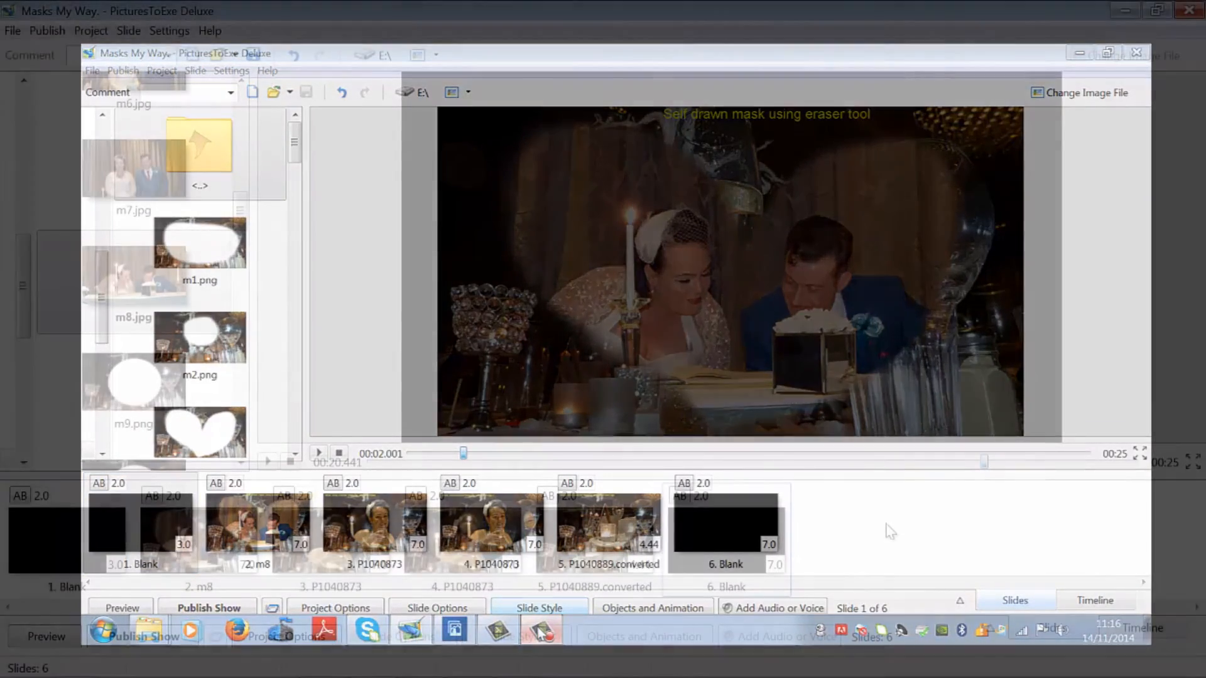
click(1135, 52)
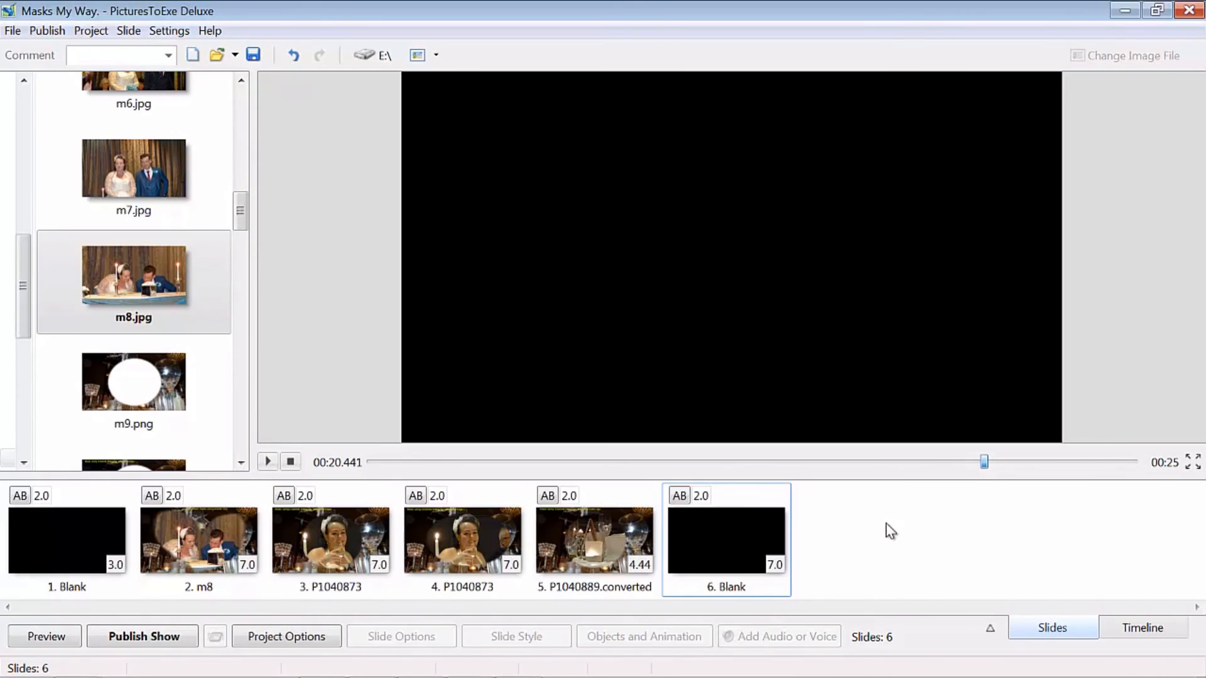
mouse_move(899, 546)
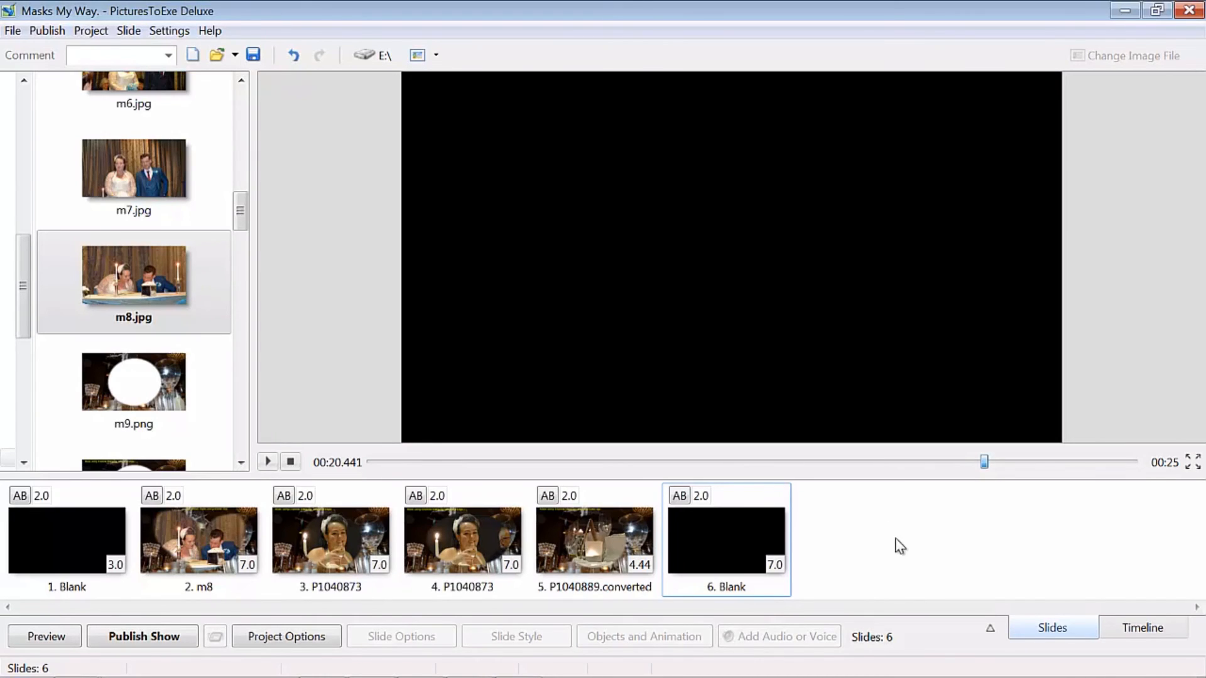
mouse_move(127, 286)
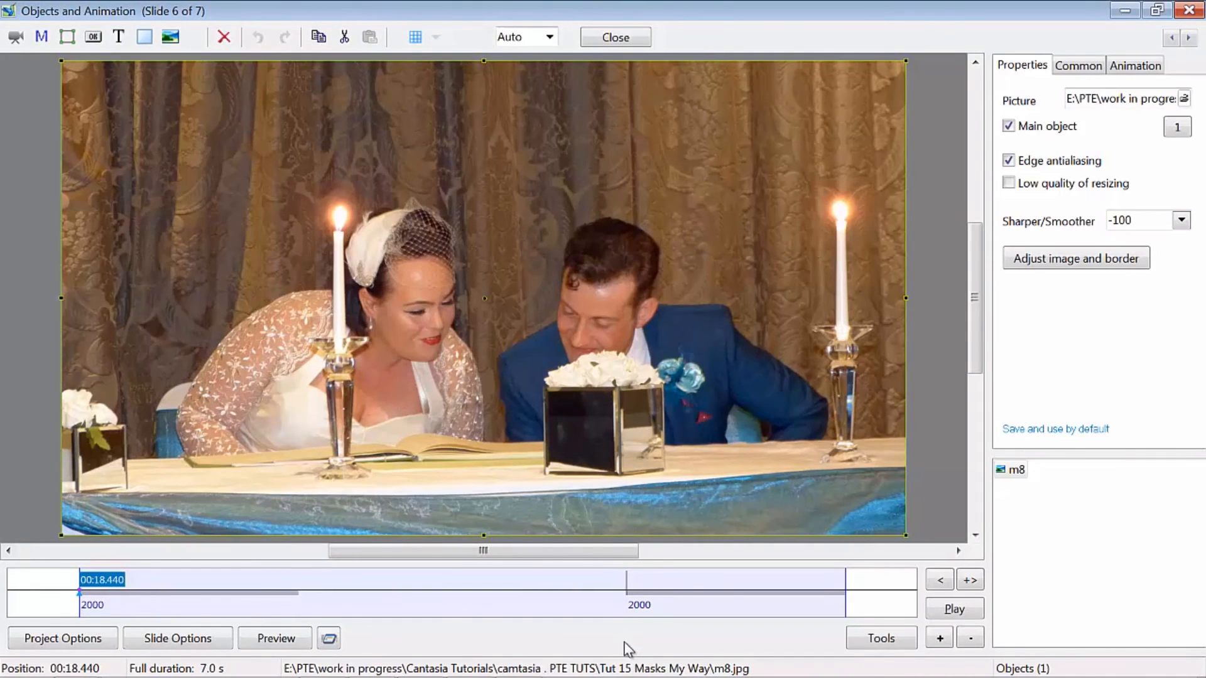
mouse_move(752, 386)
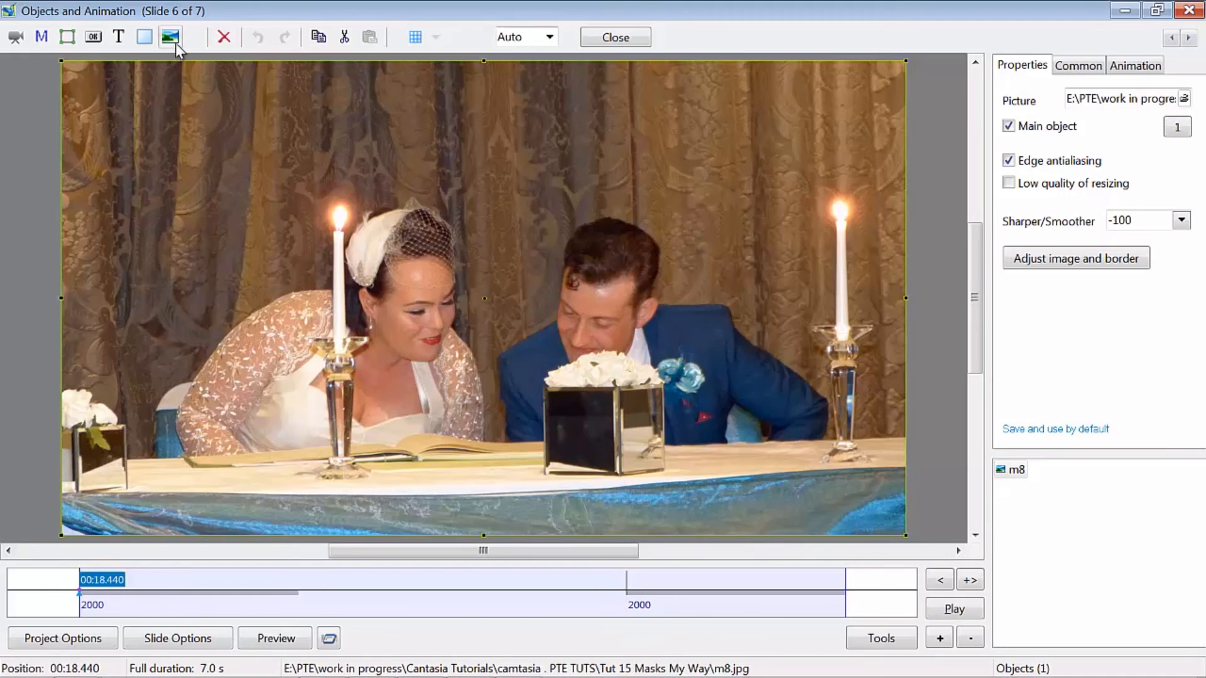
mouse_move(170, 37)
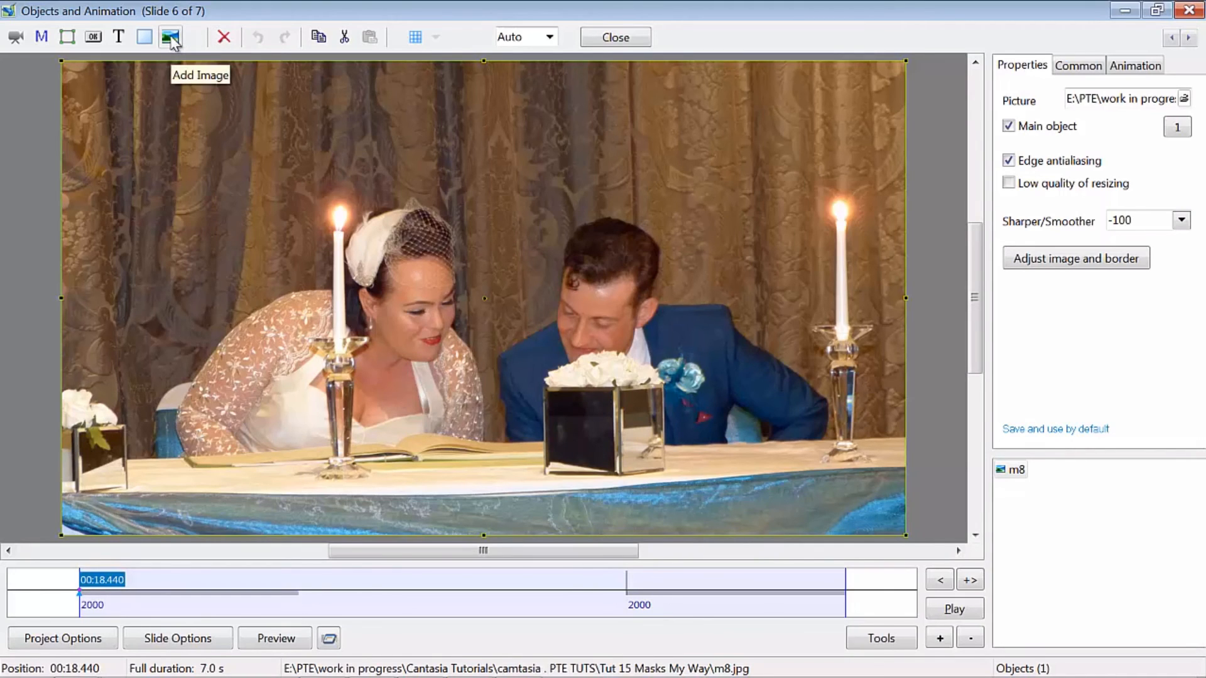
- Add the m10 copy oval mask image over the m8 photo on slide 6
click(170, 37)
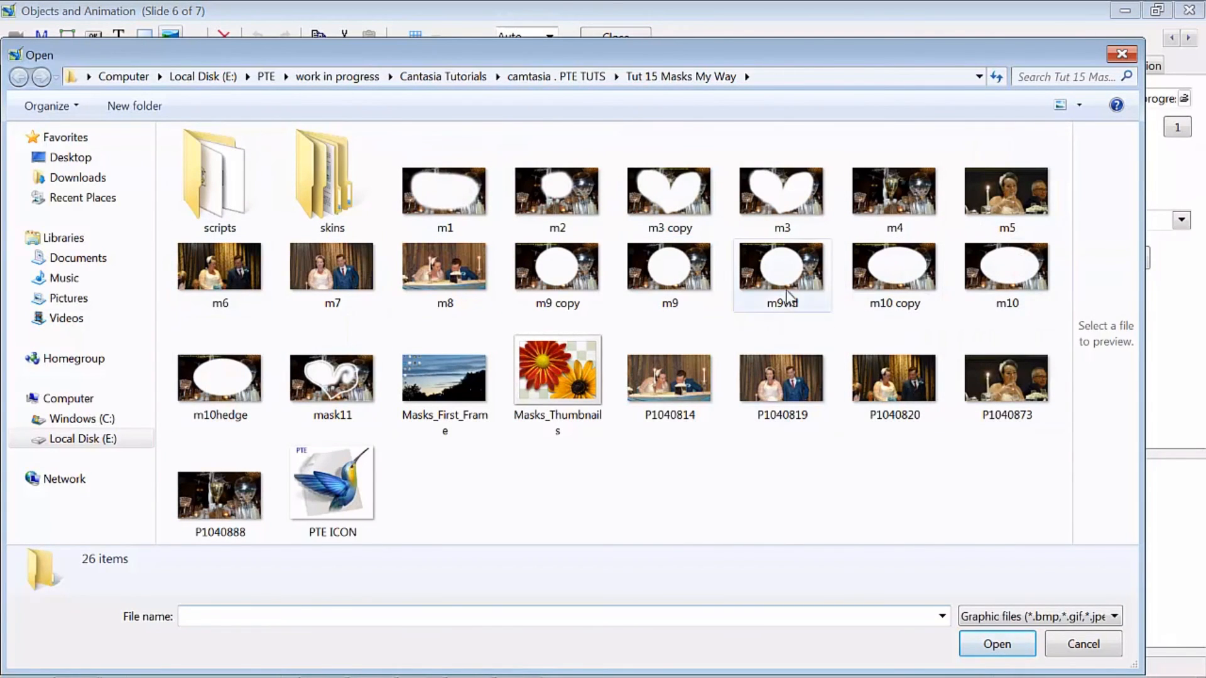
mouse_move(899, 275)
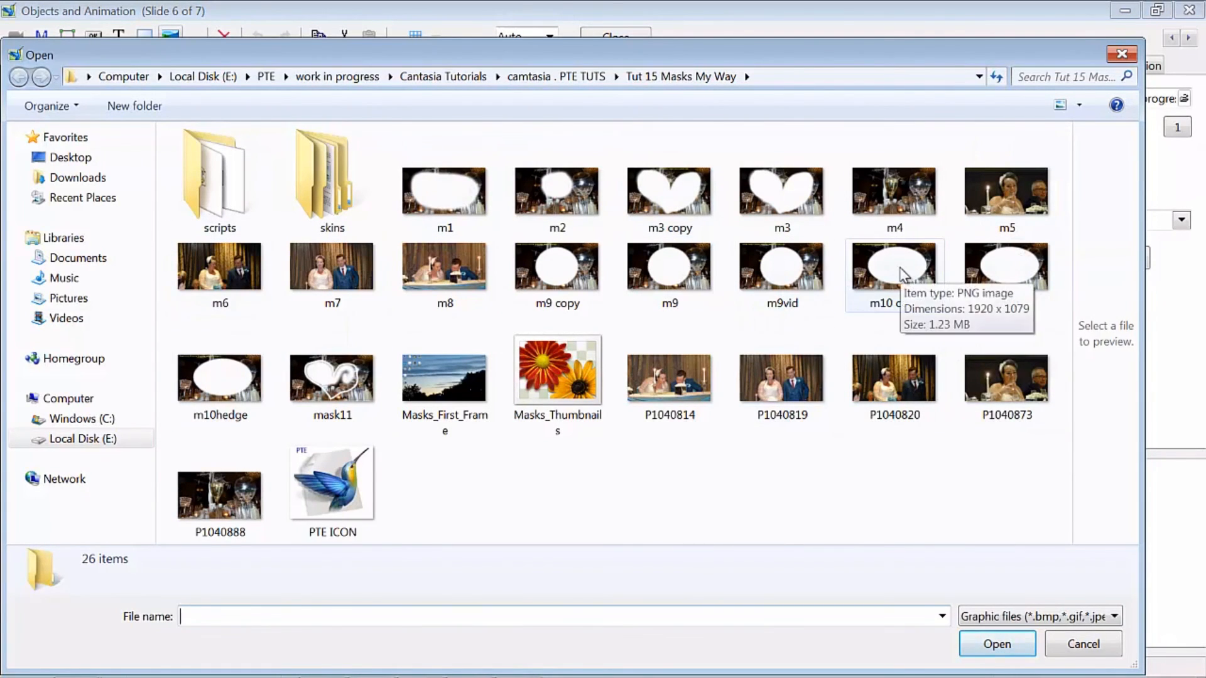
click(893, 265)
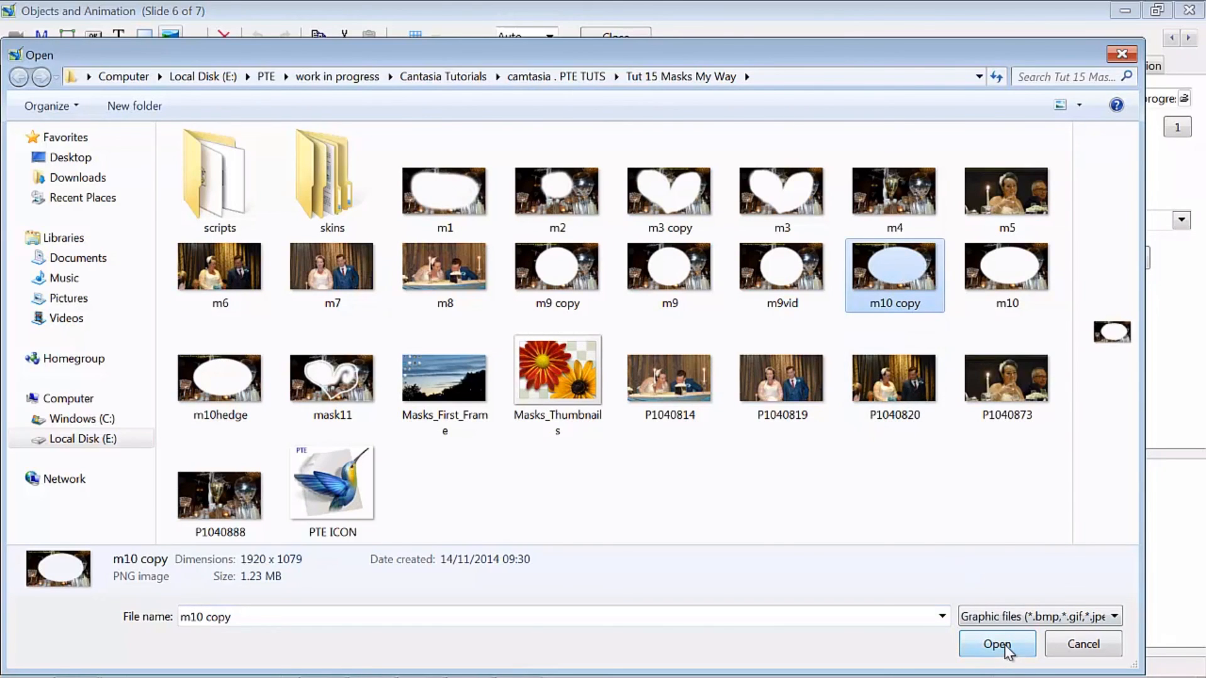
click(997, 643)
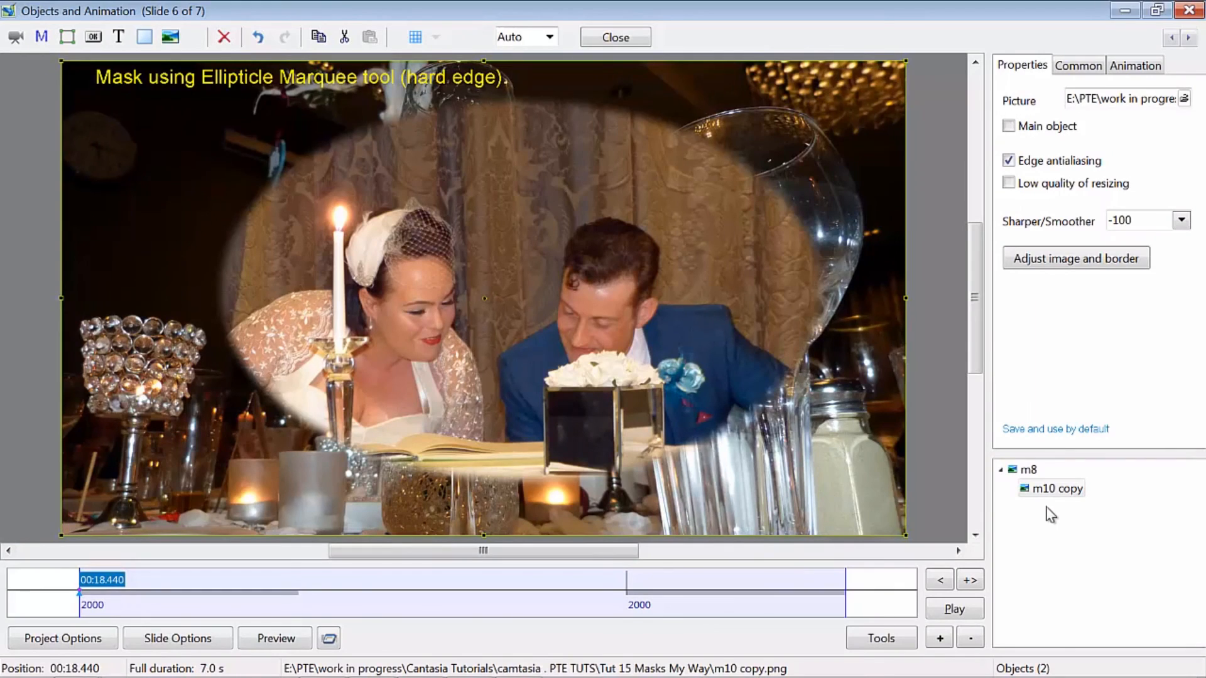
mouse_move(1025, 509)
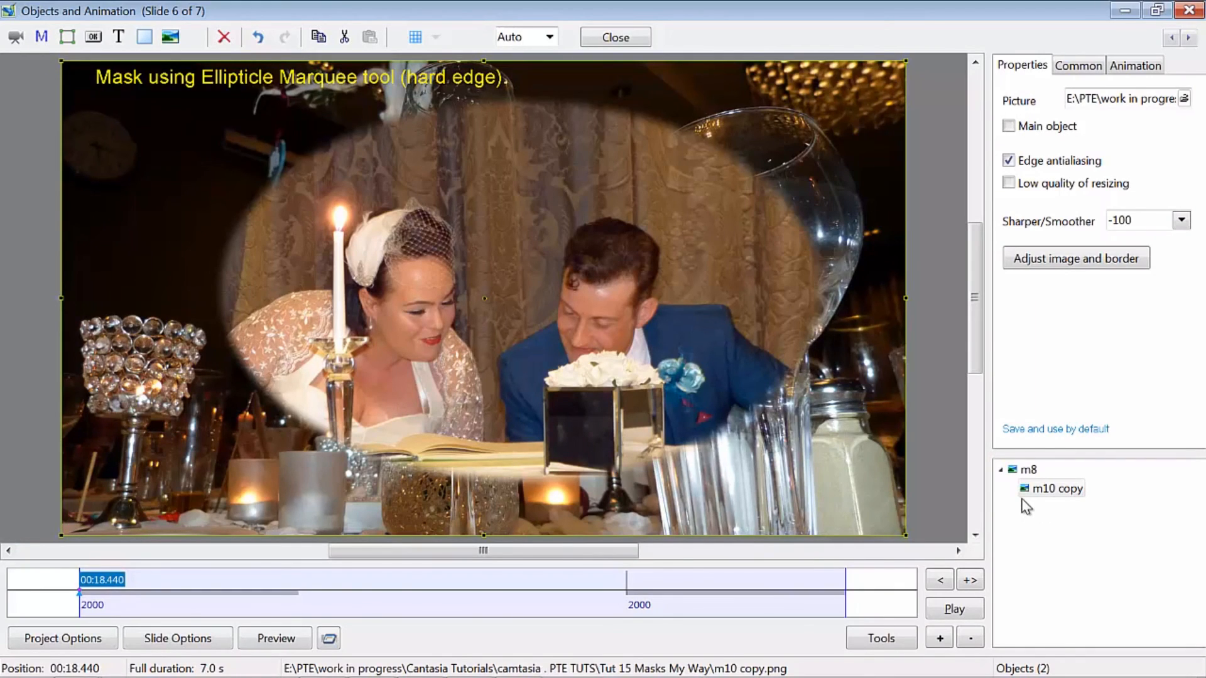
mouse_move(771, 110)
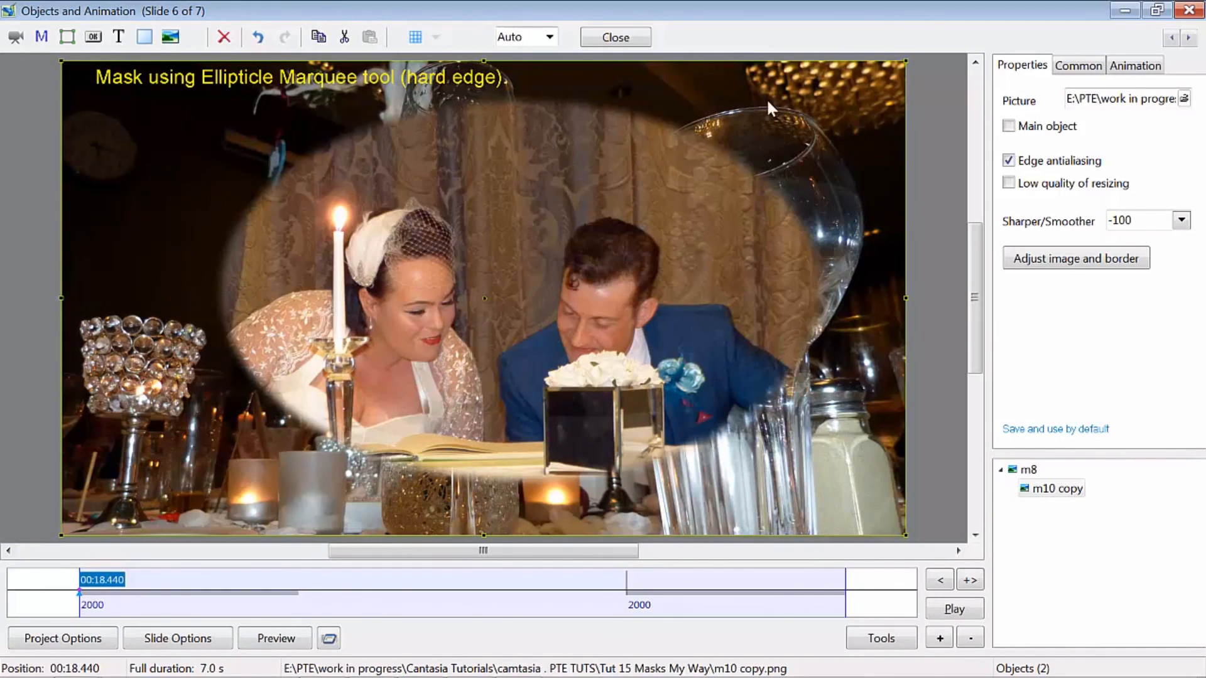
mouse_move(898, 461)
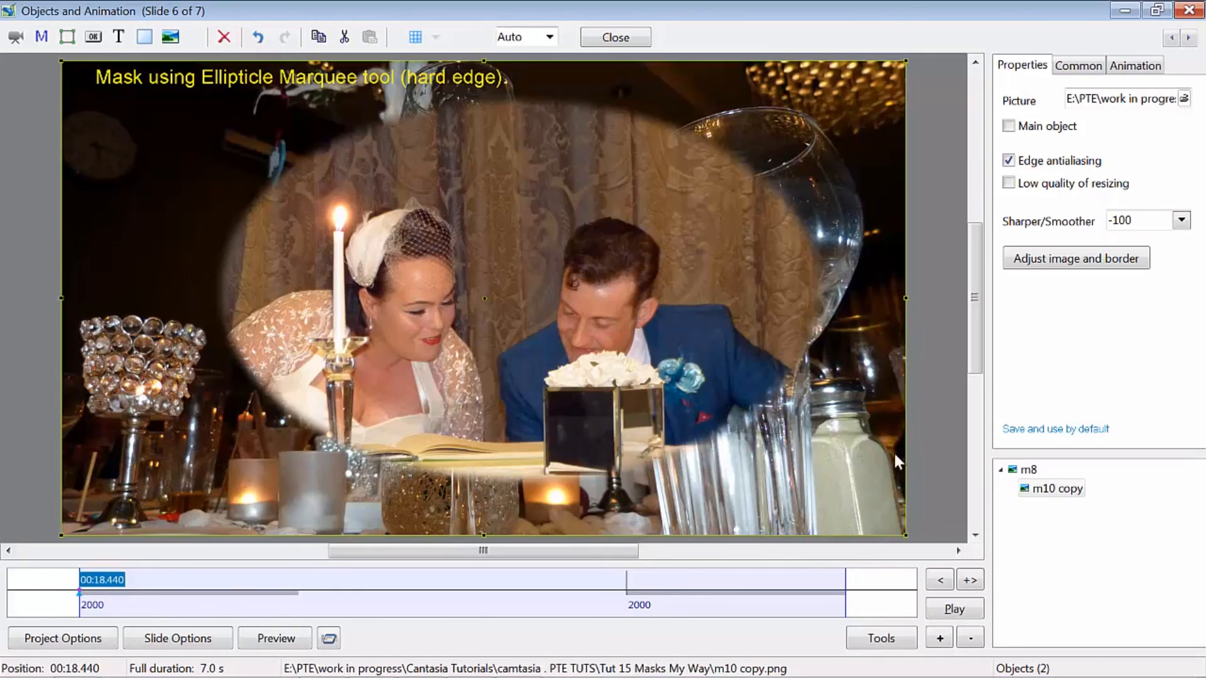
mouse_move(477, 236)
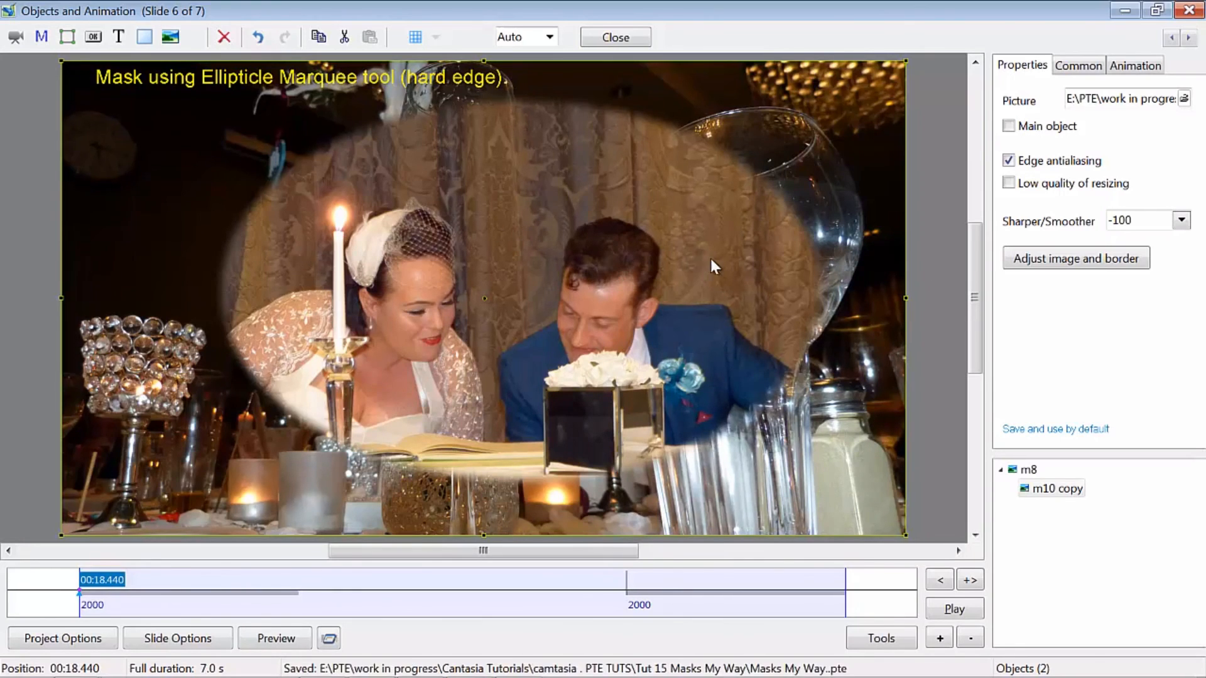
mouse_move(528, 275)
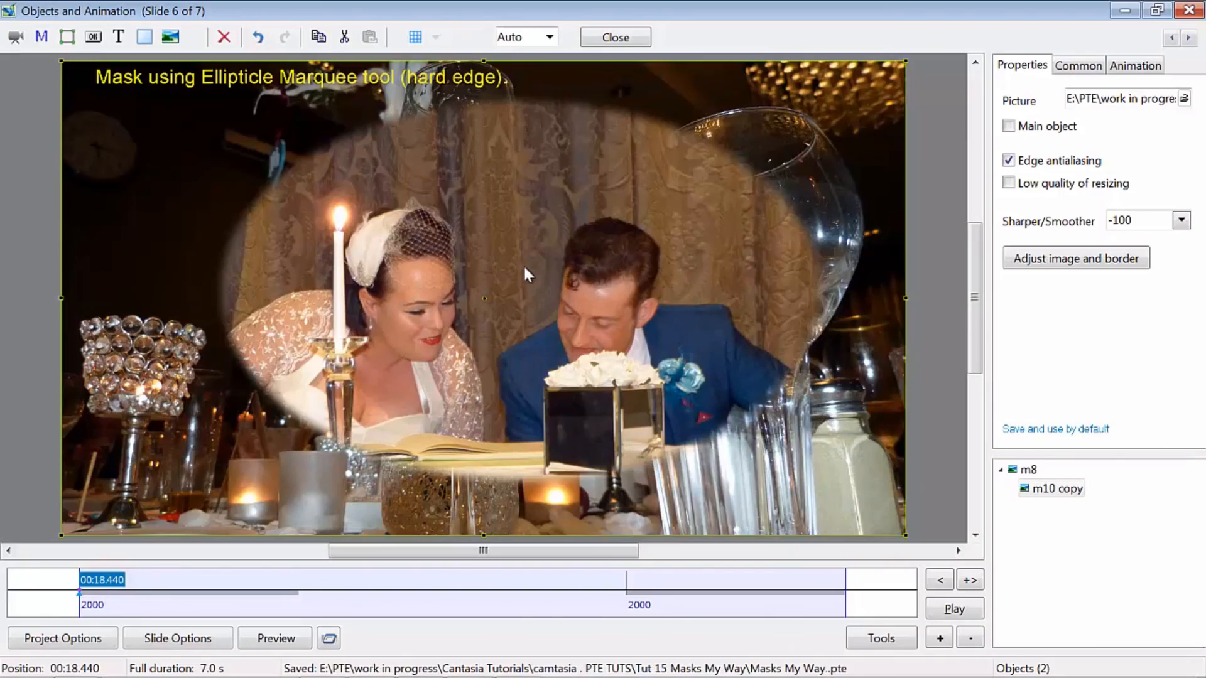